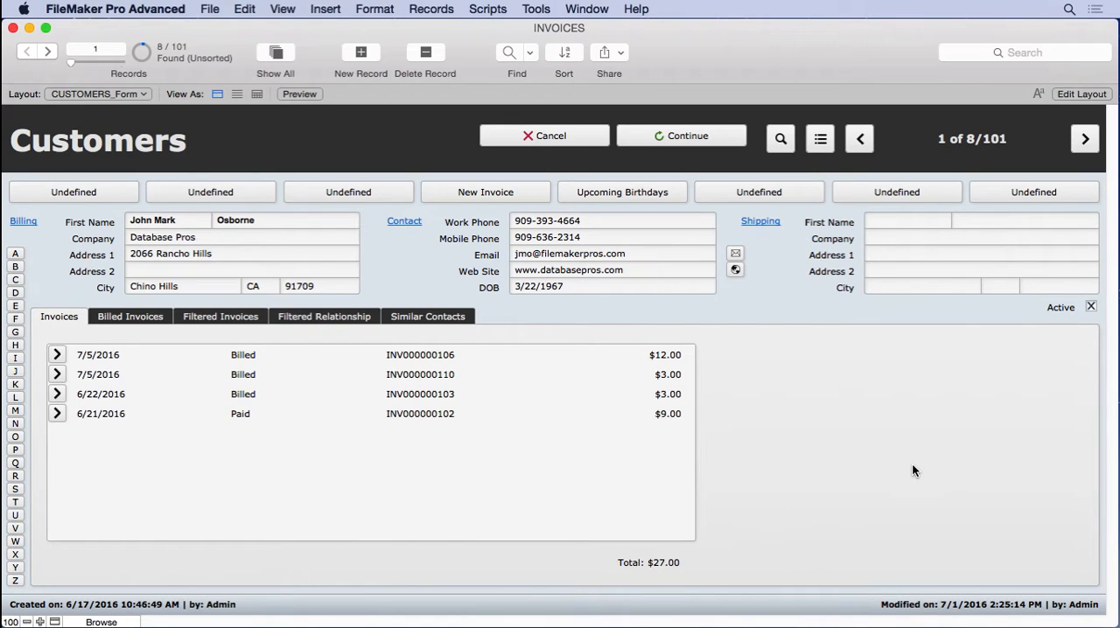
mouse_move(568, 166)
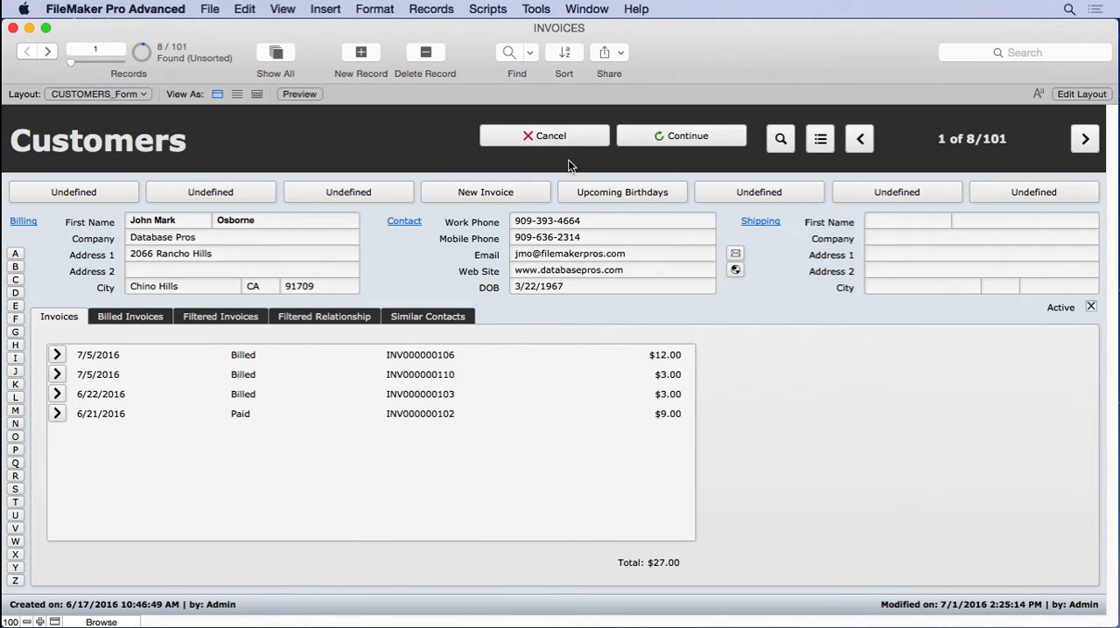
mouse_move(608, 175)
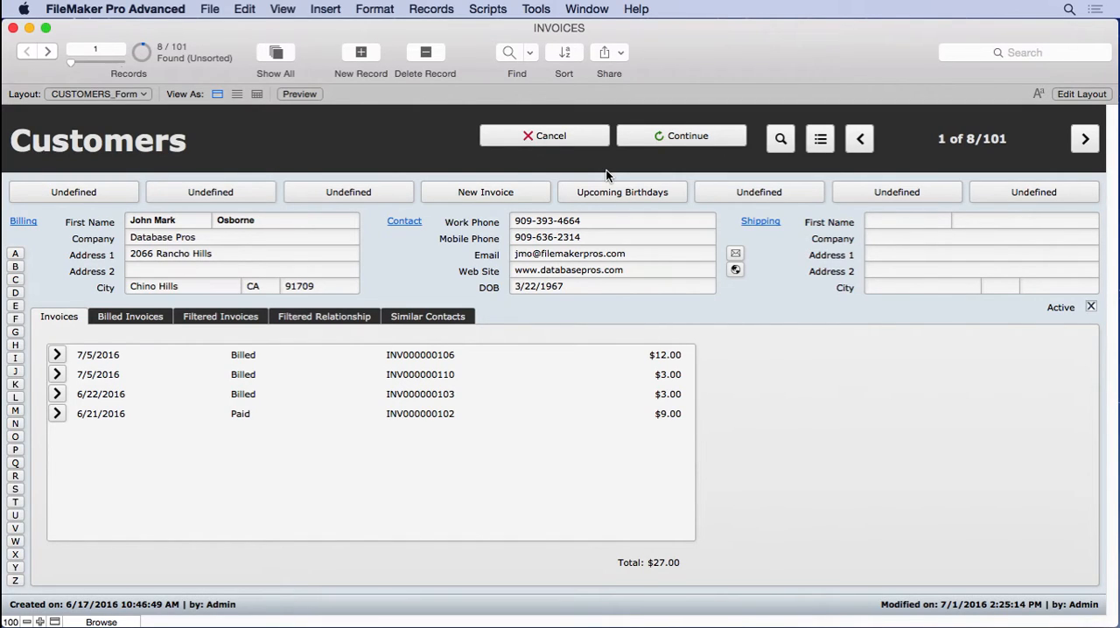
mouse_move(612, 179)
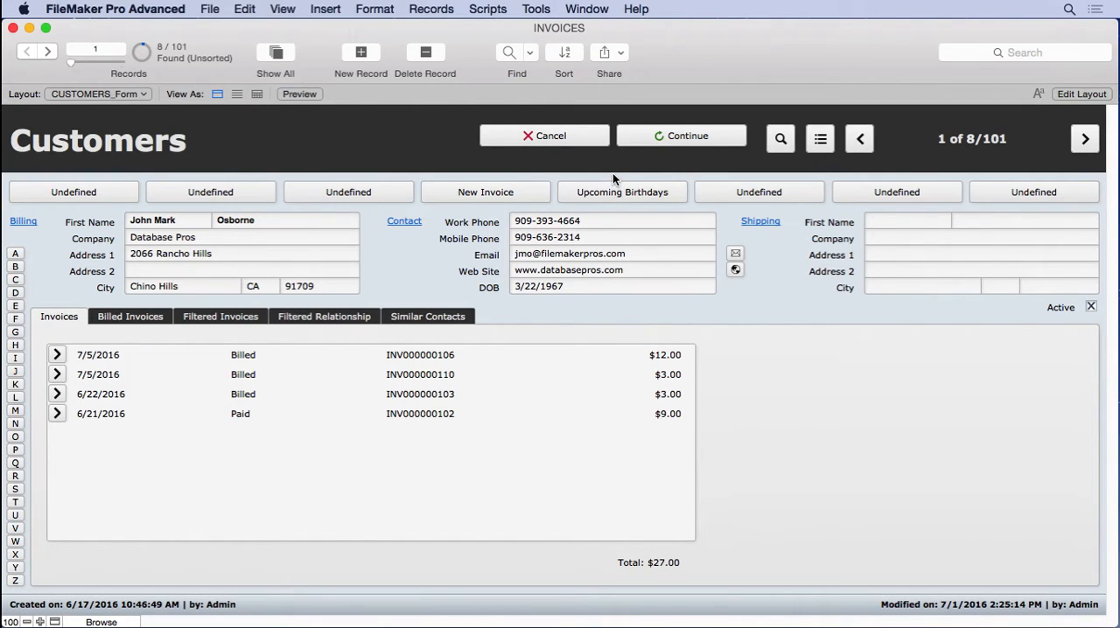
mouse_move(516, 70)
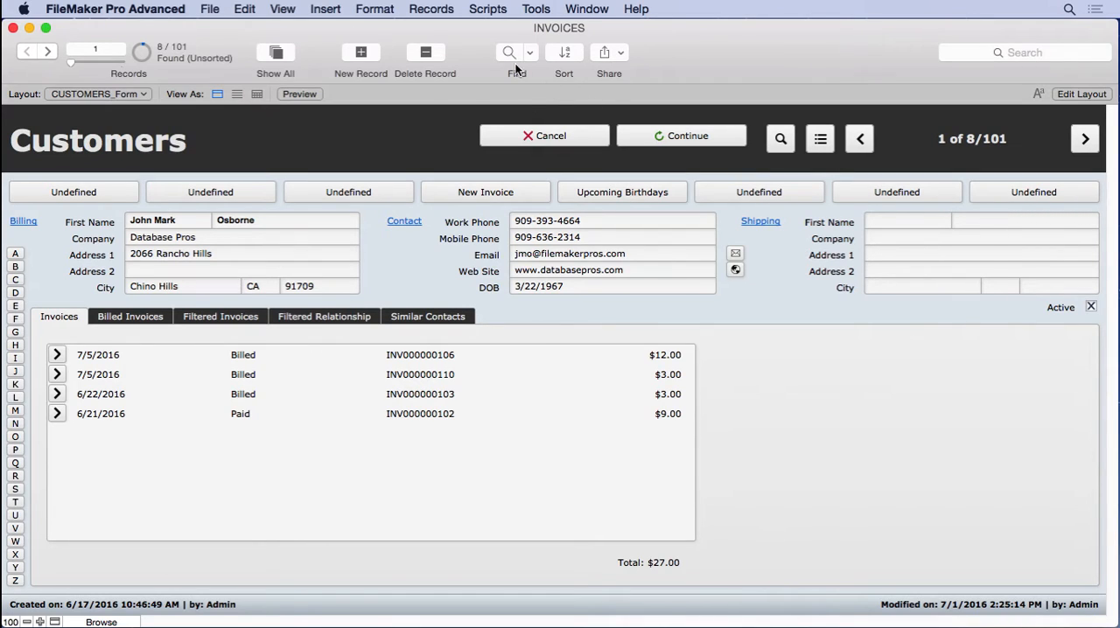
Preview Find mode's buttons, then read Get(WindowMode) return values: 0 Browse, 1 Find, 2 Preview.
left_click(509, 52)
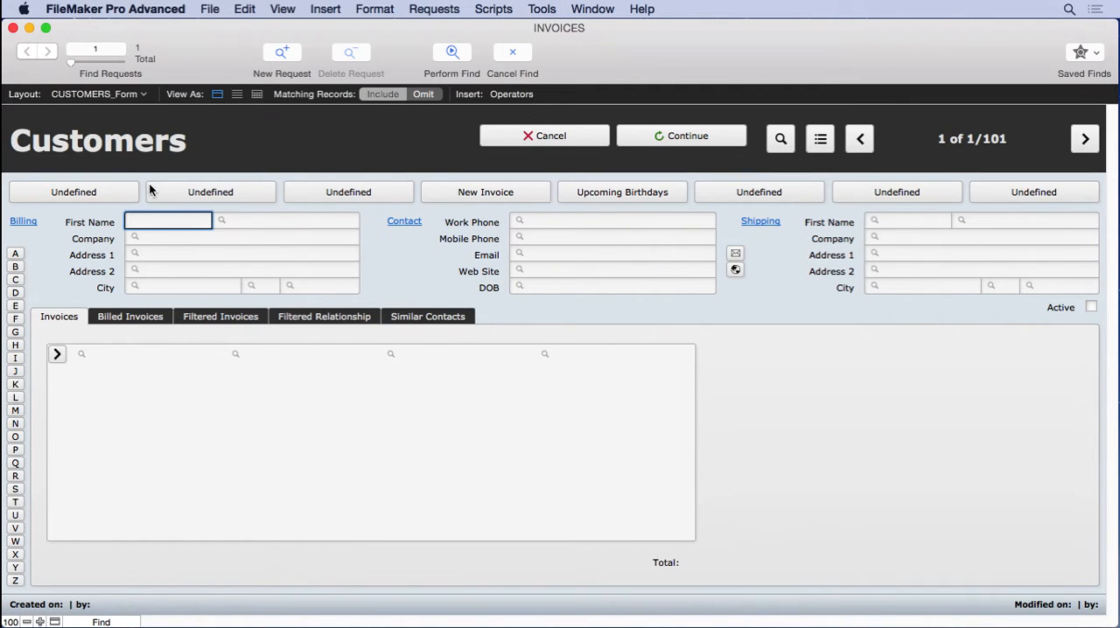
mouse_move(439, 67)
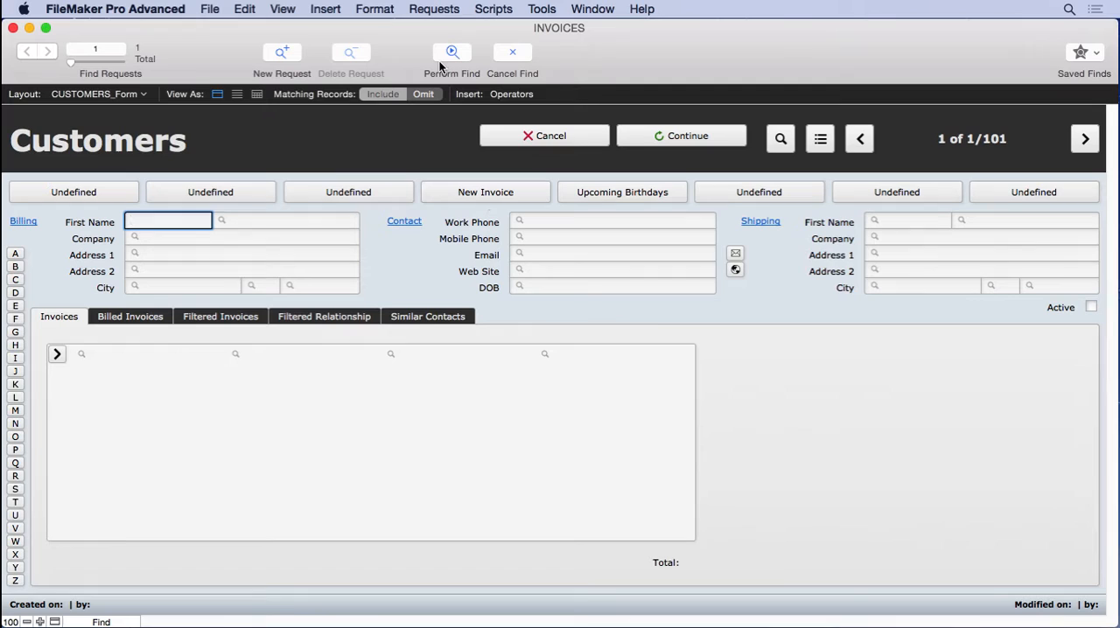
left_click(452, 52)
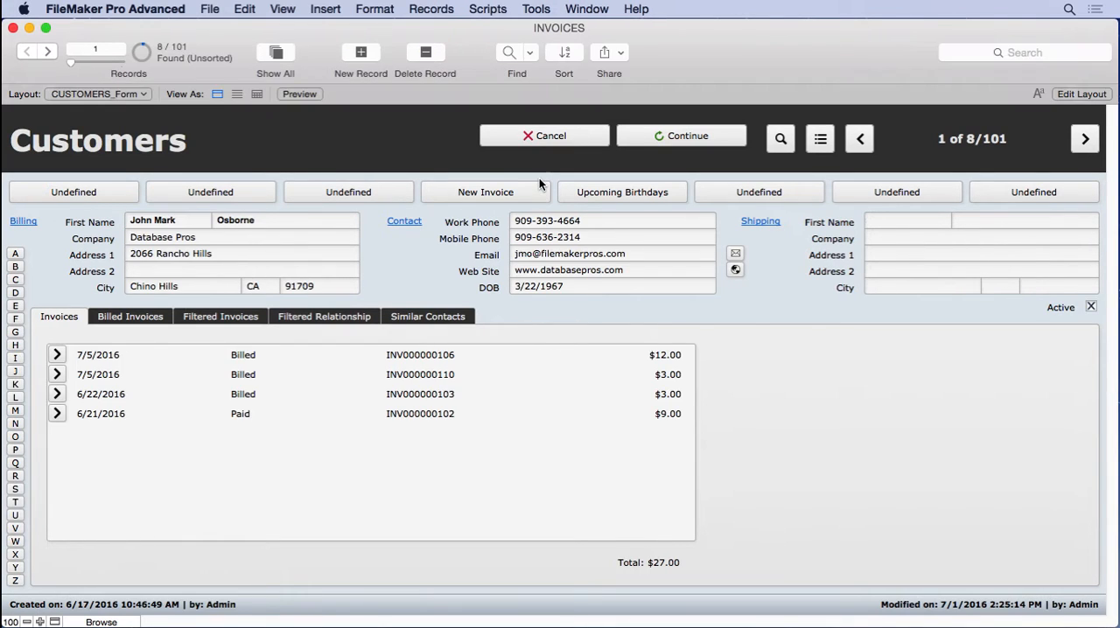
mouse_move(521, 173)
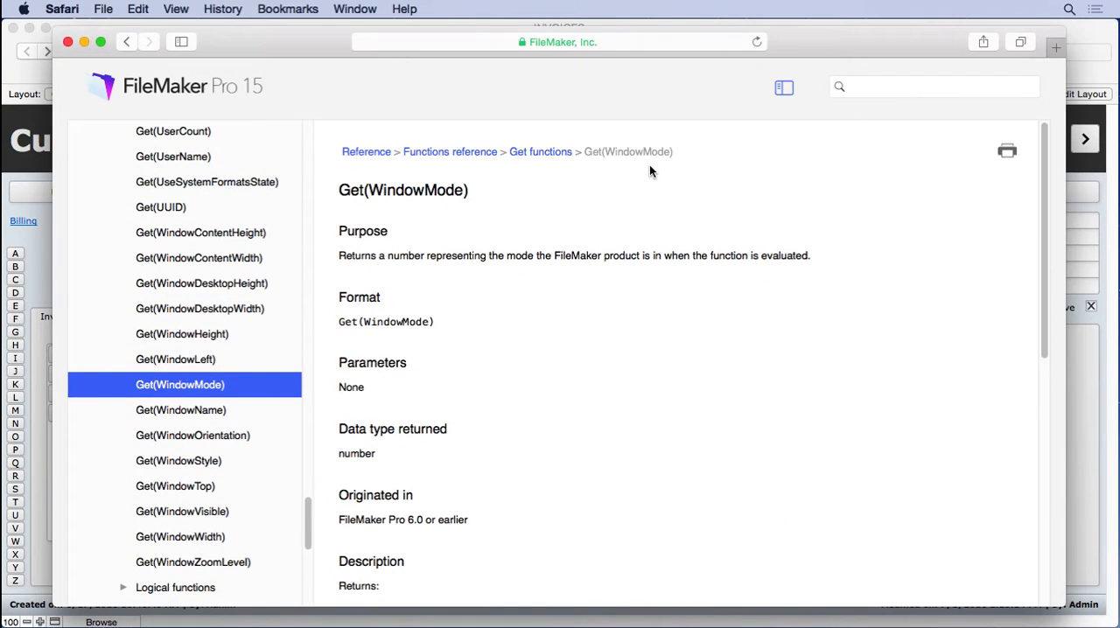
mouse_move(527, 220)
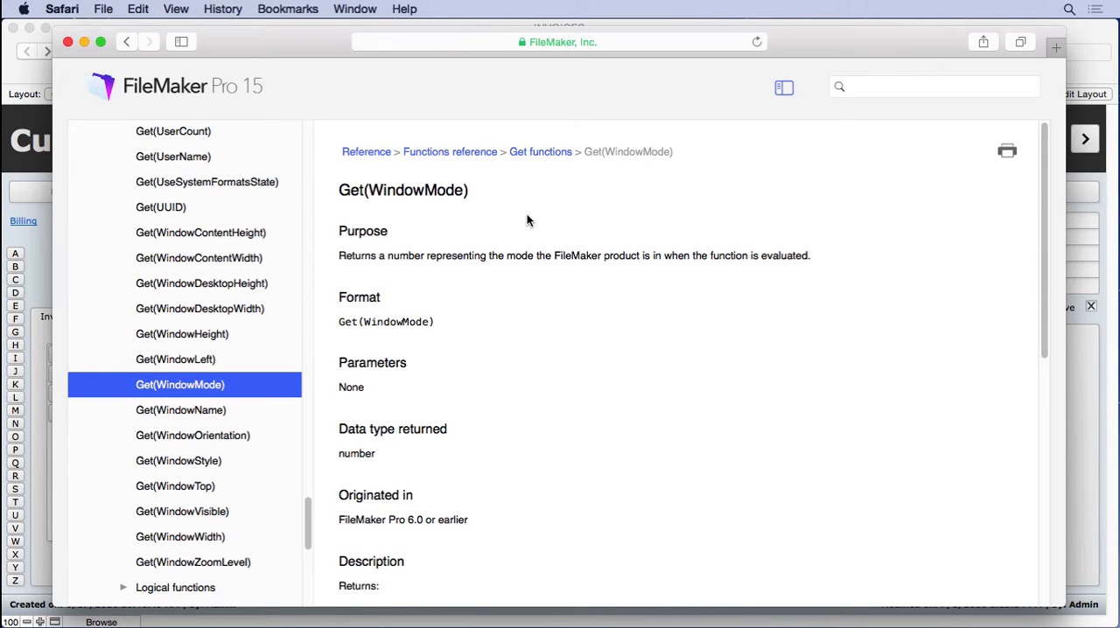
mouse_move(442, 216)
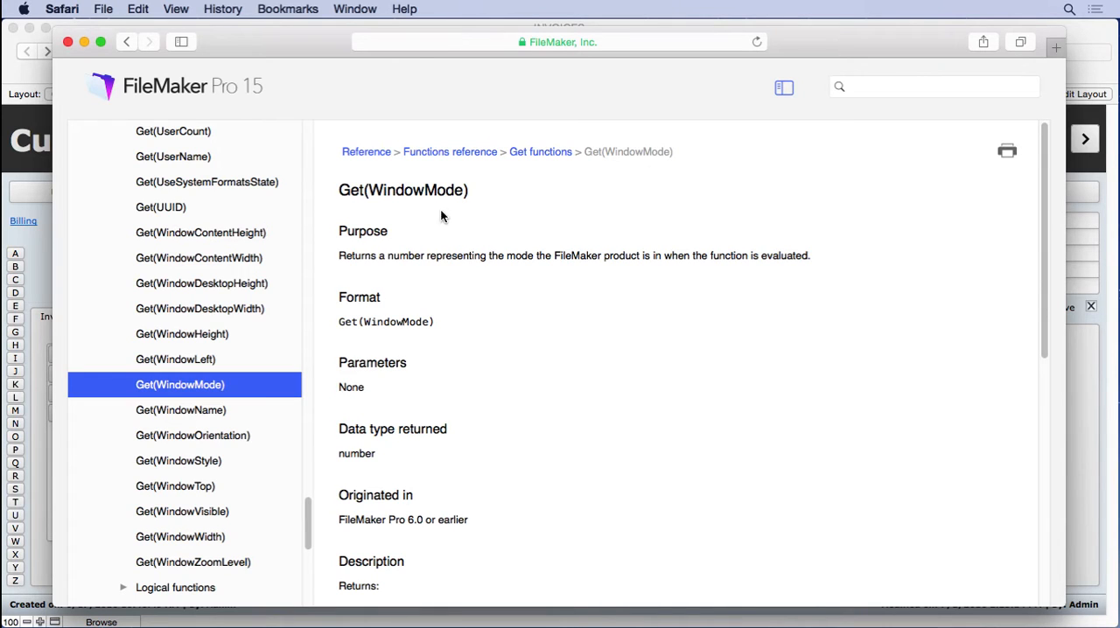
scroll("down", 3)
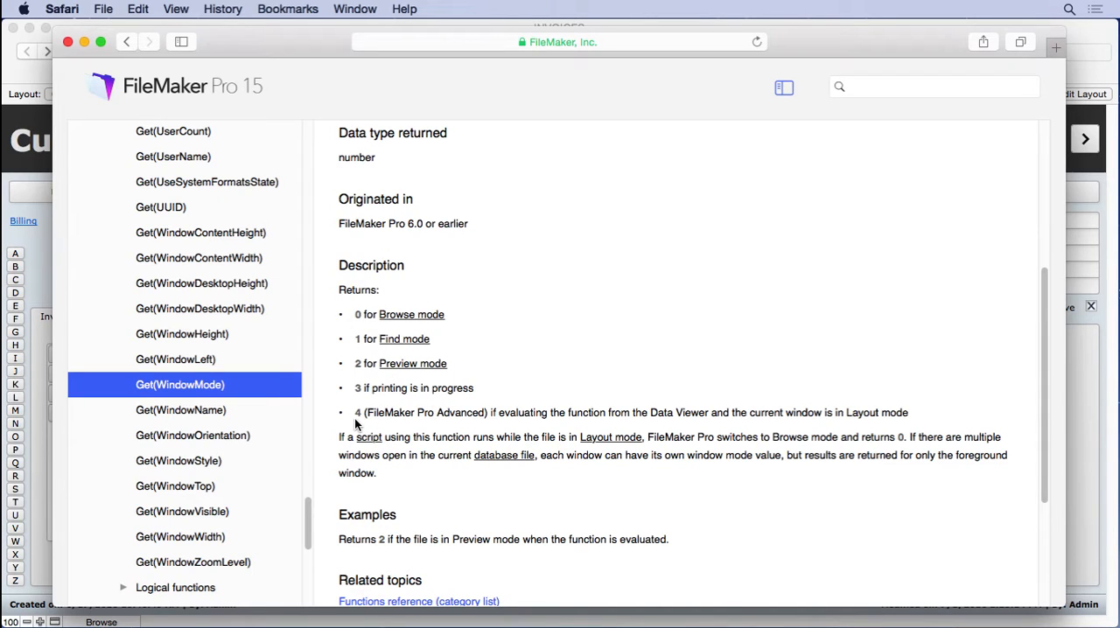
mouse_move(572, 386)
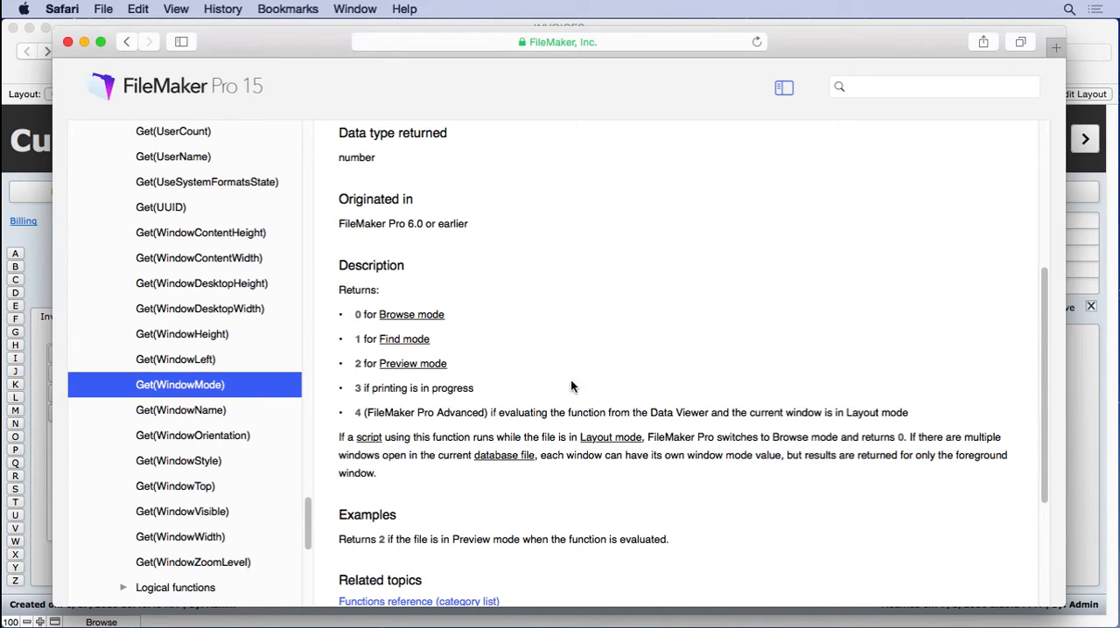
mouse_move(435, 376)
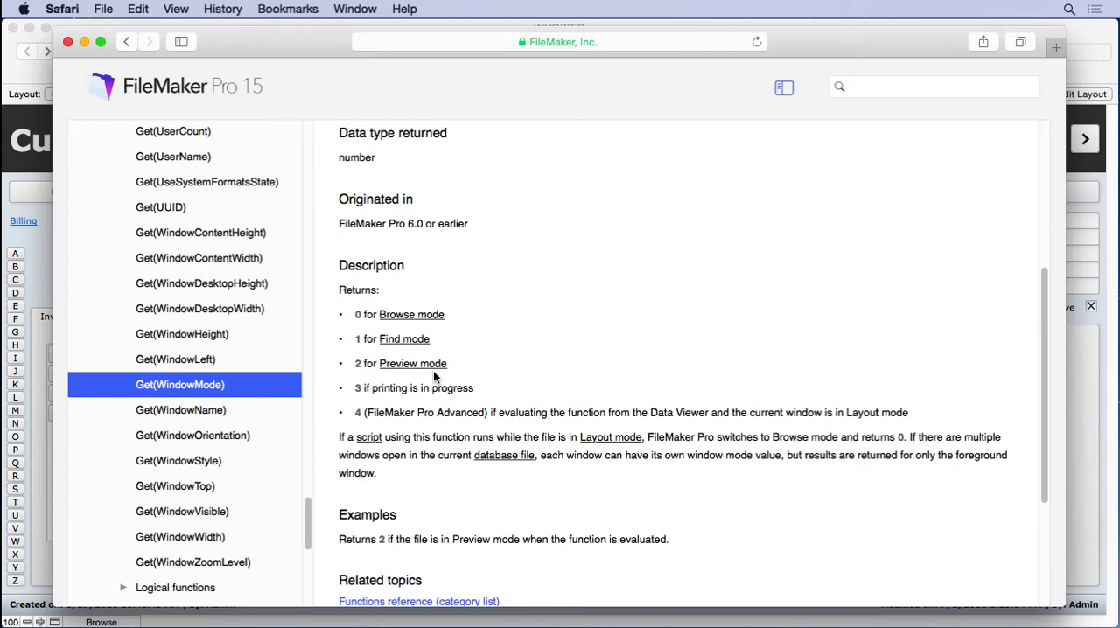
mouse_move(383, 341)
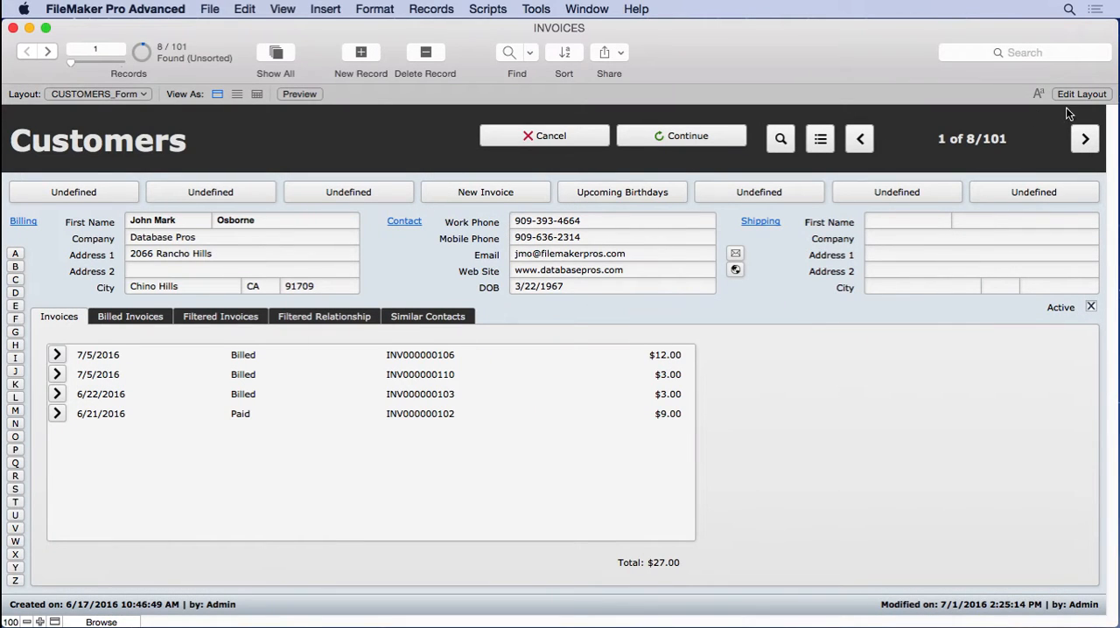
Open CUSTOMERS_Form in Layout mode with the Inspector showing button styling.
left_click(1081, 94)
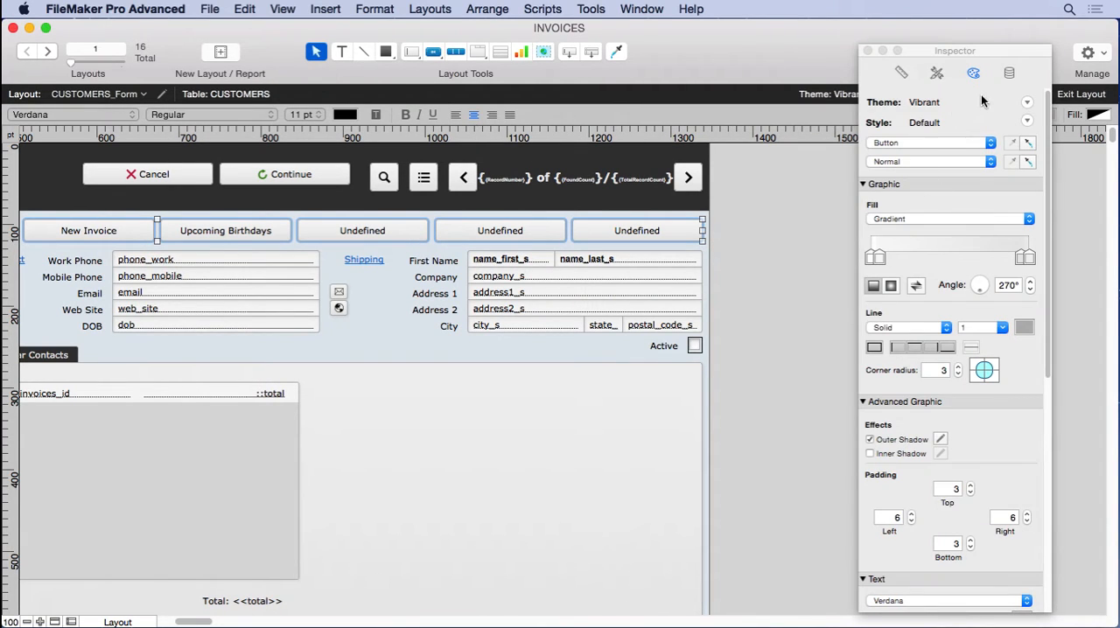
Hide the button row when Get(WindowMode) = 1, then return to Browse mode.
left_click(1009, 72)
type("get(windowmode) = 1")
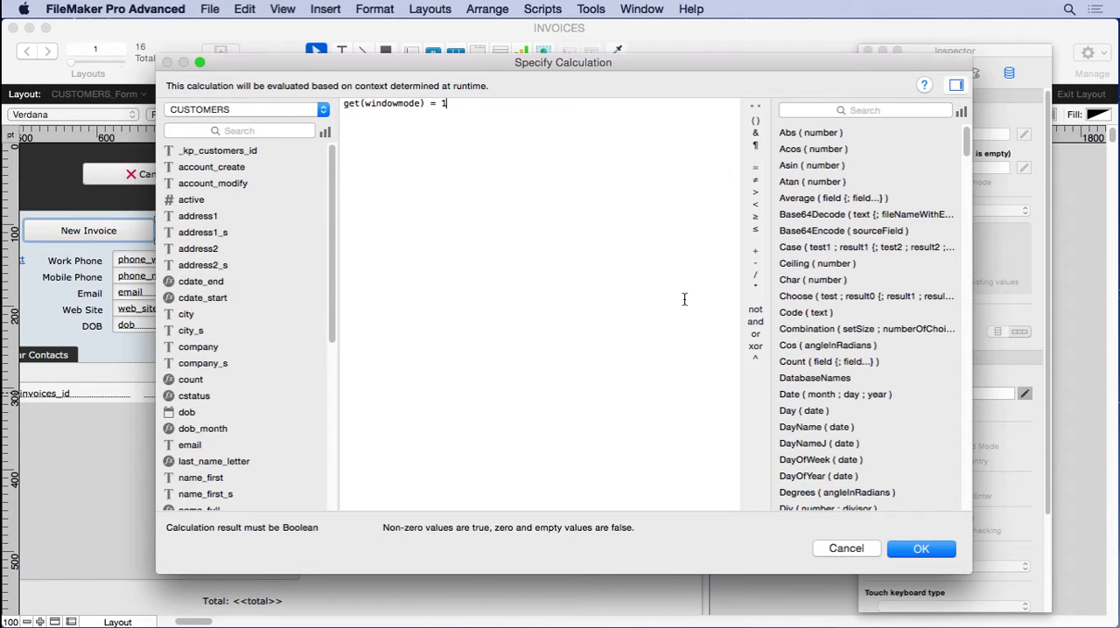
mouse_move(301, 539)
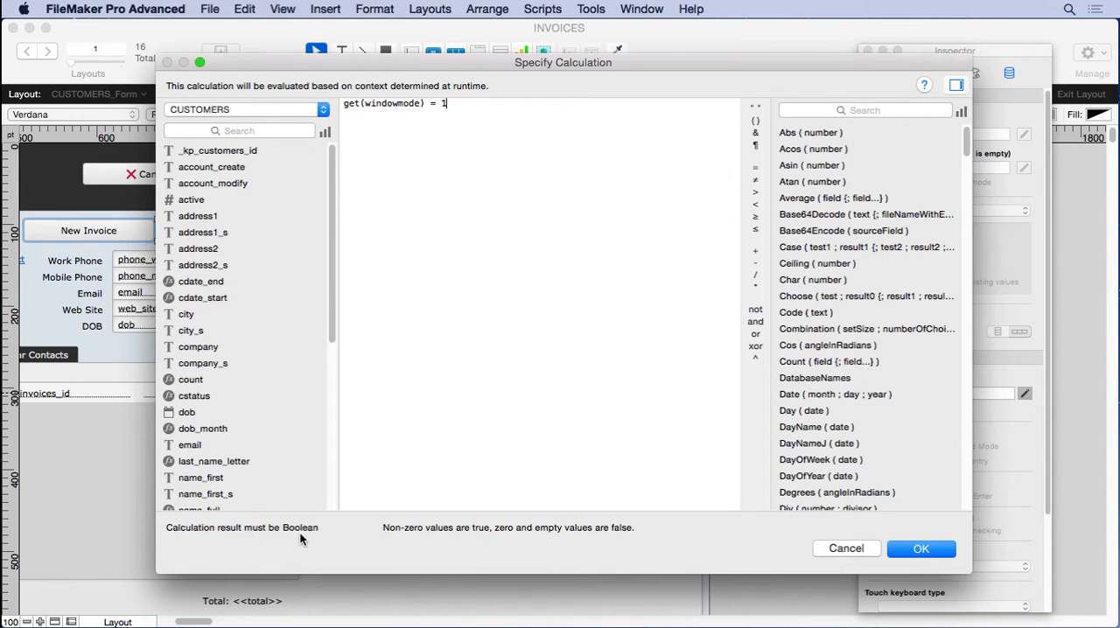
mouse_move(318, 532)
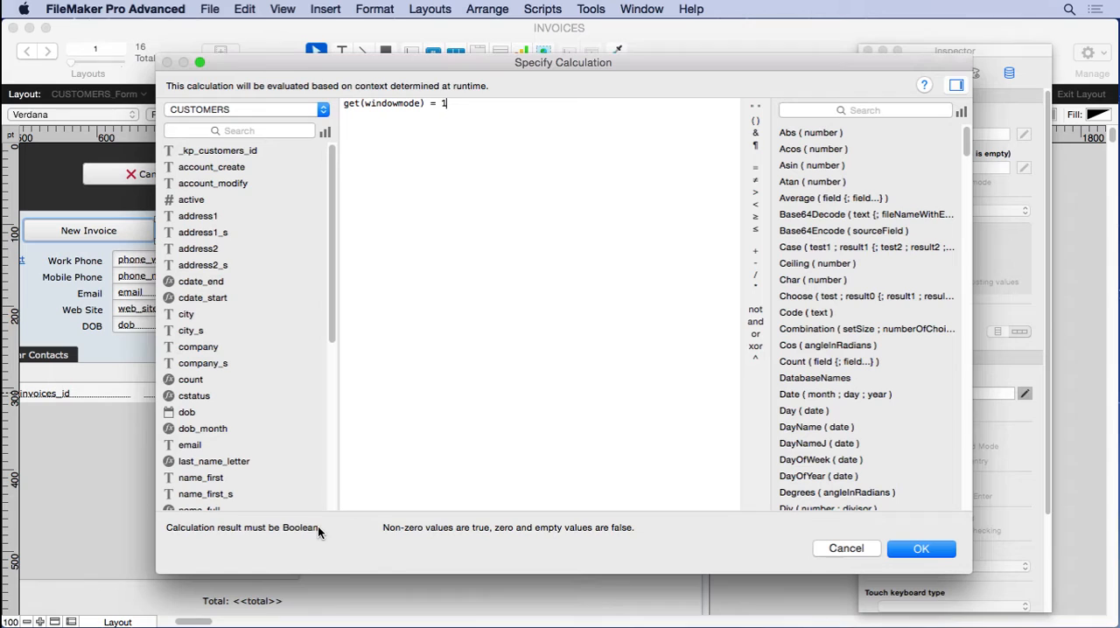
left_click(920, 549)
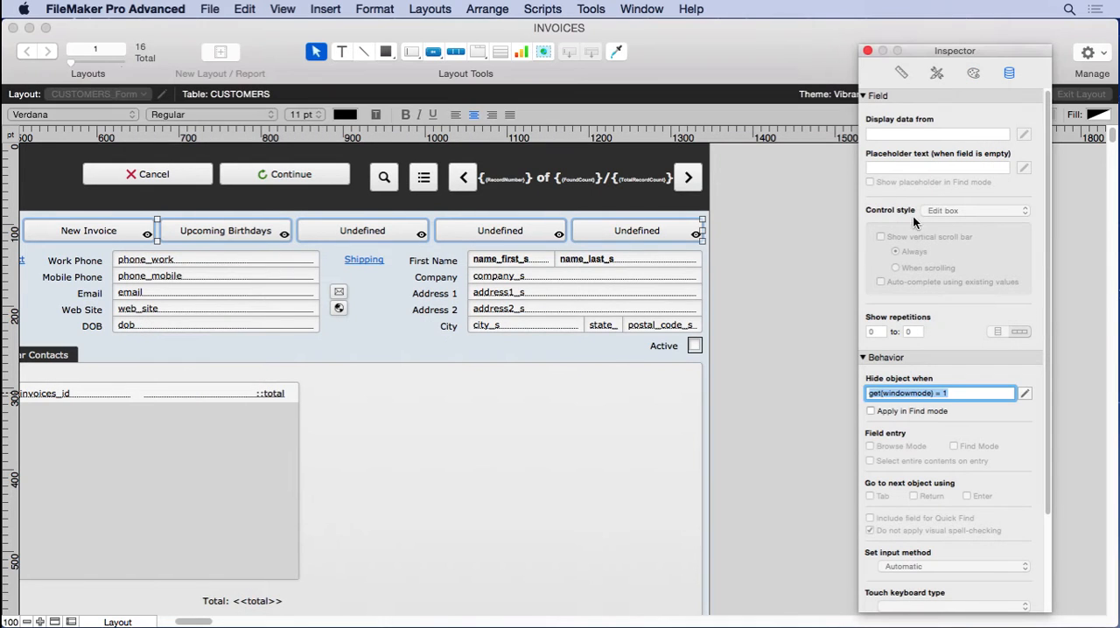
left_click(870, 411)
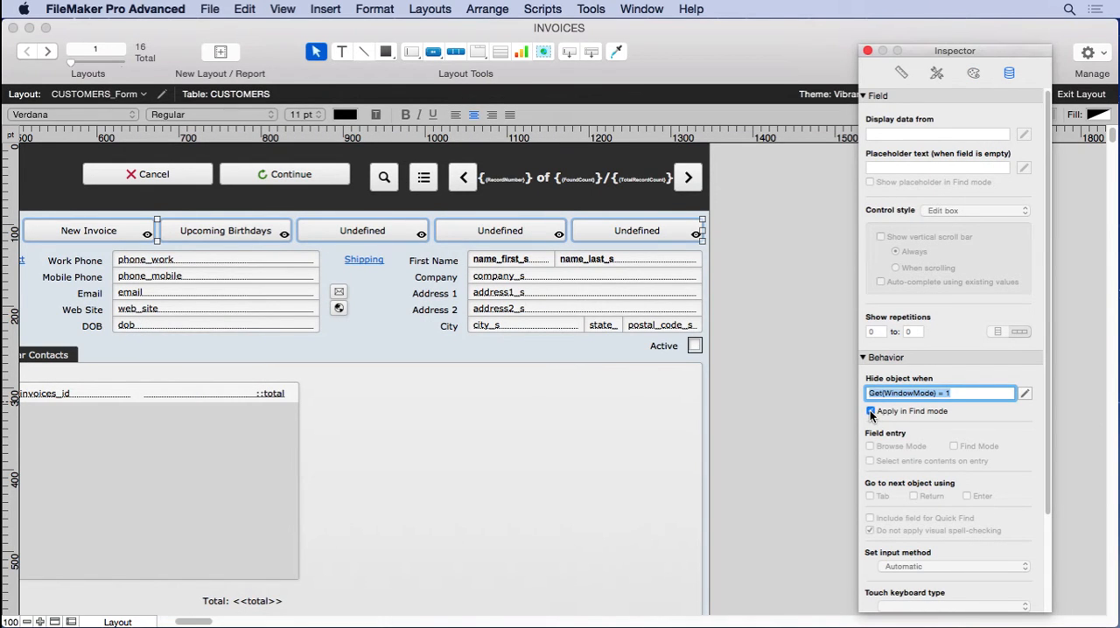
left_click(869, 412)
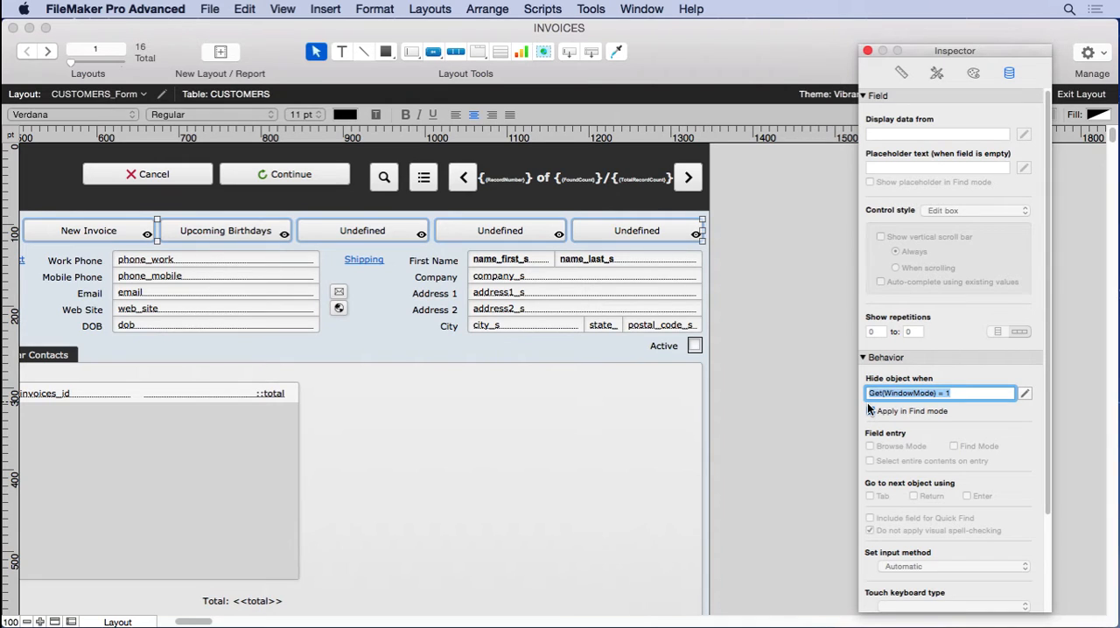
left_click(869, 410)
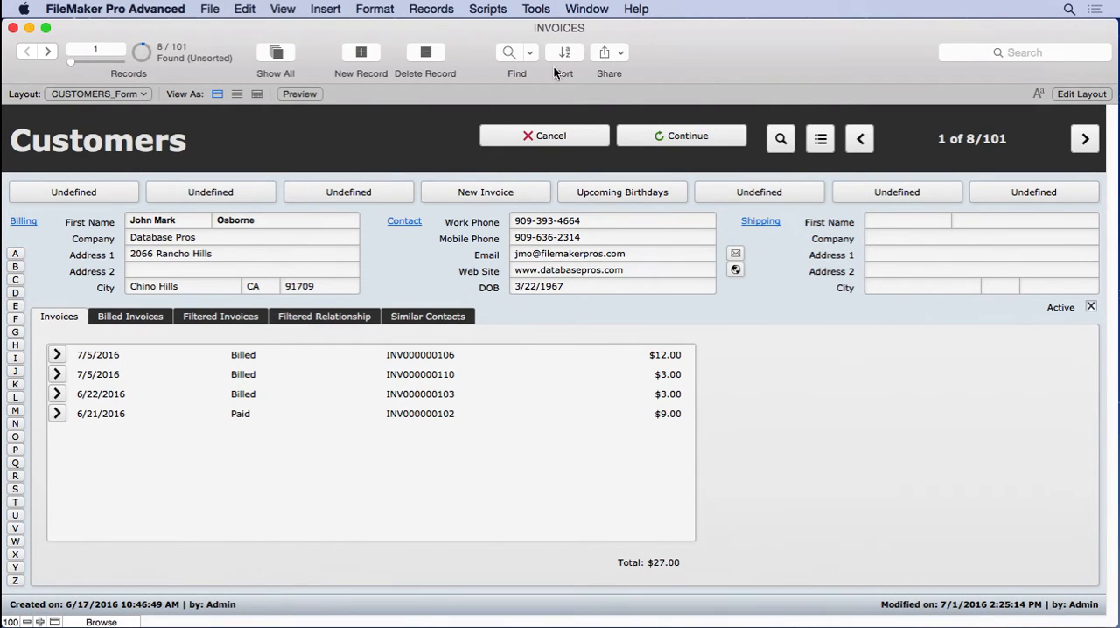
Enter Find mode on the Customers form to confirm the button row is hidden.
left_click(516, 52)
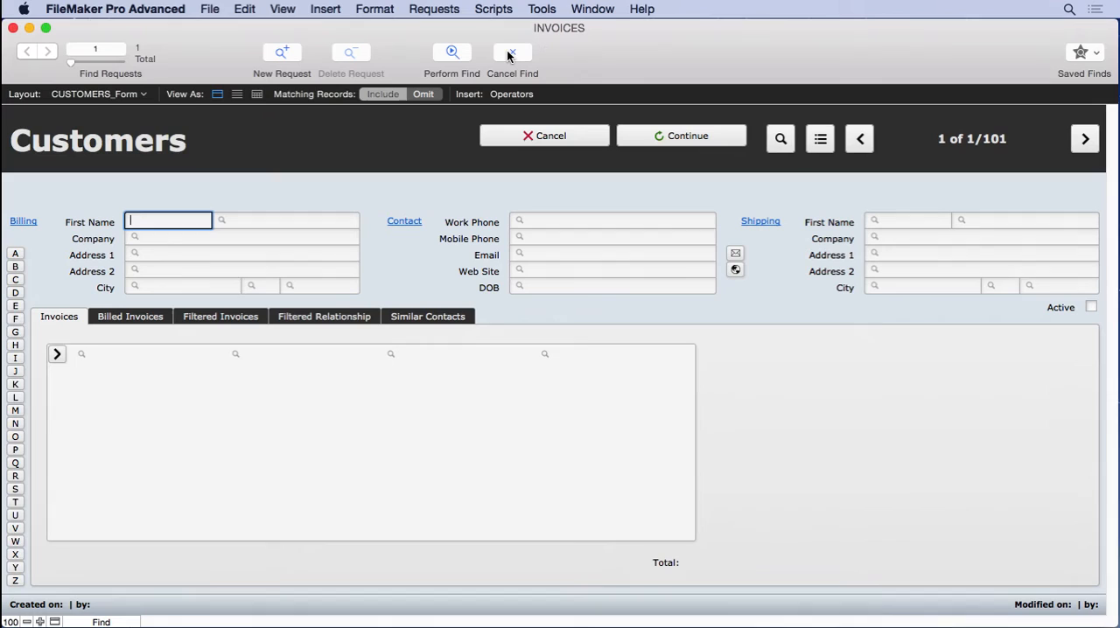
mouse_move(512, 53)
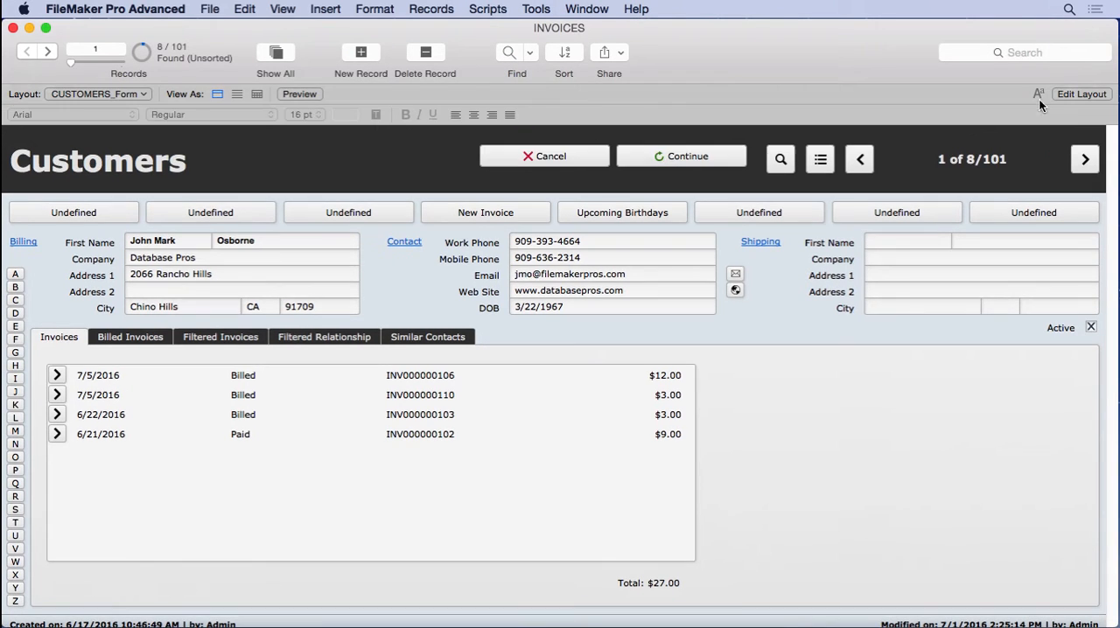
Give the Cancel and Continue buttons the hide condition get(windowmode) = 0.
left_click(1081, 94)
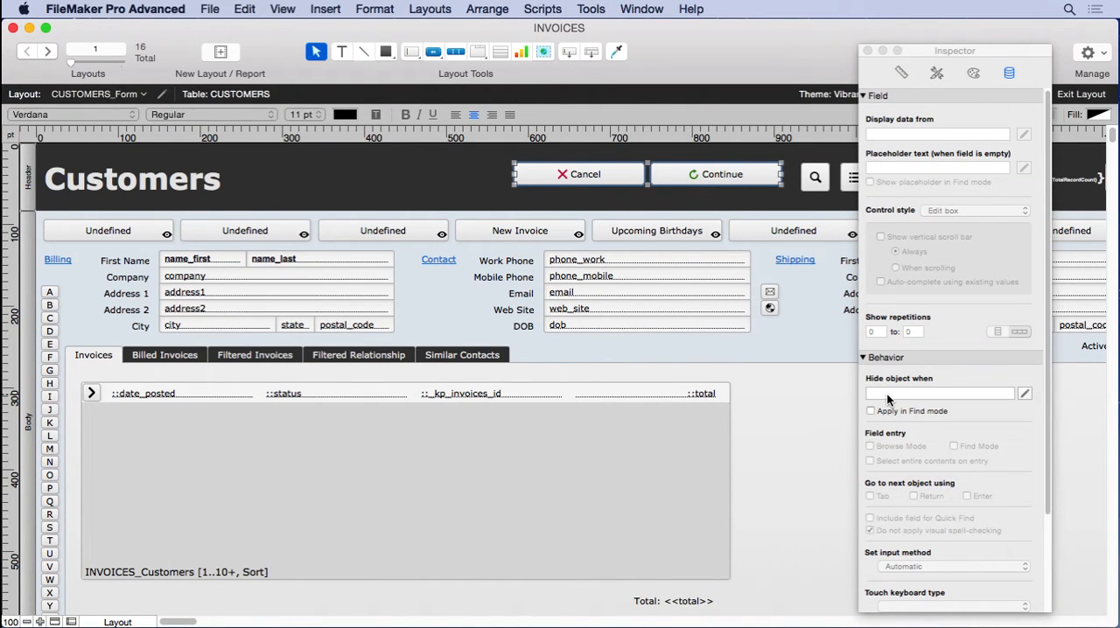
type("get(windowmode) = 0")
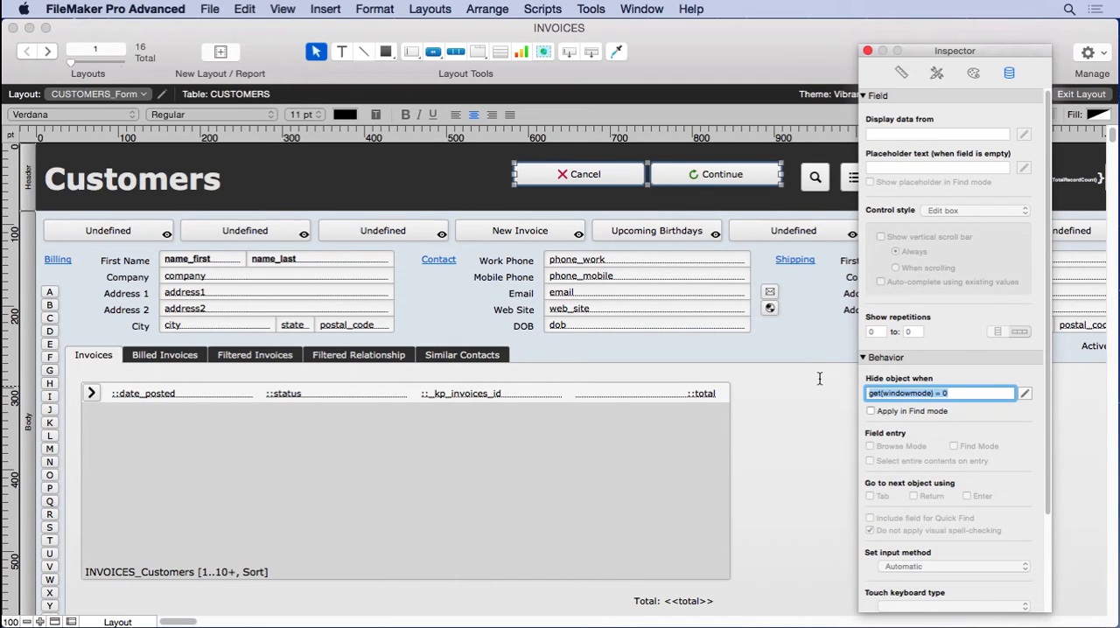
left_click(869, 410)
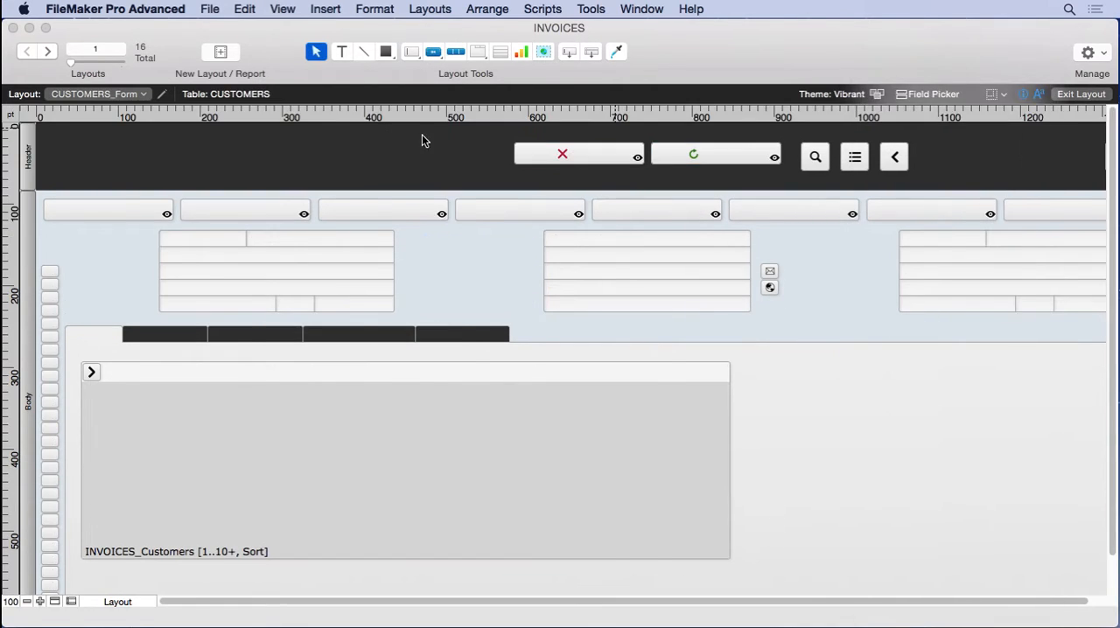
Exit Layout mode and check Cancel and Continue are hidden while browsing.
left_click(1081, 93)
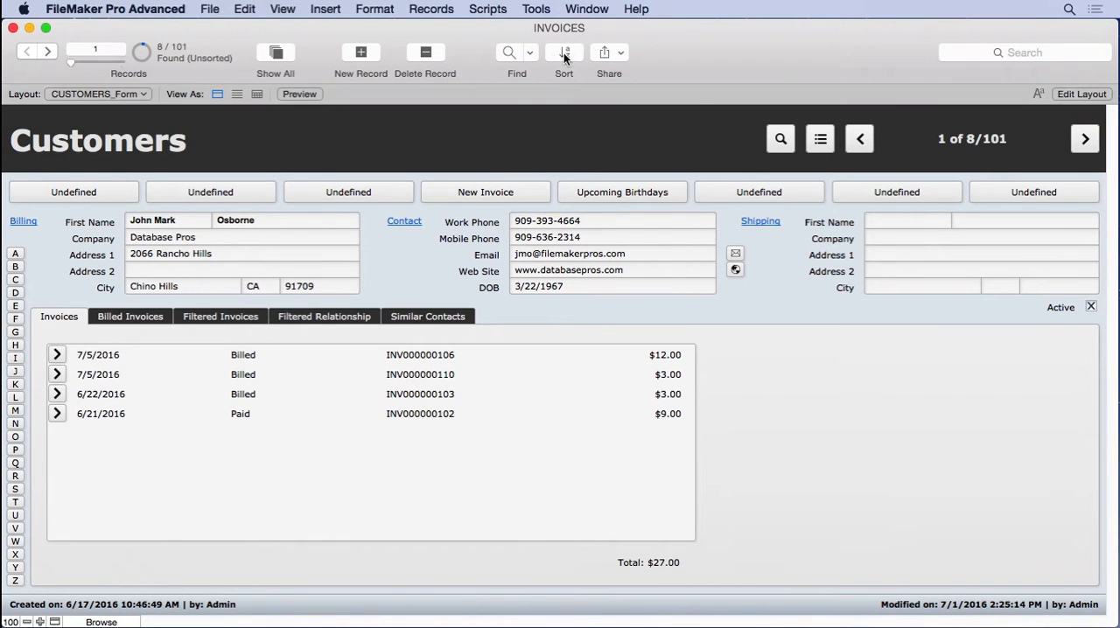
left_click(516, 53)
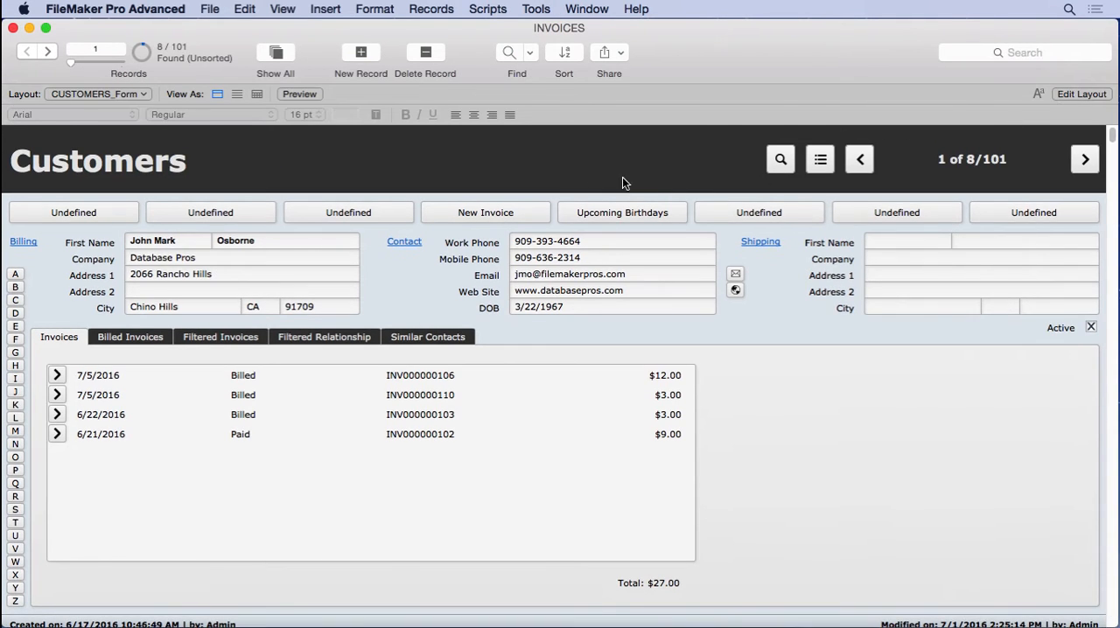
Move Cancel and Continue onto the last two Undefined buttons in the row and select them.
left_click(1081, 93)
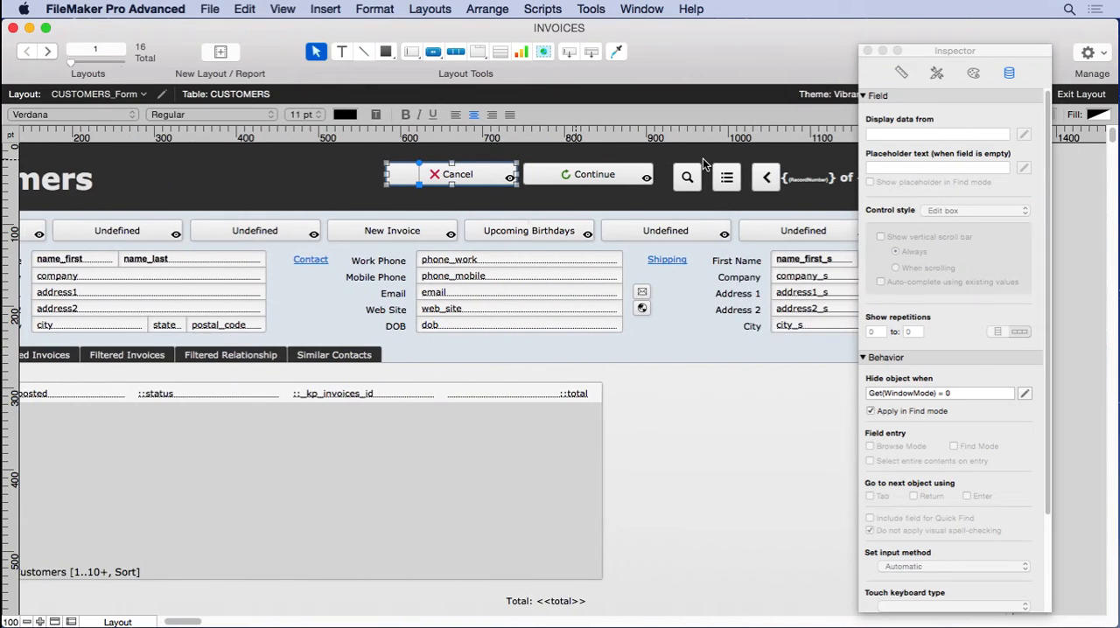
scroll("right", 3)
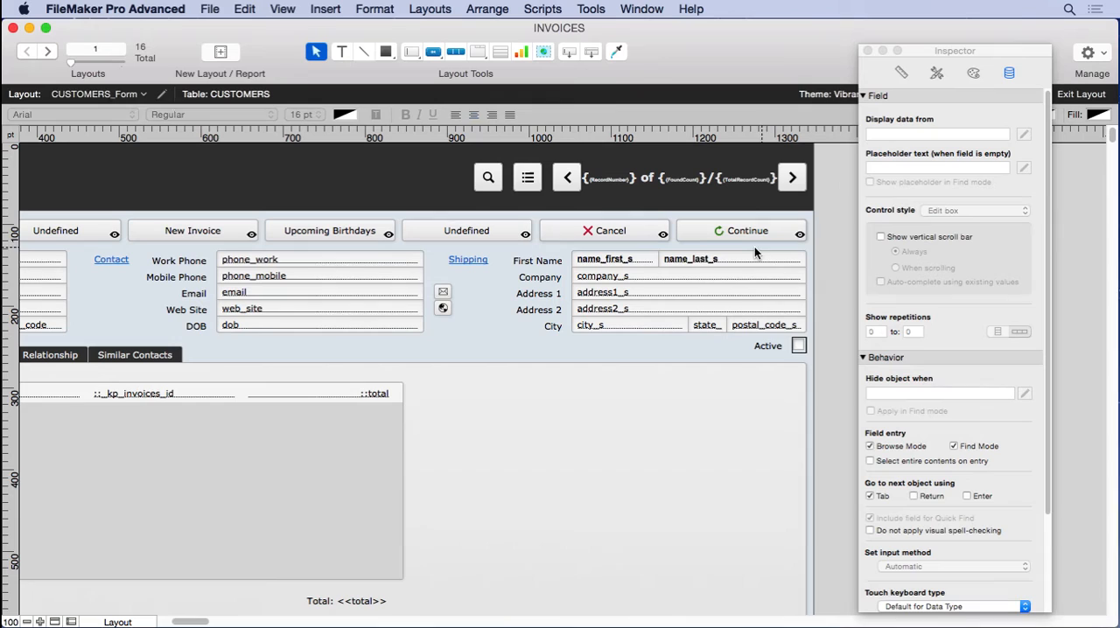
left_click(603, 230)
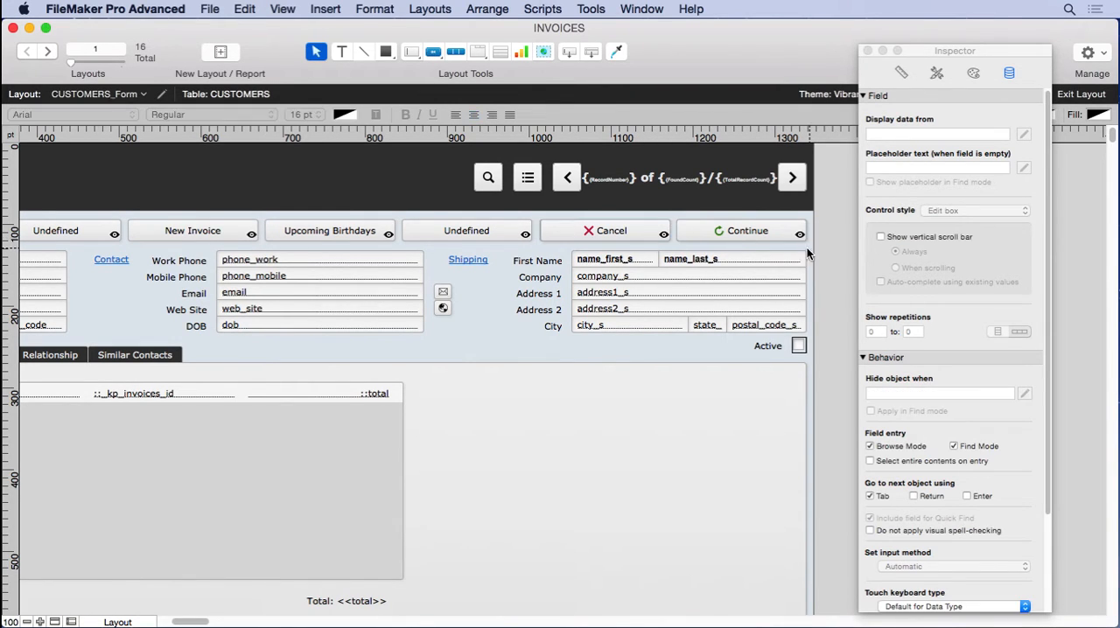
left_click(610, 230)
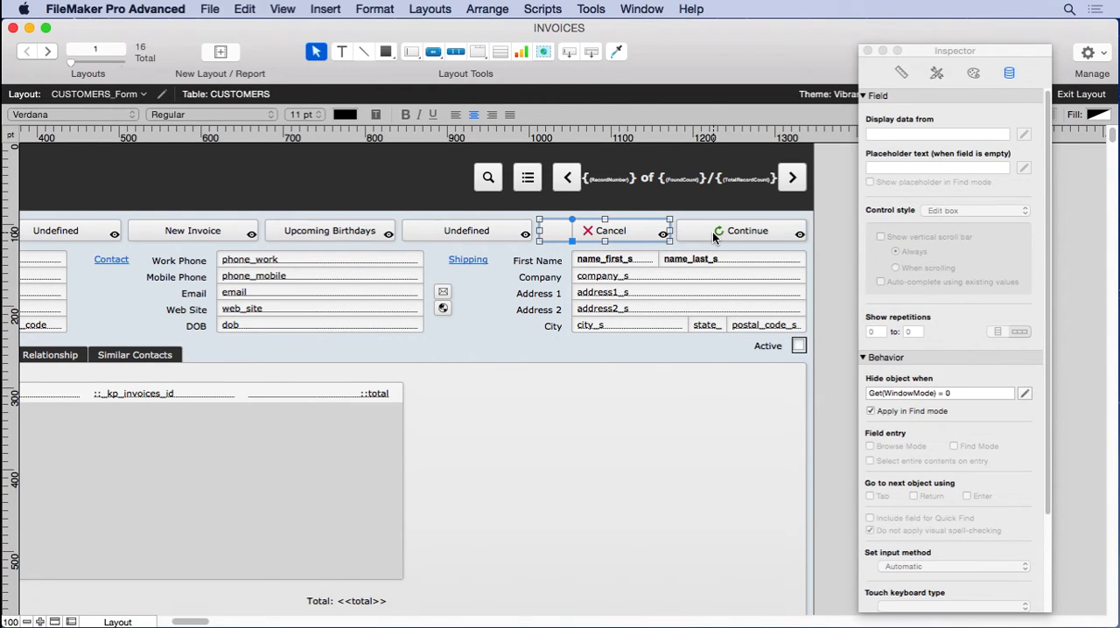
Send the Cancel and Continue buttons to the back with Arrange > Send to Back.
left_click(487, 8)
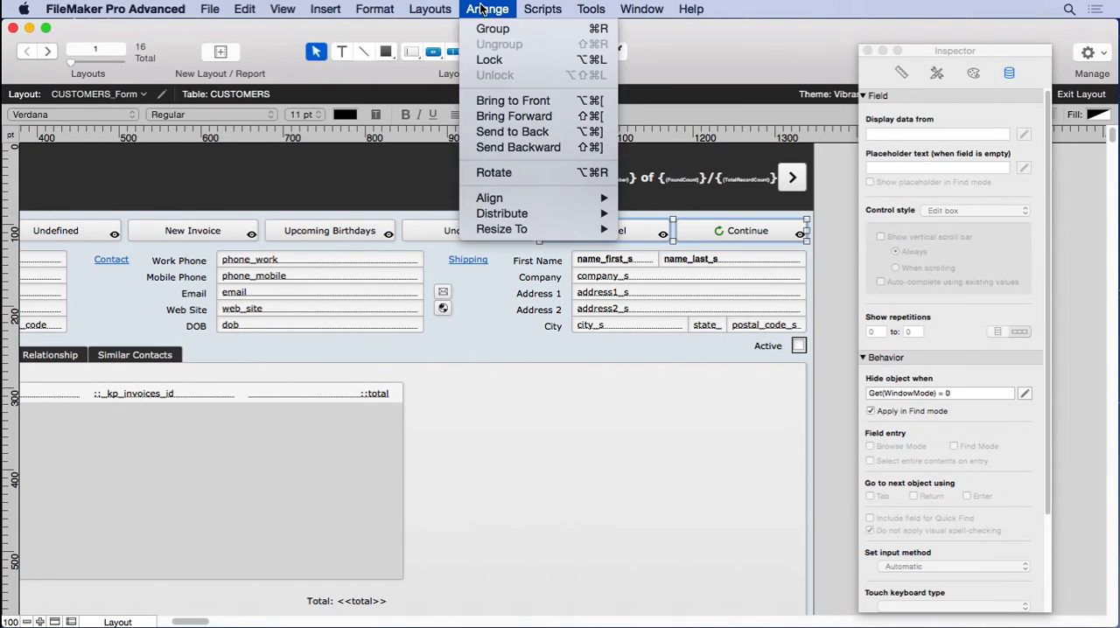
mouse_move(512, 131)
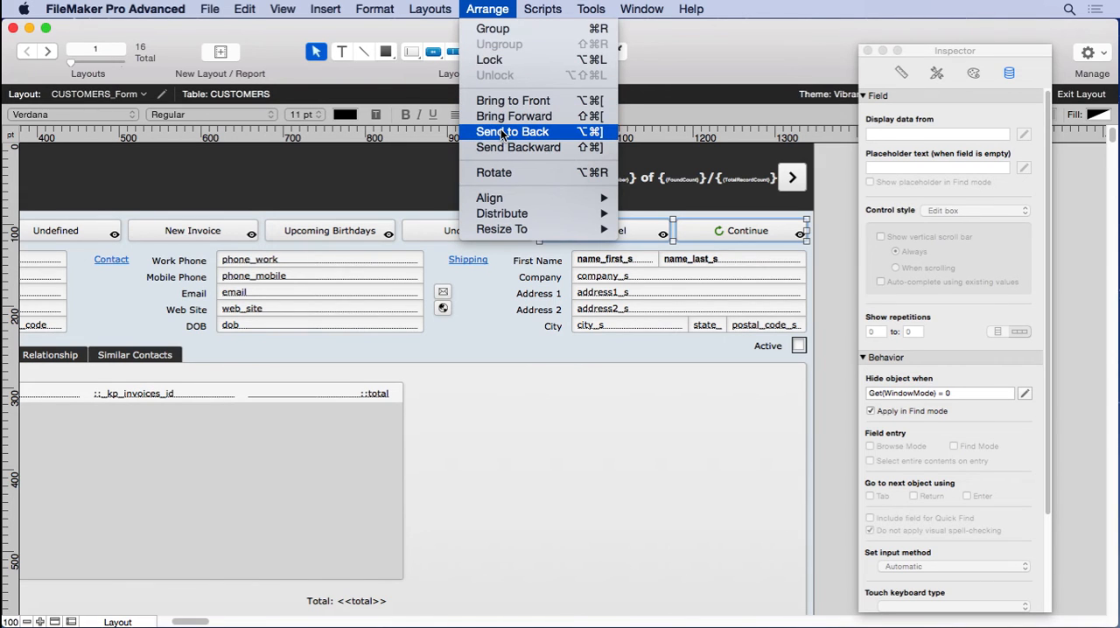
left_click(282, 9)
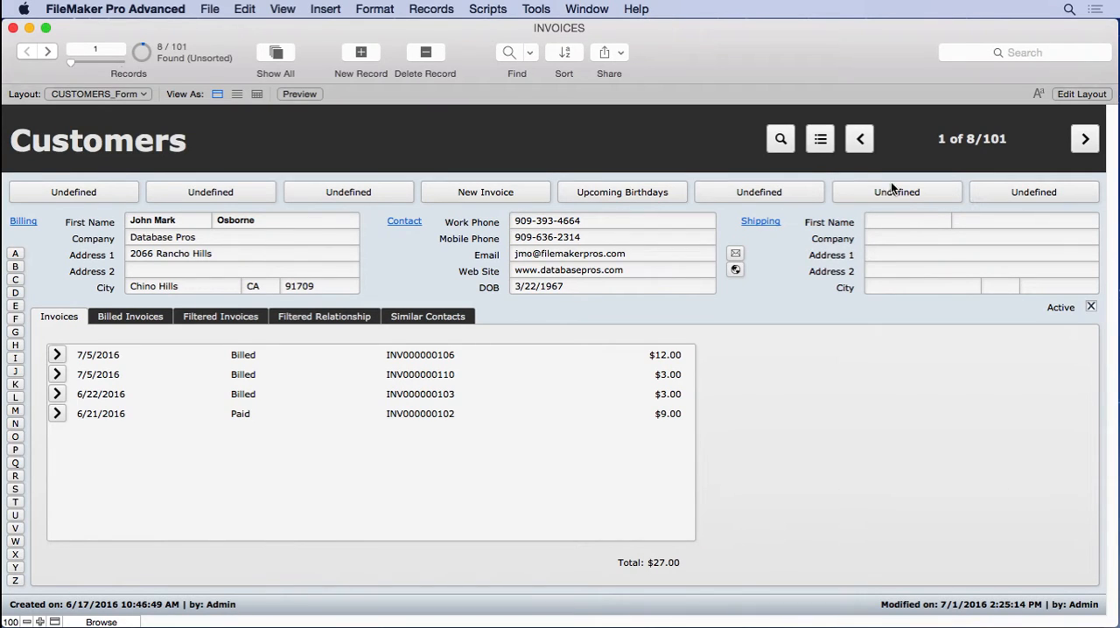
Test Find mode, viewing the Similar Contacts, Invoices and Filtered Invoices panels, then cancel the find.
left_click(516, 52)
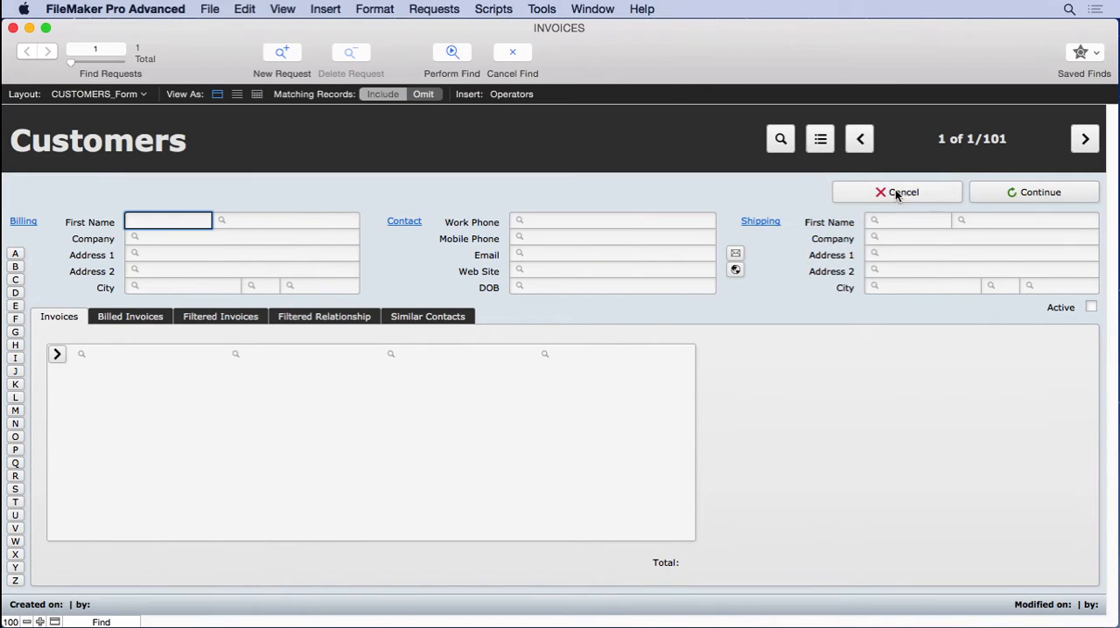
mouse_move(831, 171)
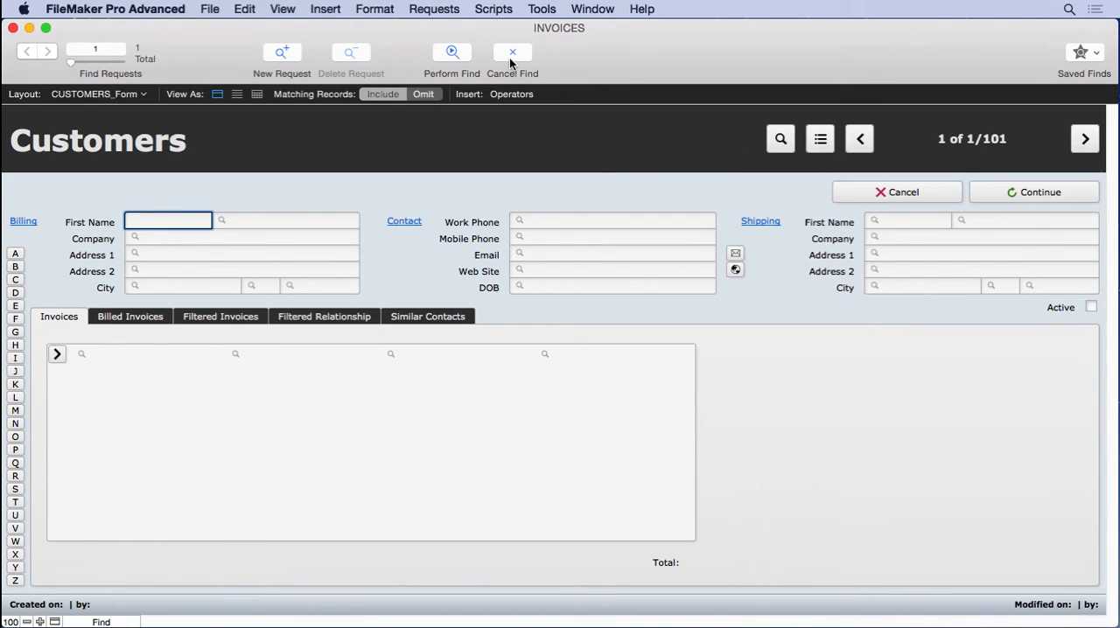
left_click(451, 52)
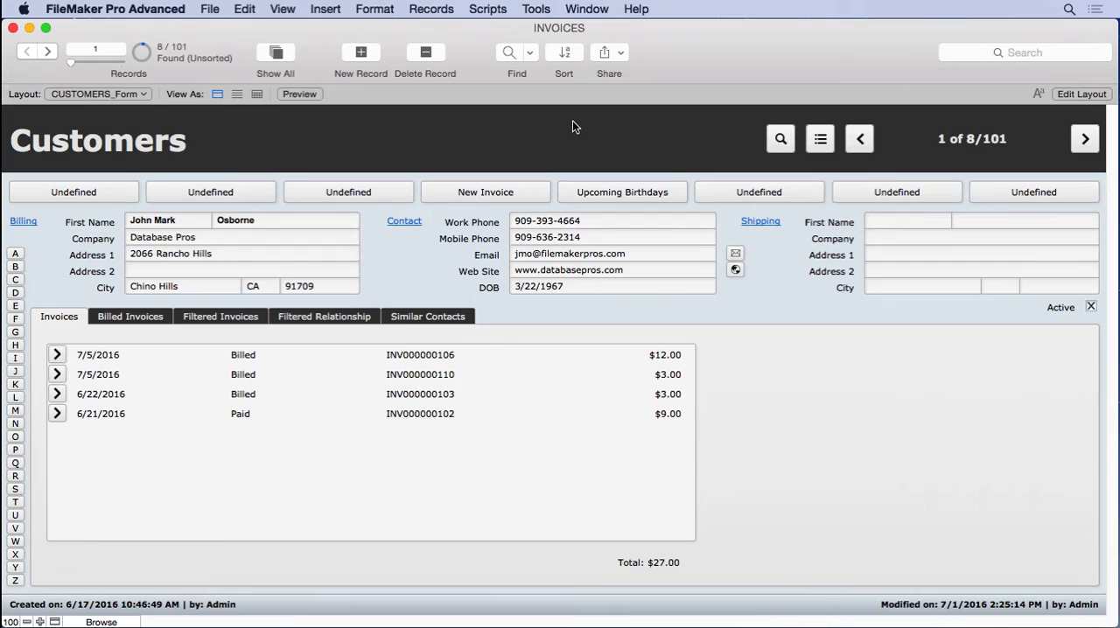
mouse_move(148, 274)
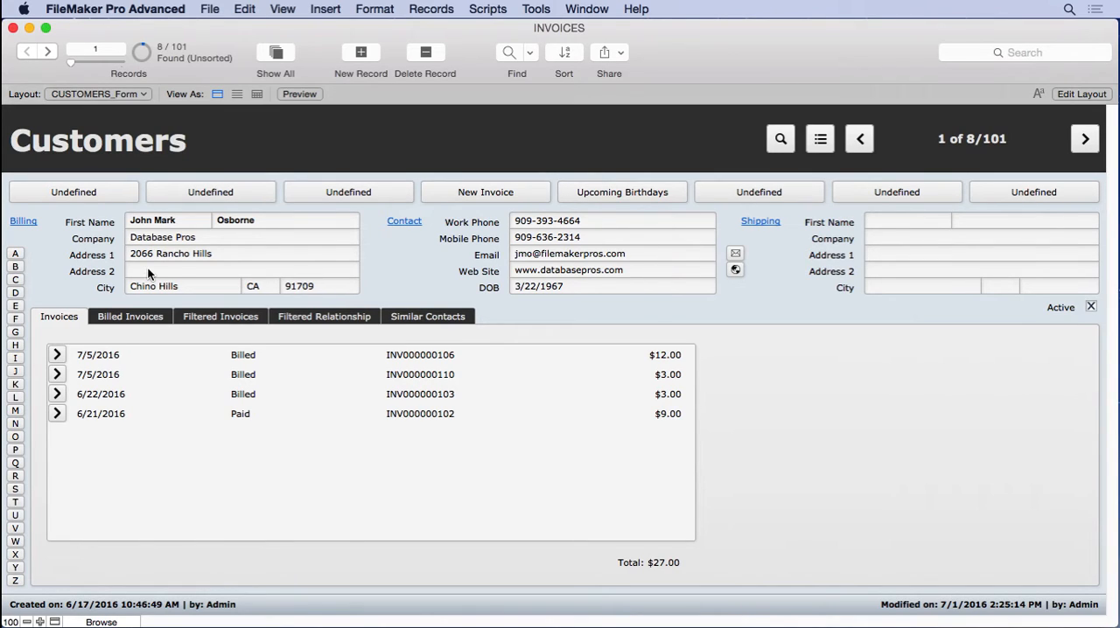
mouse_move(722, 253)
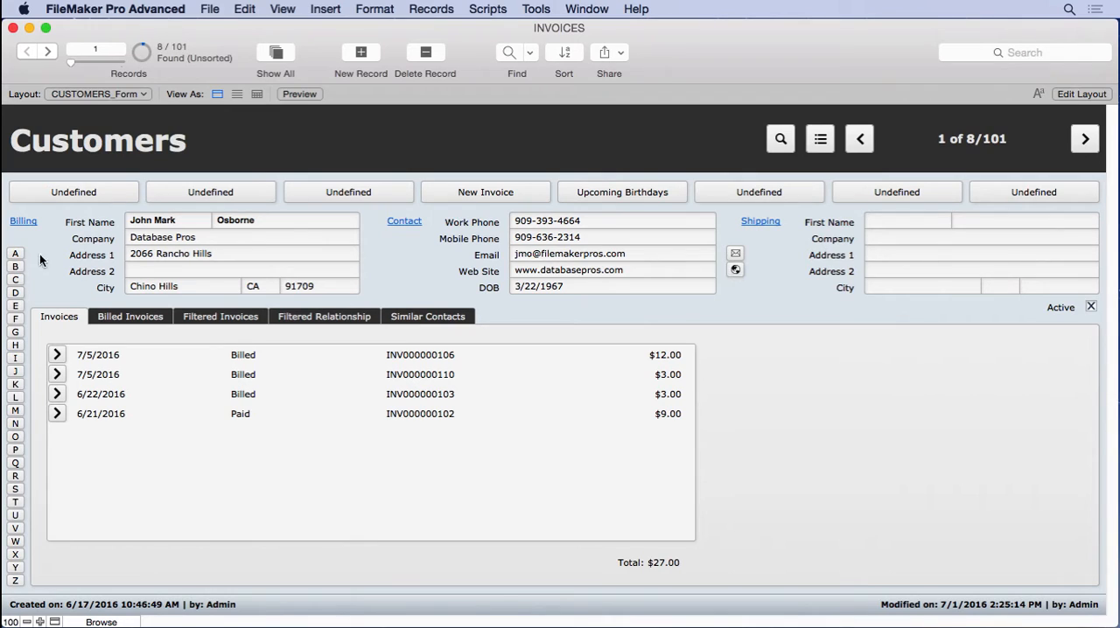
mouse_move(35, 591)
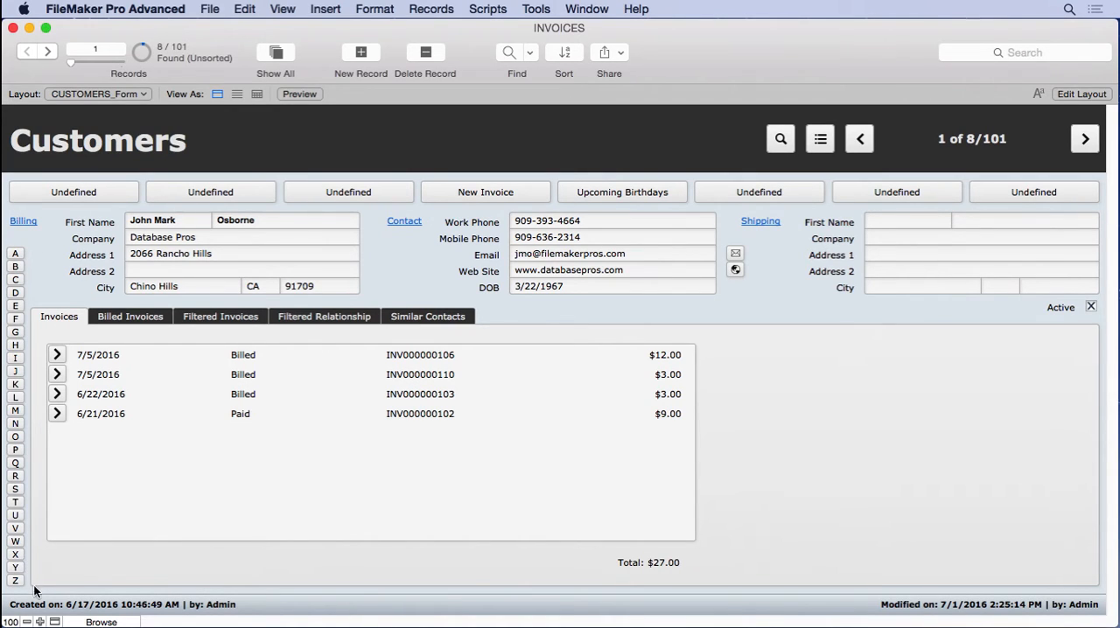
mouse_move(1012, 125)
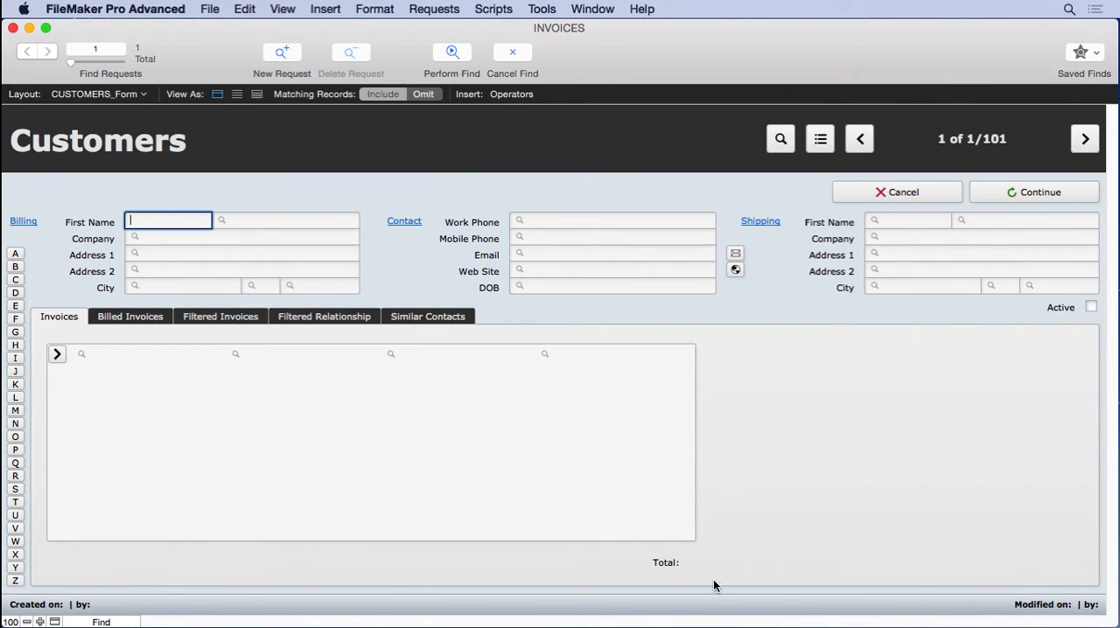
mouse_move(197, 347)
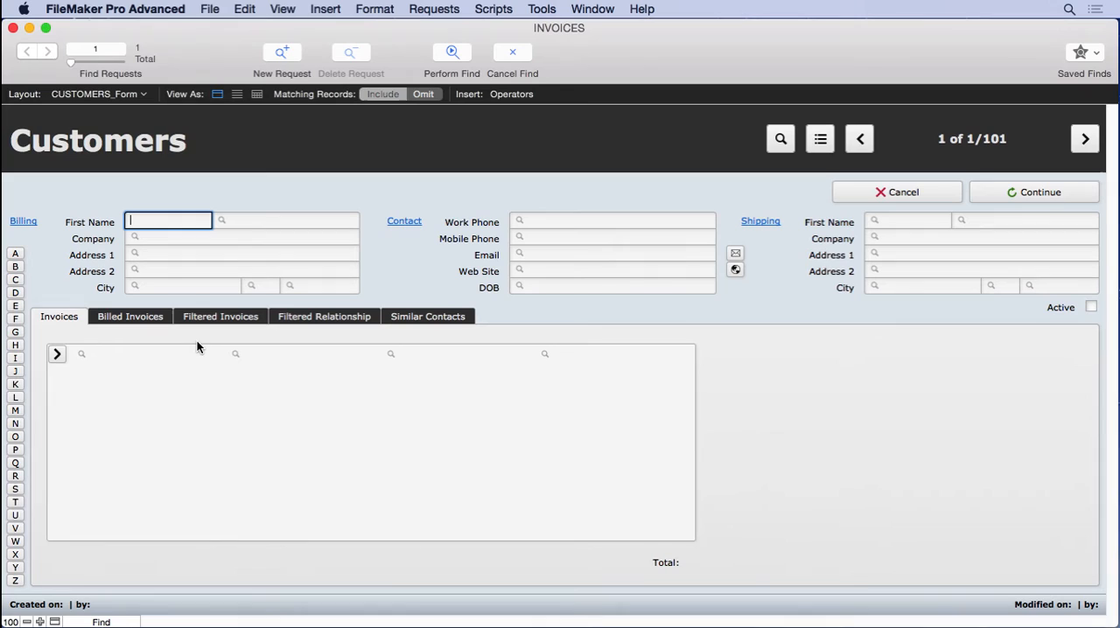
mouse_move(150, 341)
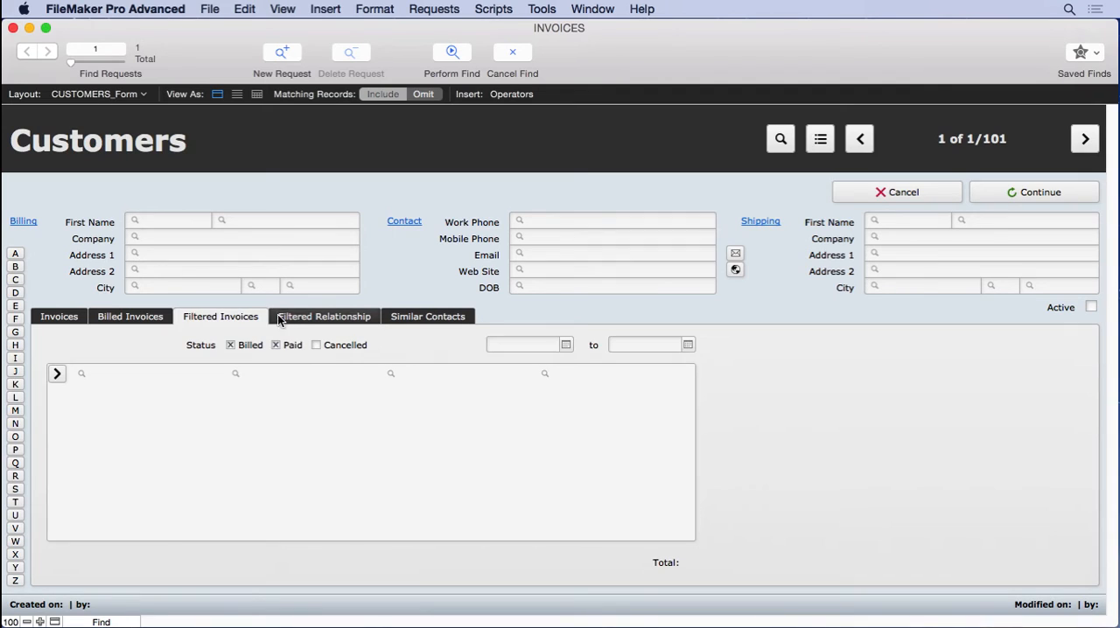
left_click(426, 316)
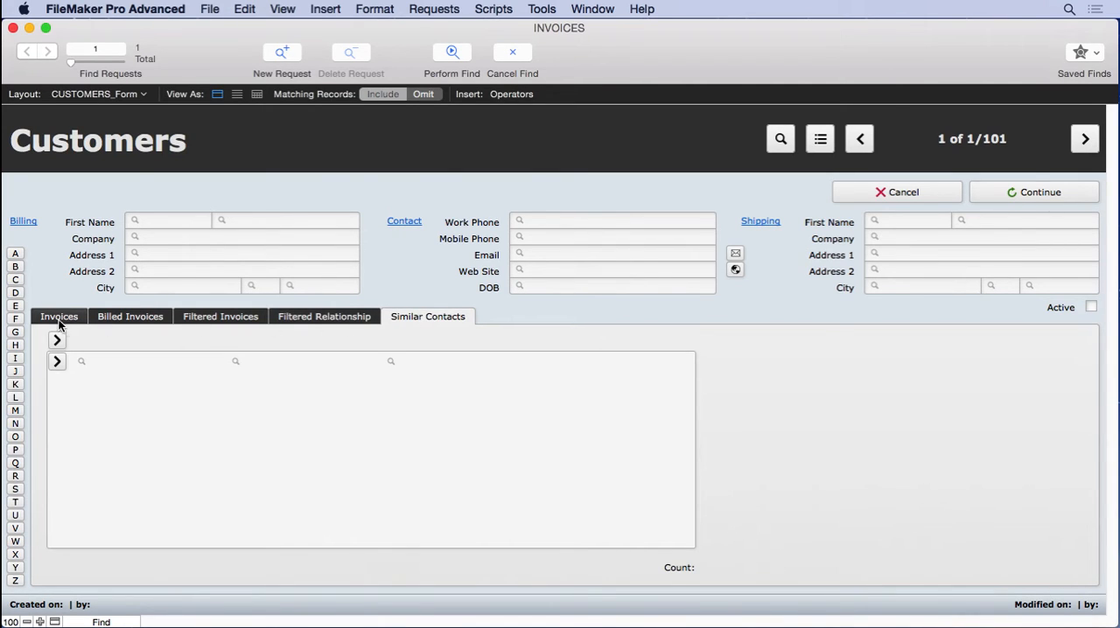
left_click(59, 316)
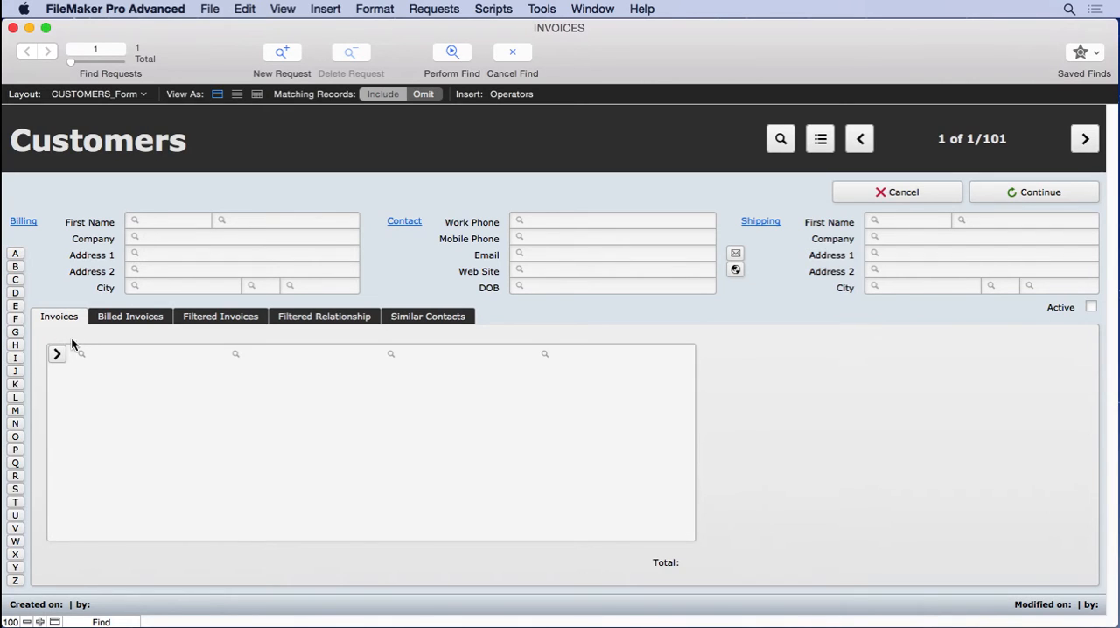
mouse_move(324, 316)
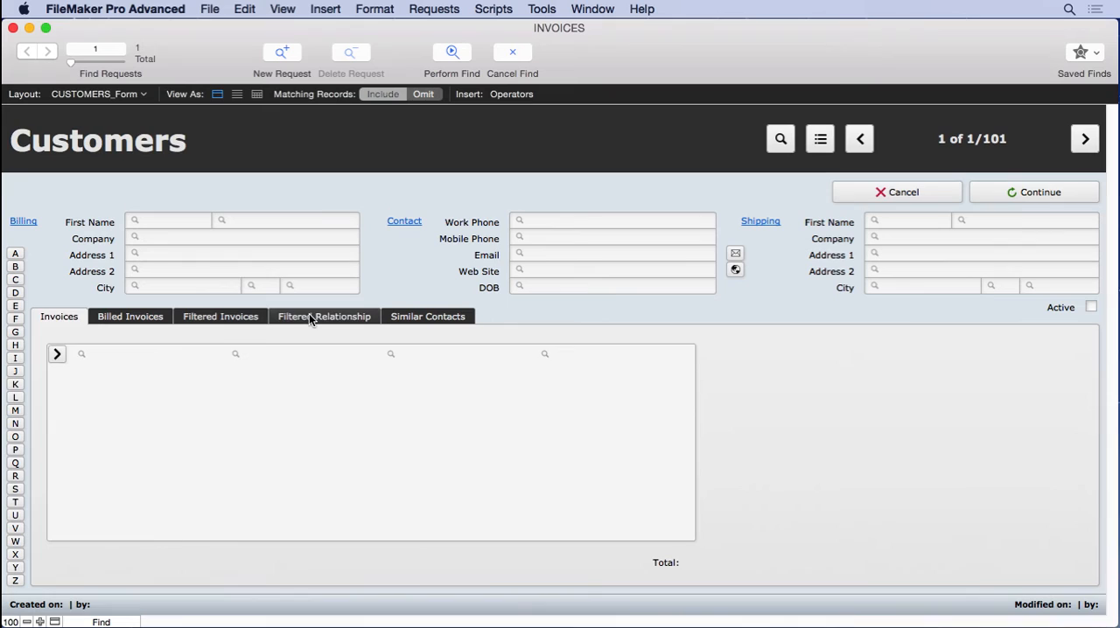
left_click(221, 315)
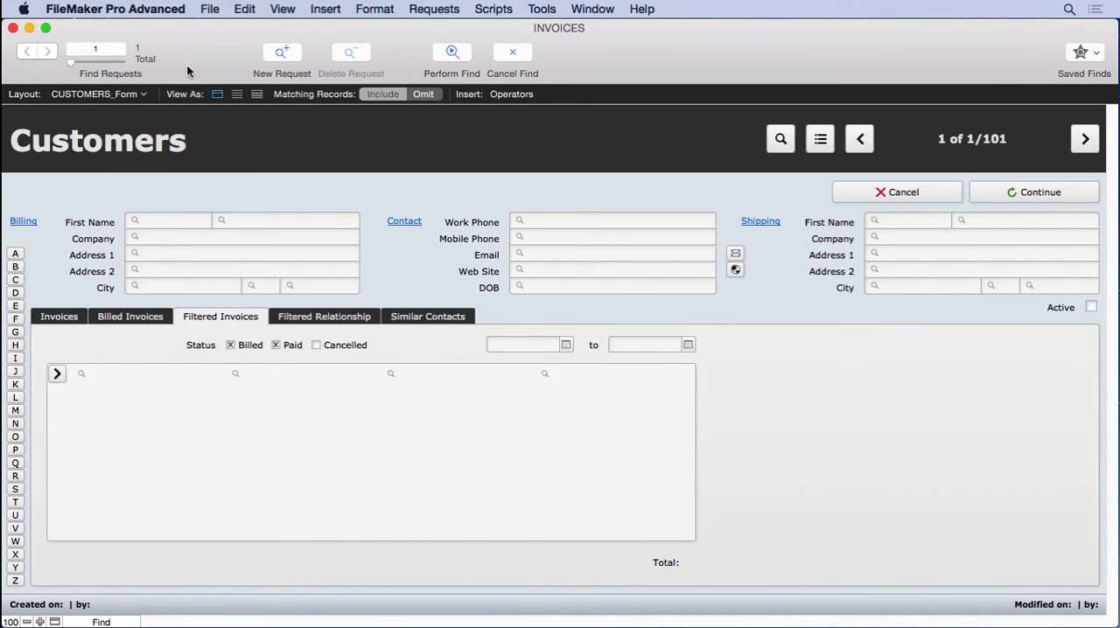
left_click(324, 9)
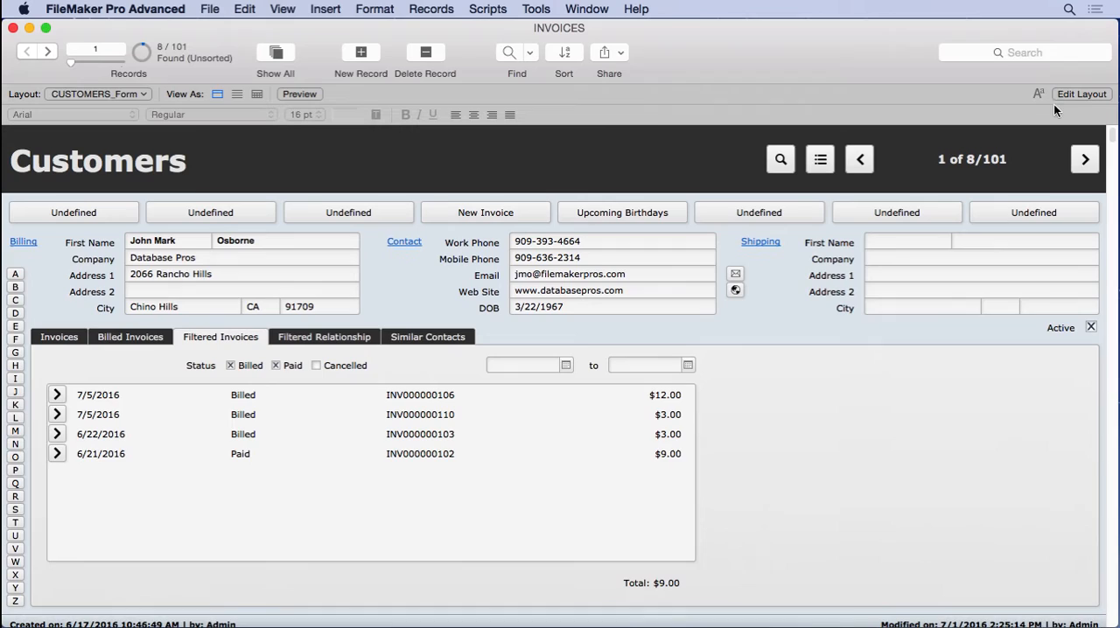
In Layout mode, add a three-segment Undefined button bar to the Customers header.
left_click(1081, 93)
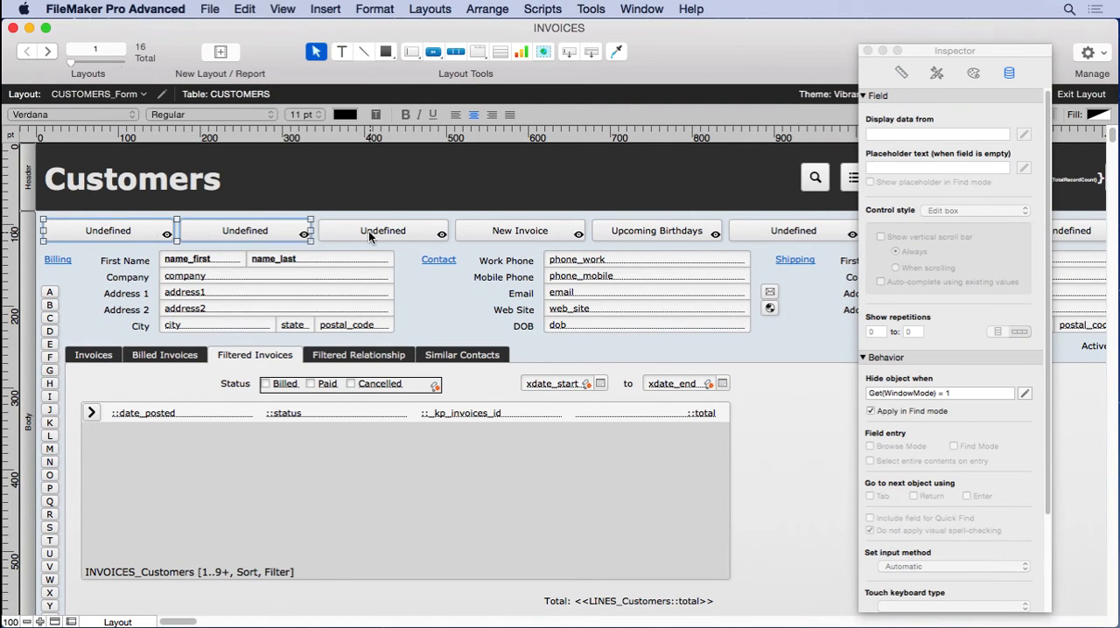
left_click(244, 8)
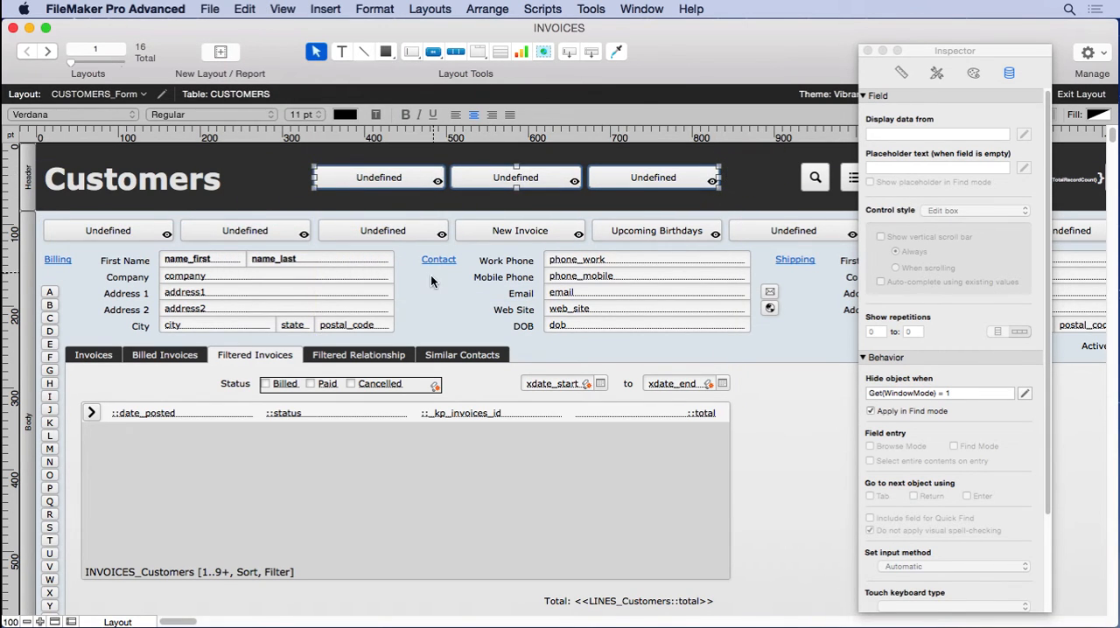
Label the first header button 'New Request' and give it the single step New Record/Request.
double_click(378, 176)
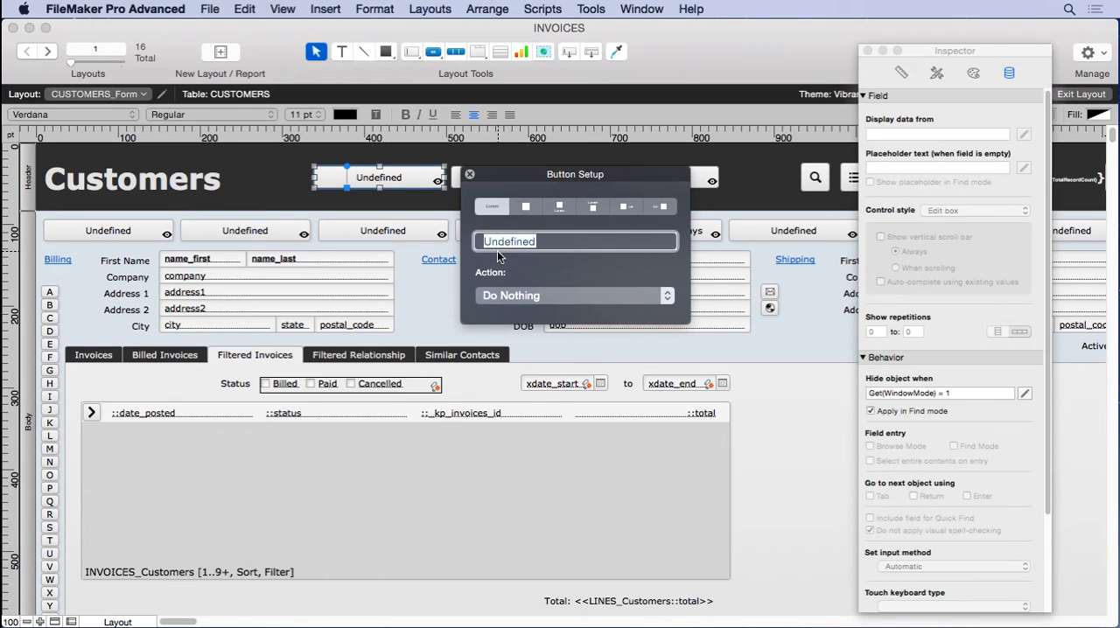
type("New Req")
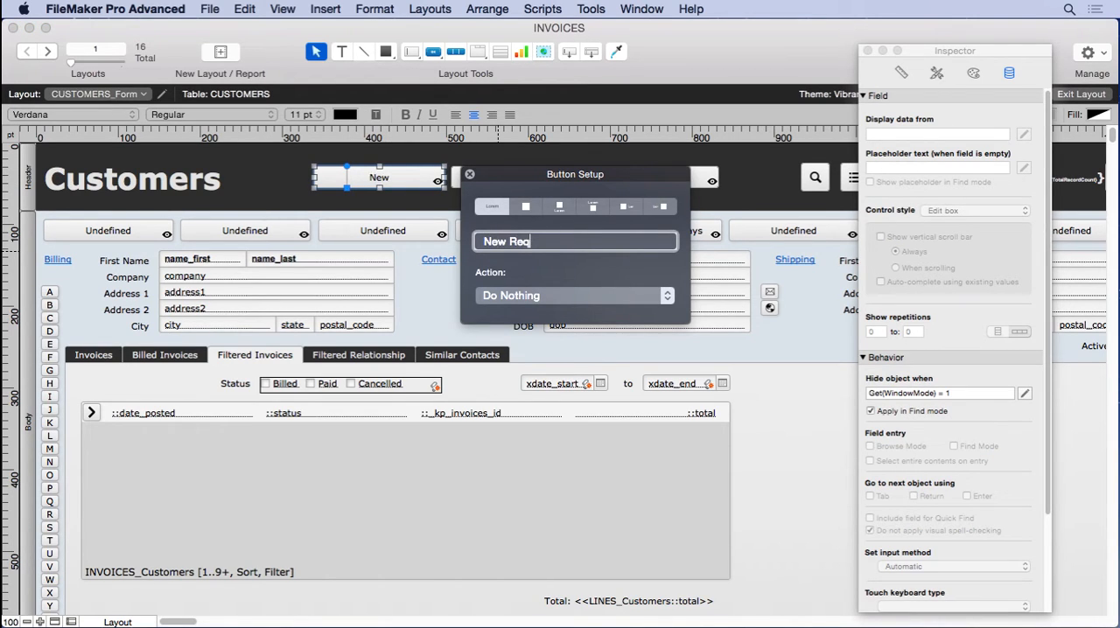
type("uest")
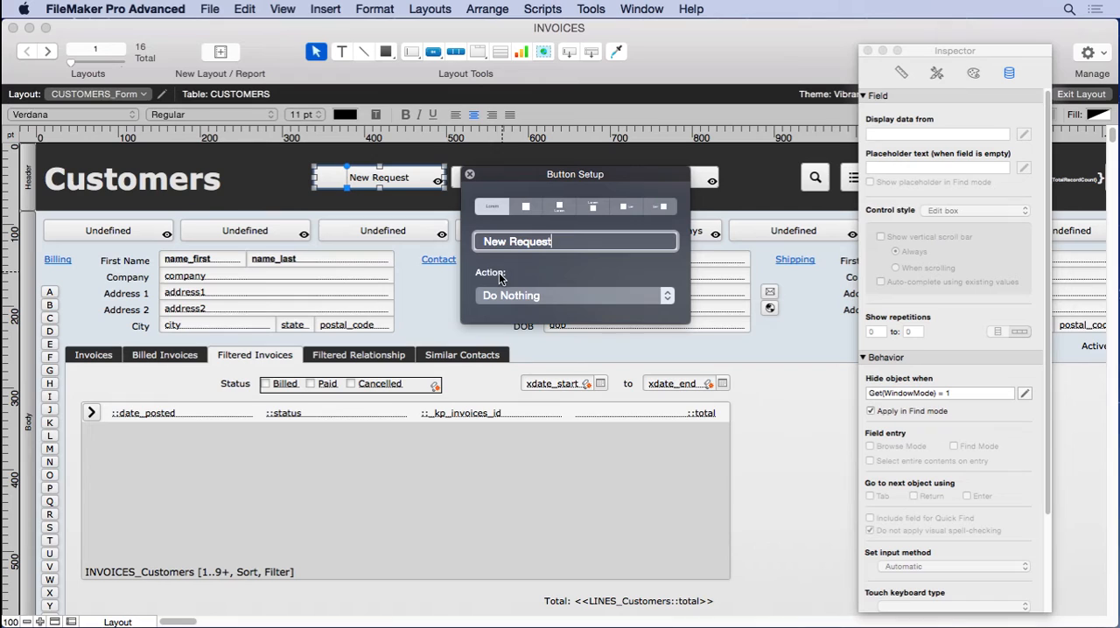
left_click(574, 295)
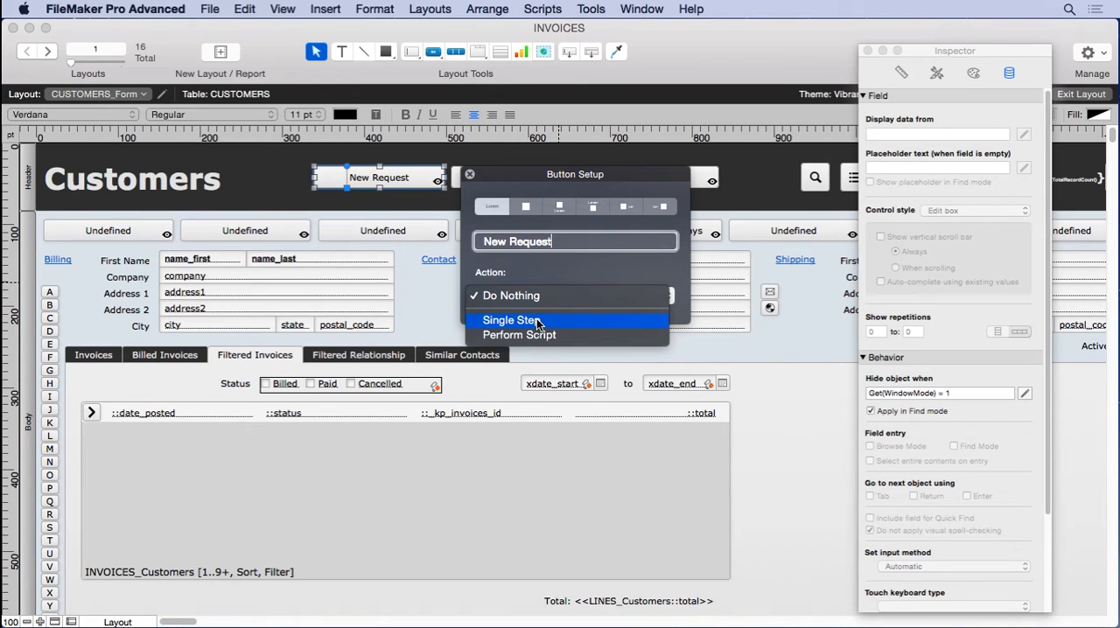
left_click(510, 319)
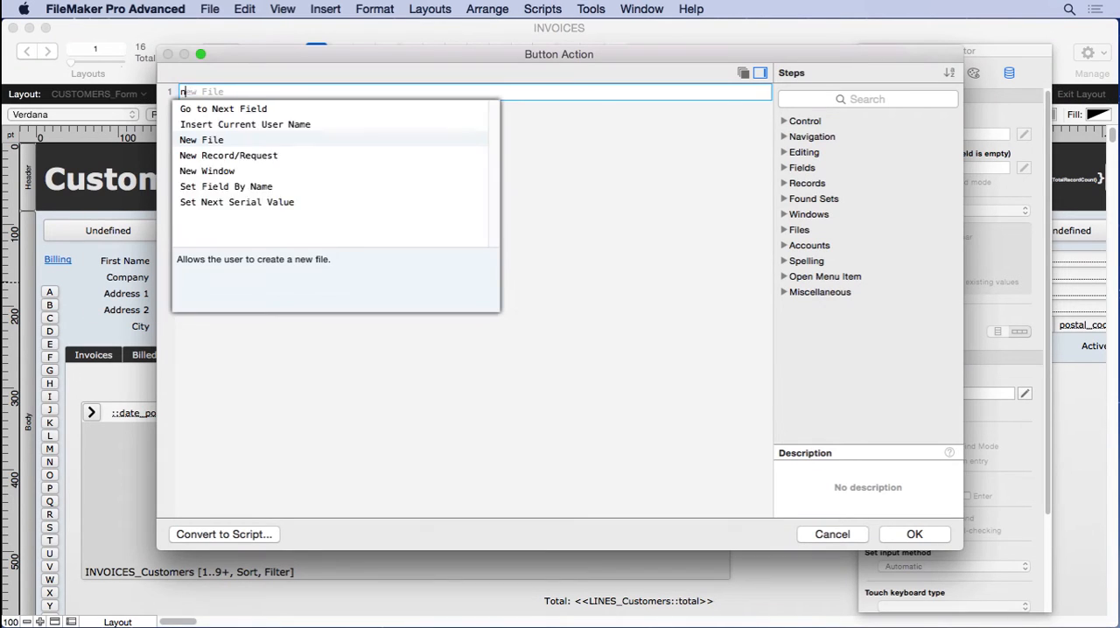
left_click(228, 154)
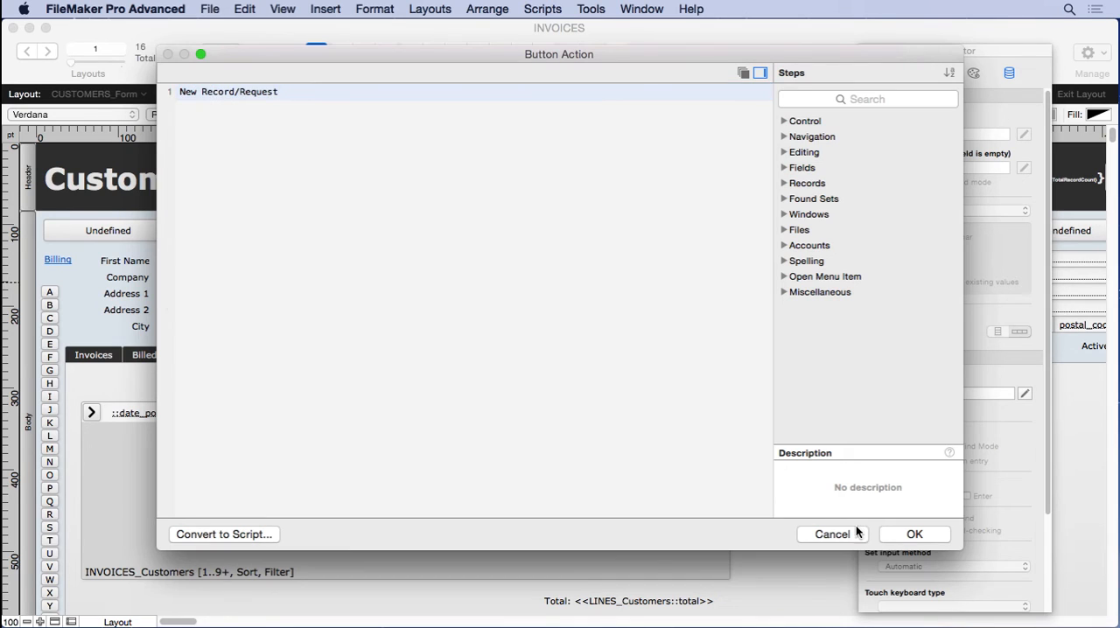
left_click(914, 534)
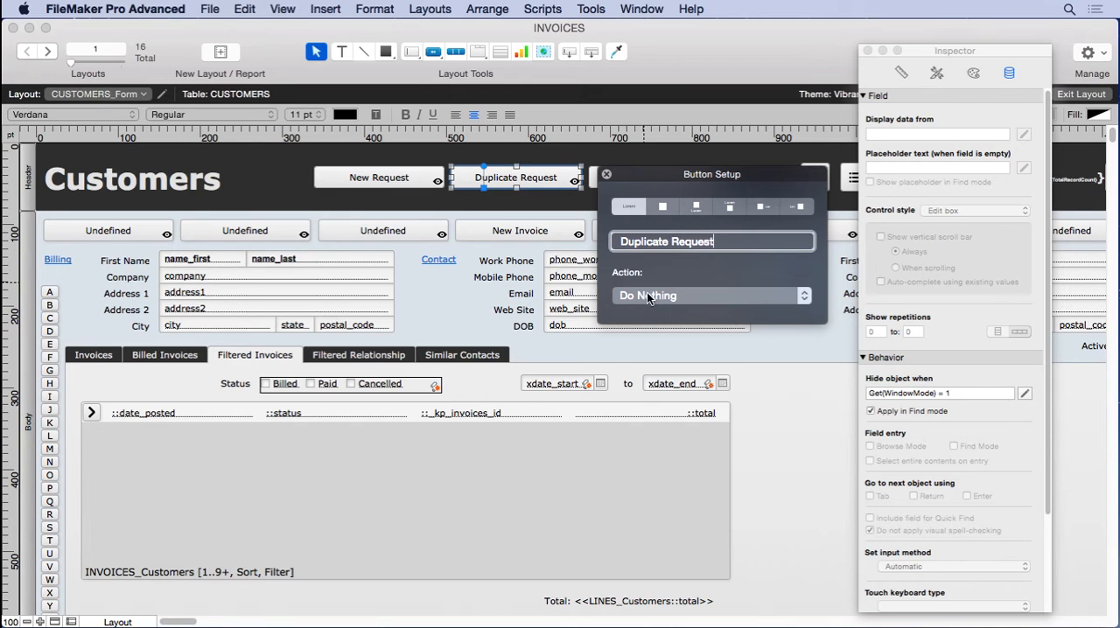
Give Duplicate Request a single-step action, searching the steps for 'dupli'.
left_click(711, 295)
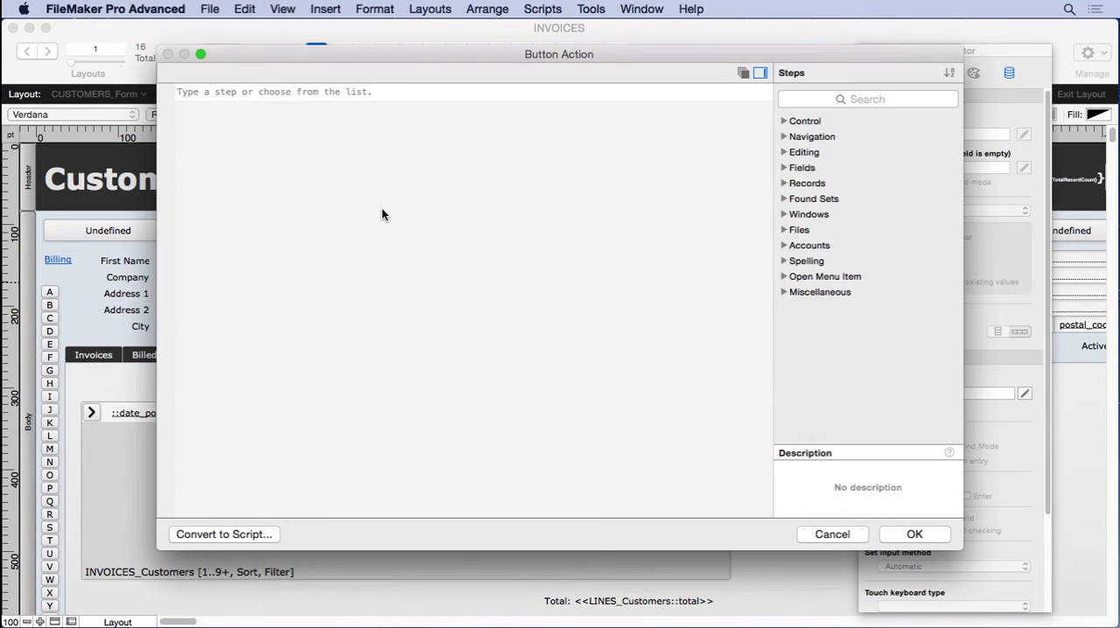
type("dupli")
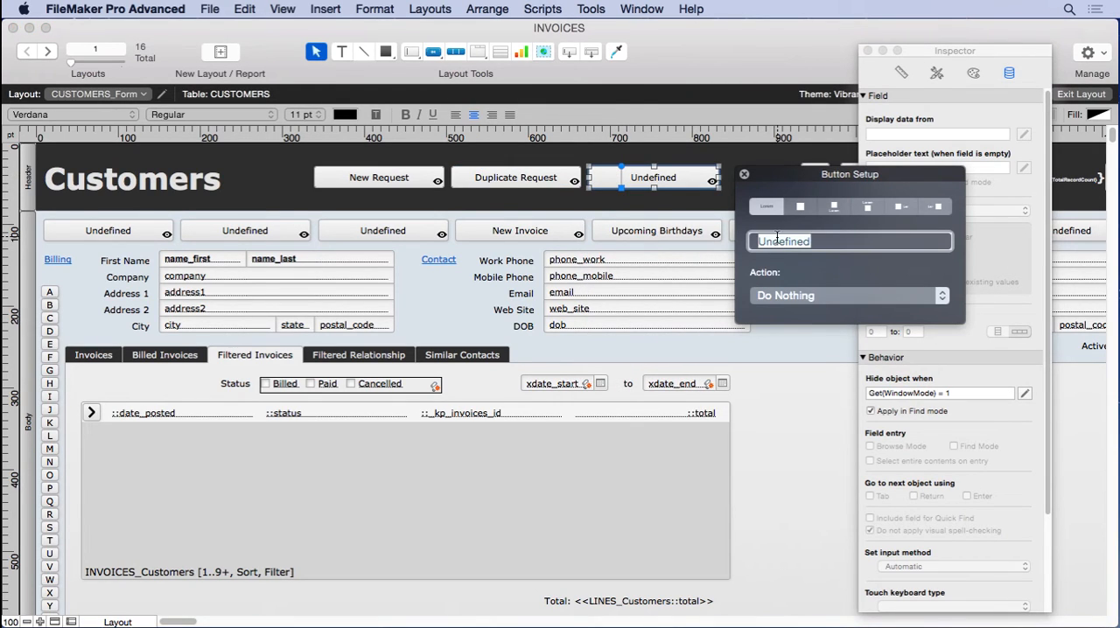
Label the third header button 'Delete Request' and assign the Delete Record/Request step.
type("Delete Re")
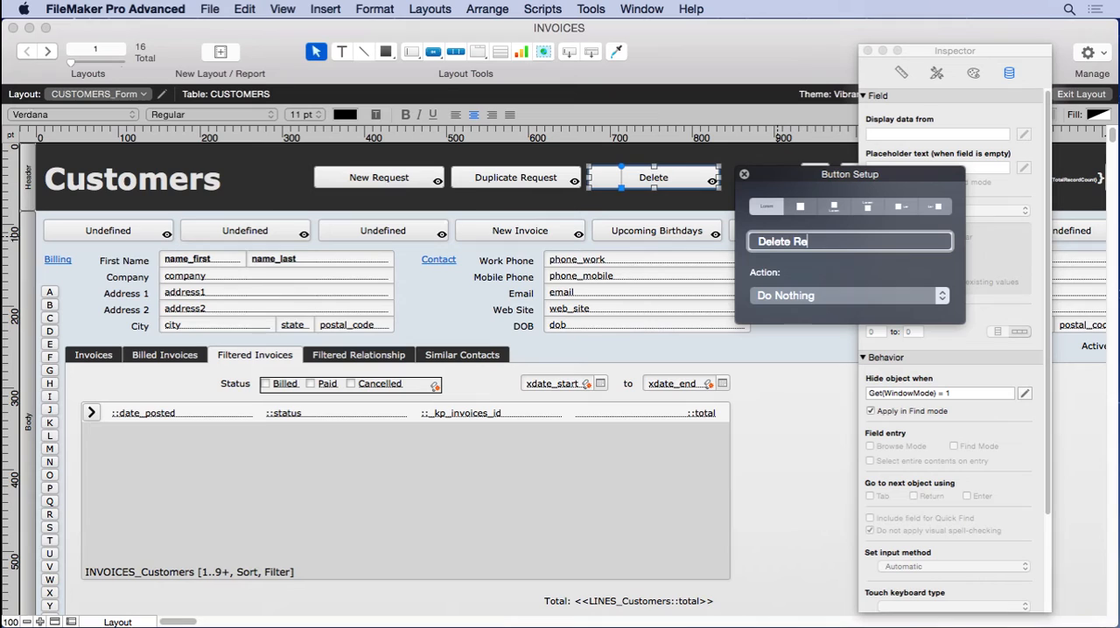
type("quest")
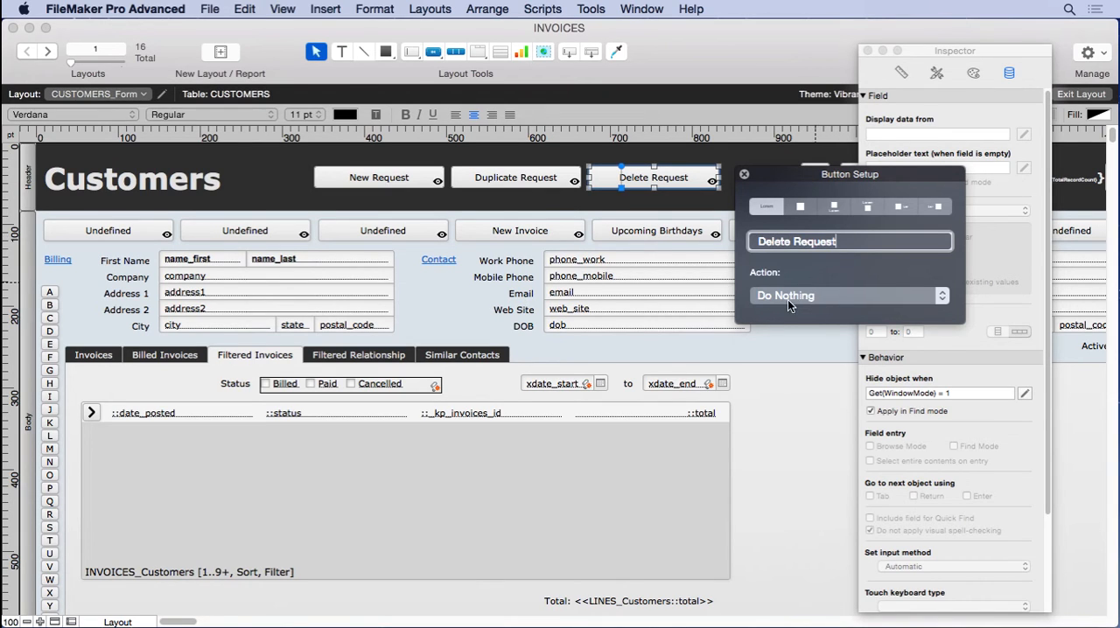
left_click(848, 295)
type("dele")
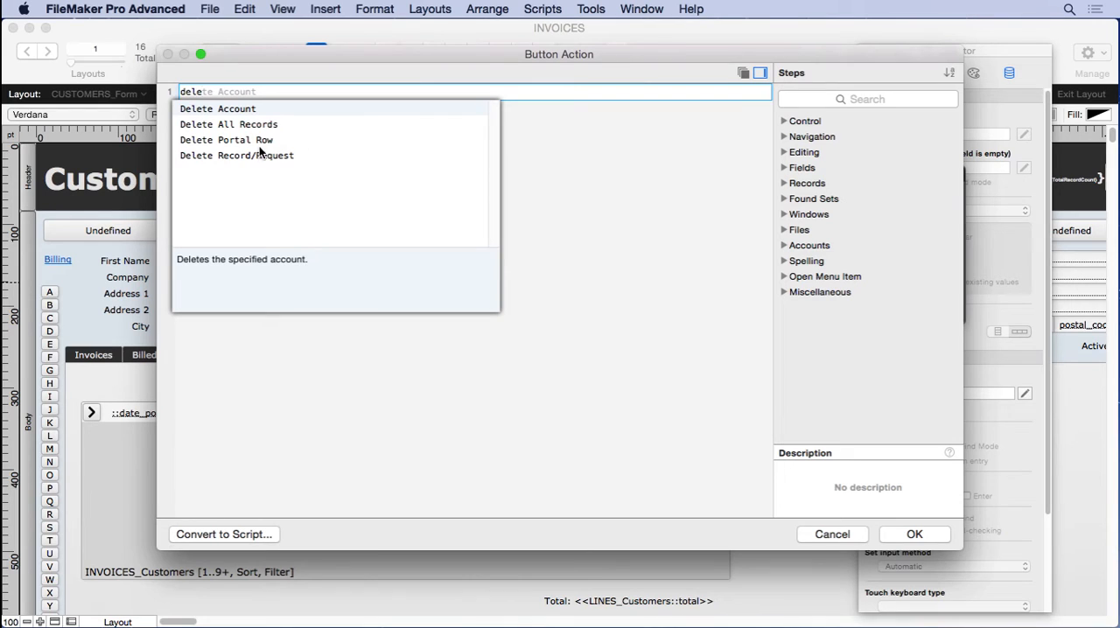
left_click(236, 155)
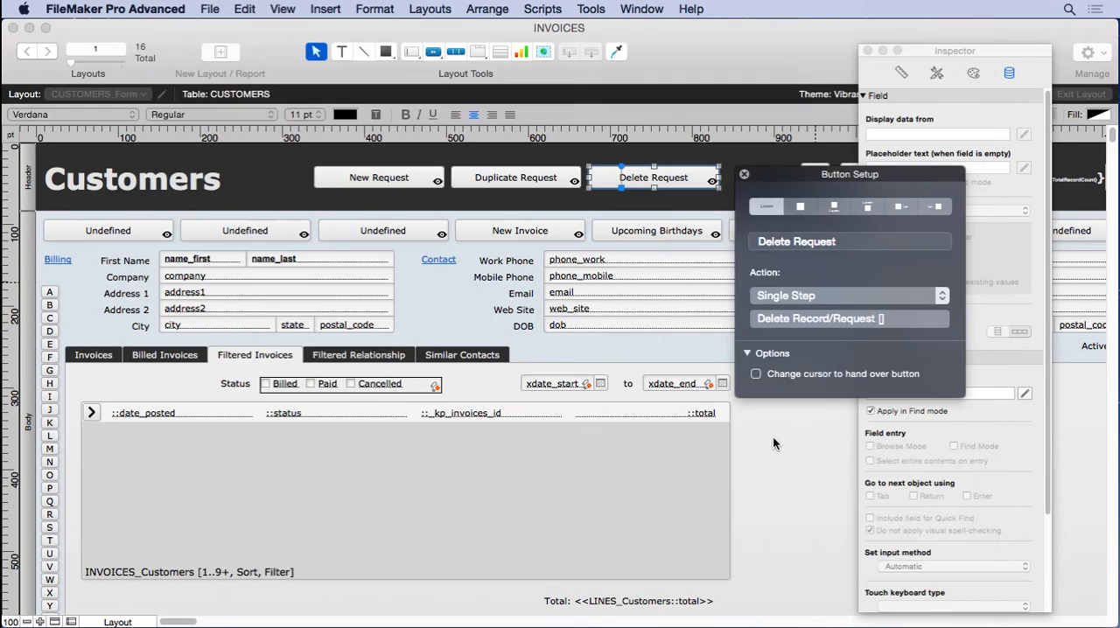
left_click(744, 174)
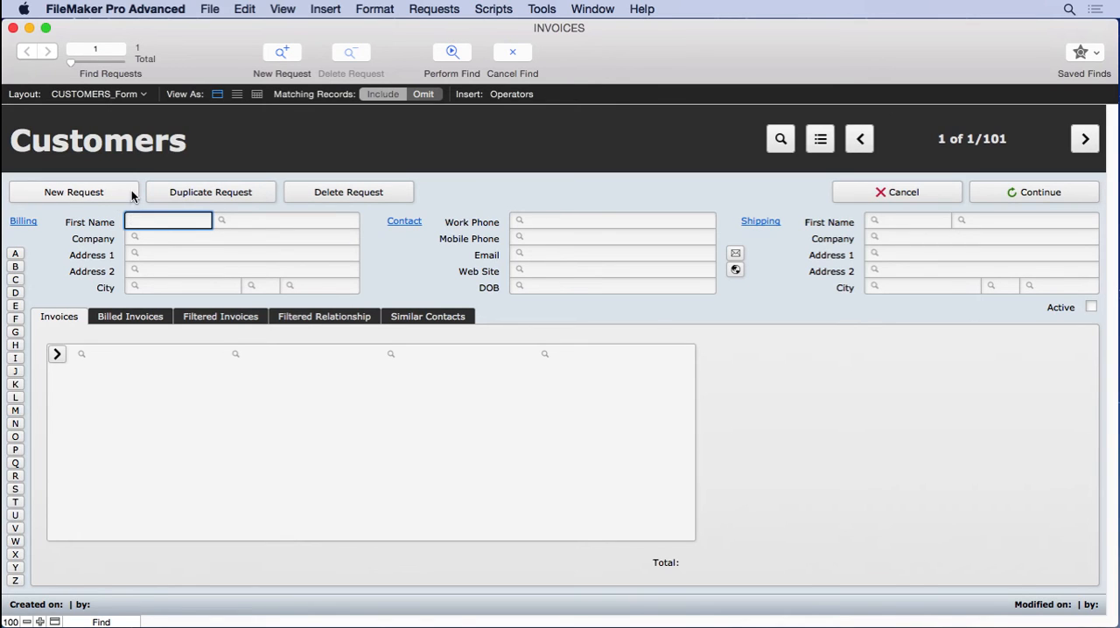
mouse_move(166, 185)
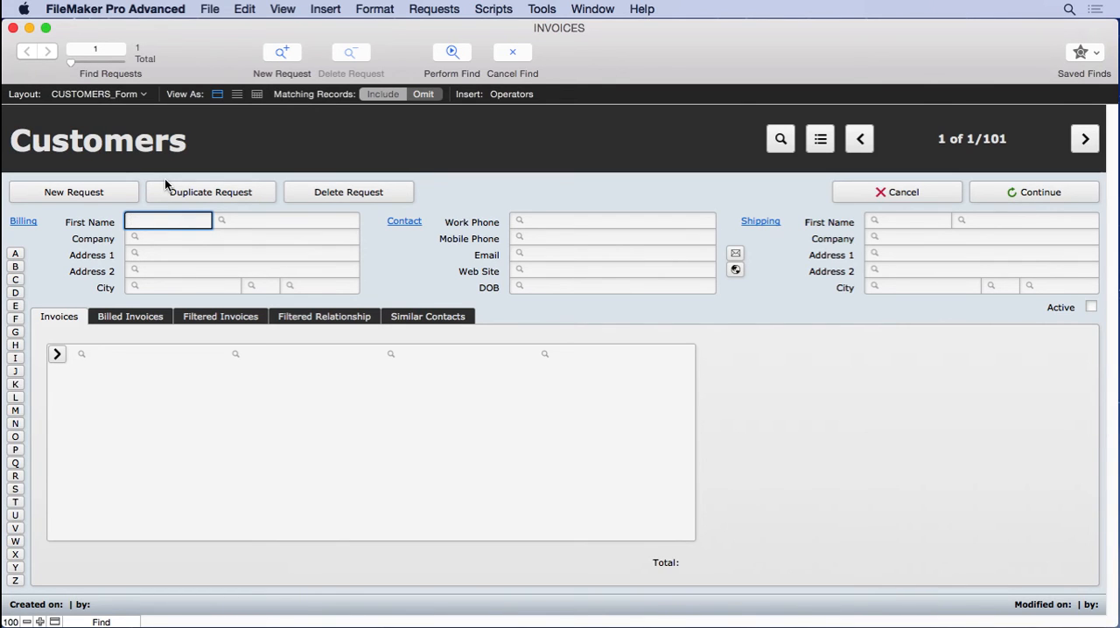
Switch the Customers layout into Find mode to test the request buttons.
left_click(434, 9)
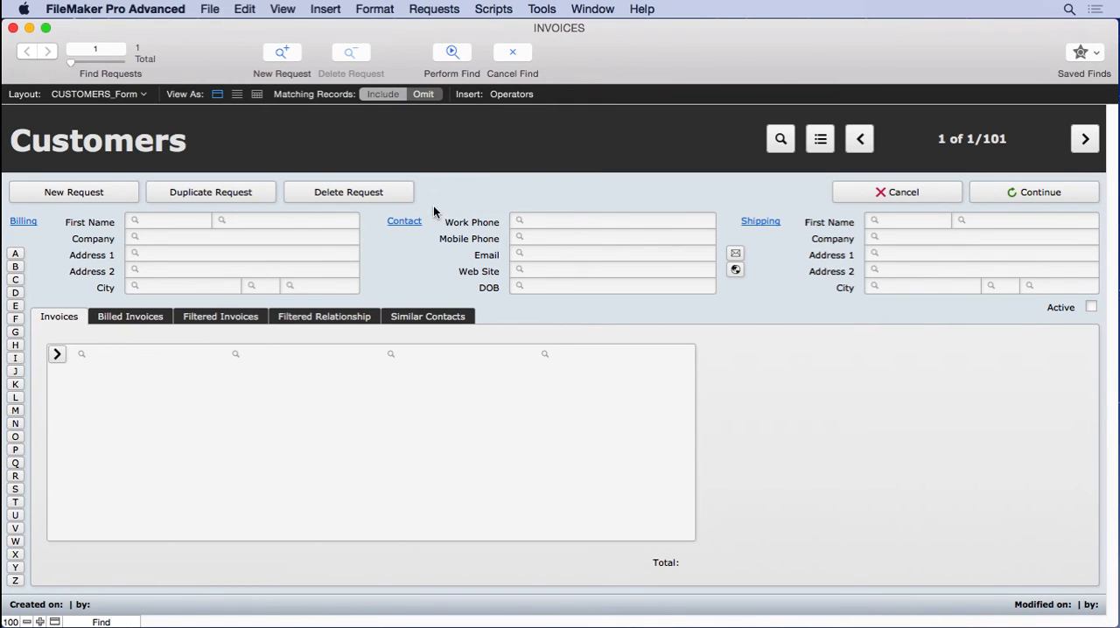
mouse_move(977, 150)
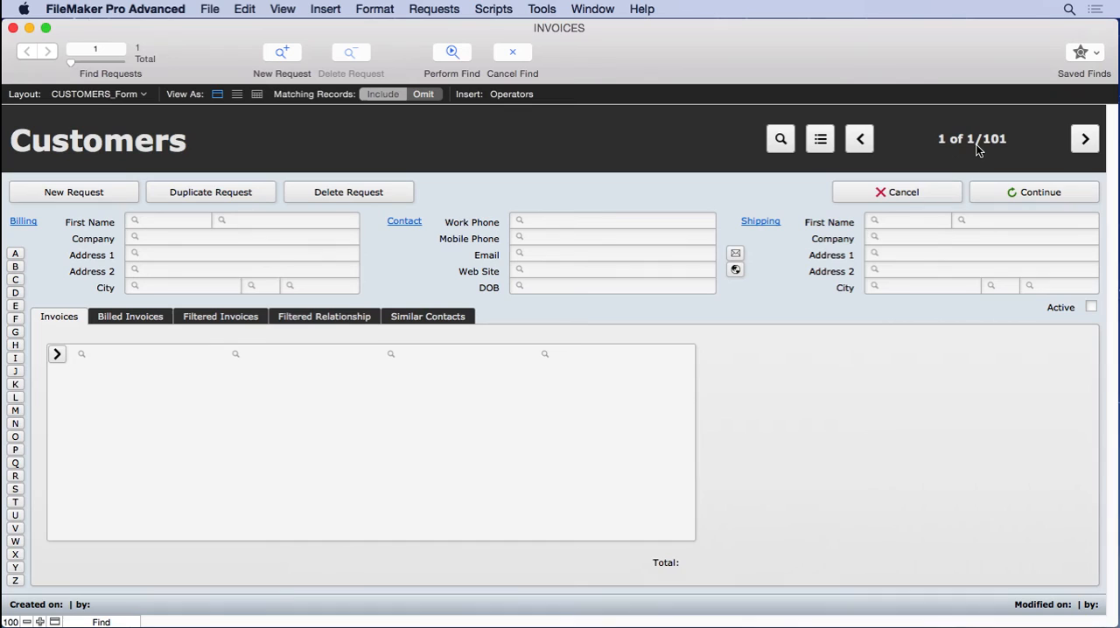
mouse_move(971, 147)
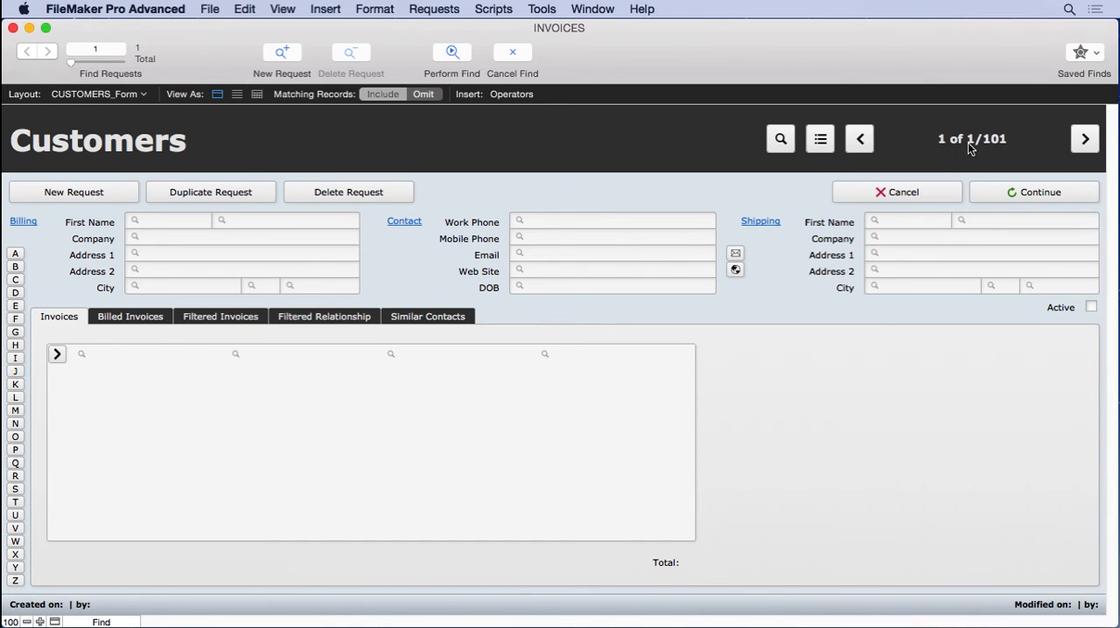
mouse_move(820, 144)
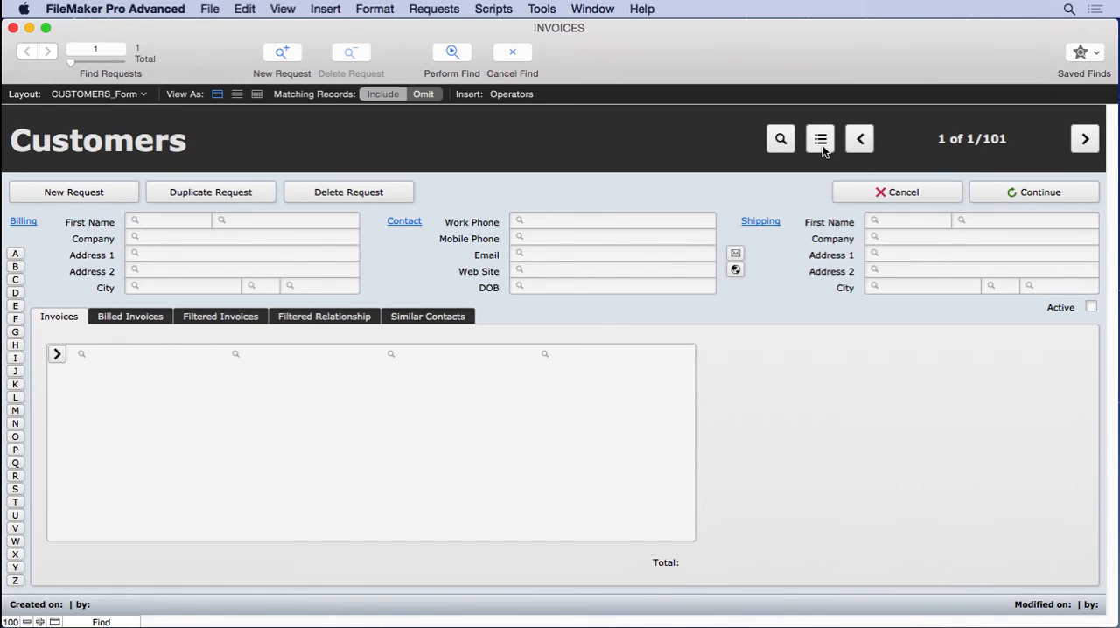
mouse_move(956, 153)
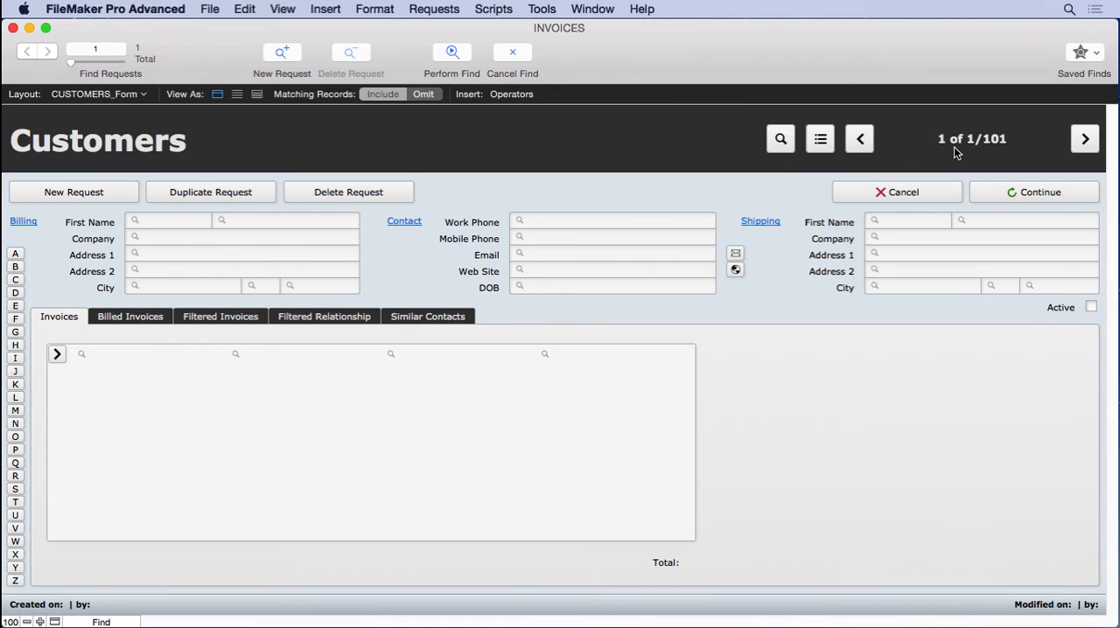
mouse_move(306, 114)
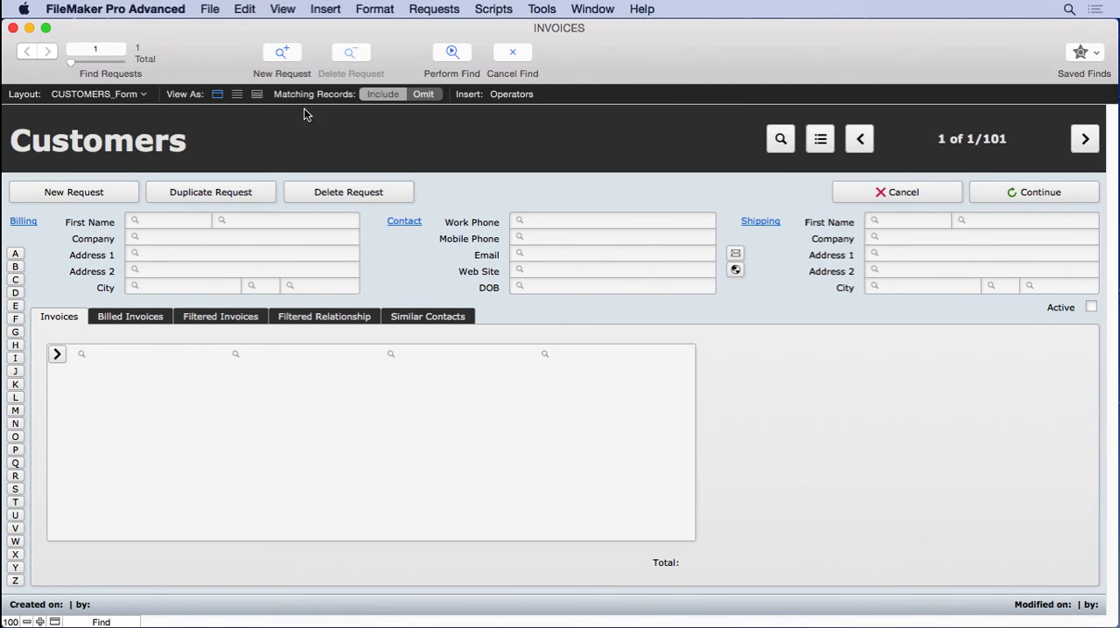
mouse_move(423, 155)
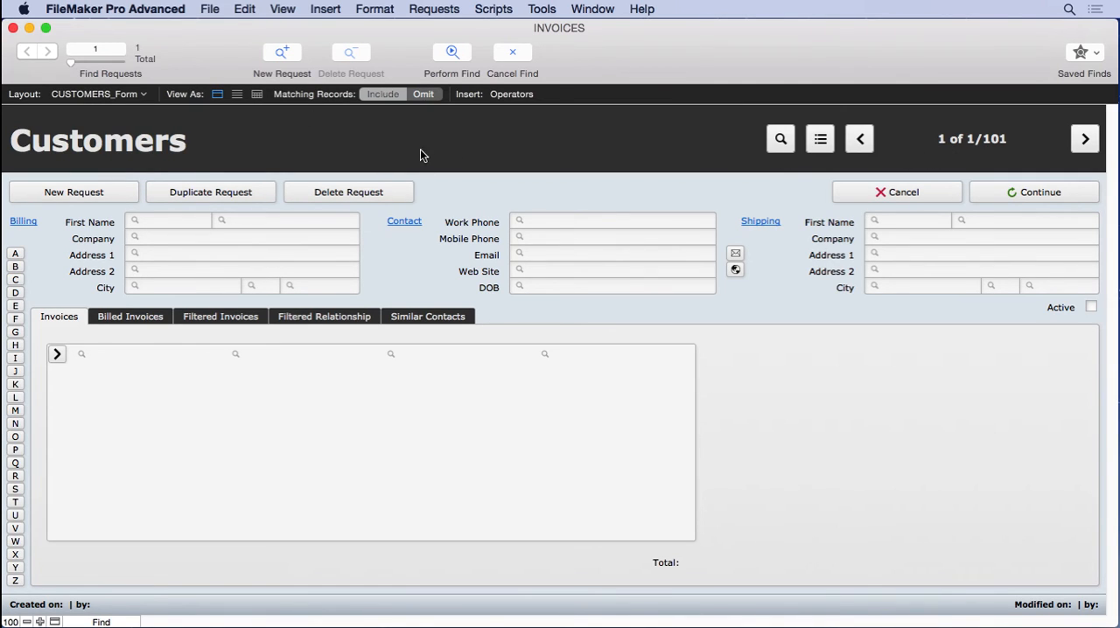
mouse_move(780, 138)
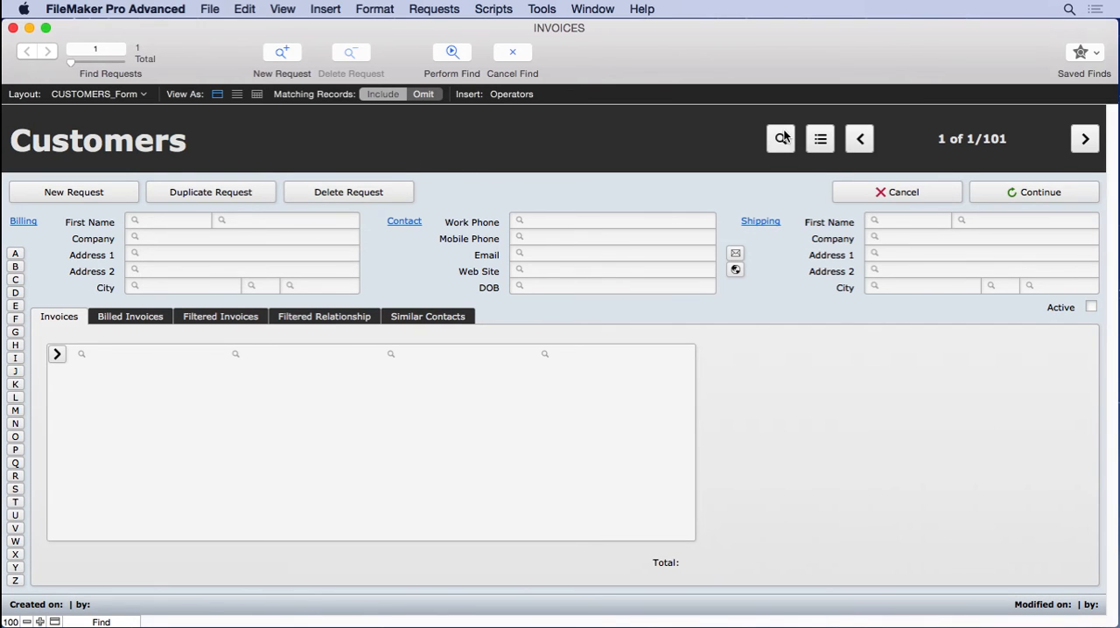
mouse_move(511, 61)
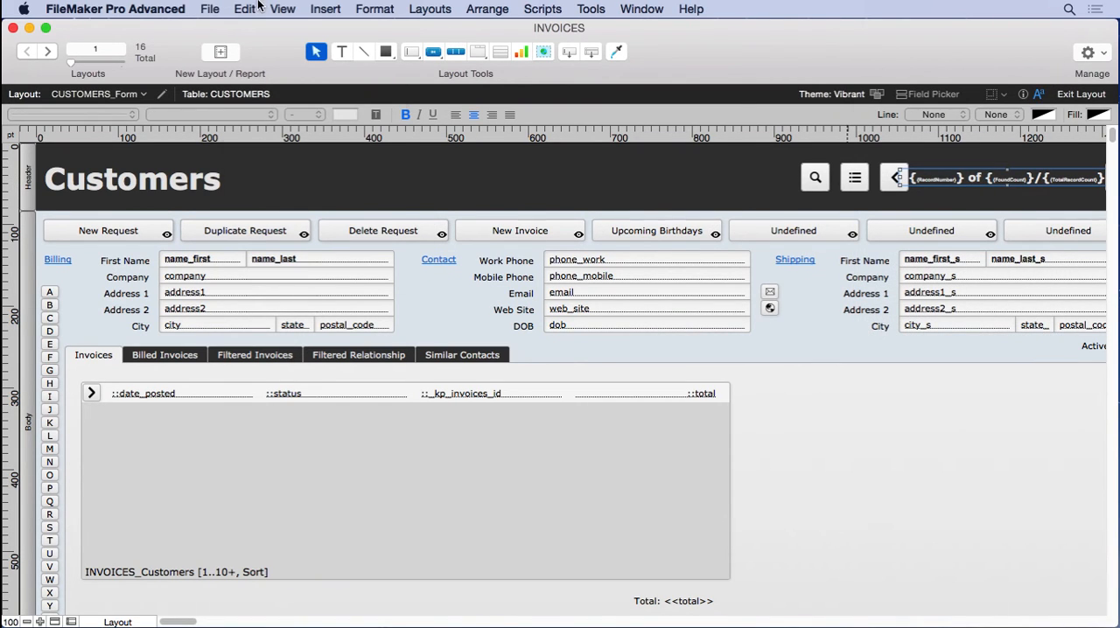
Replace the count placeholder after 'of' with the RequestCount symbol.
left_click(997, 179)
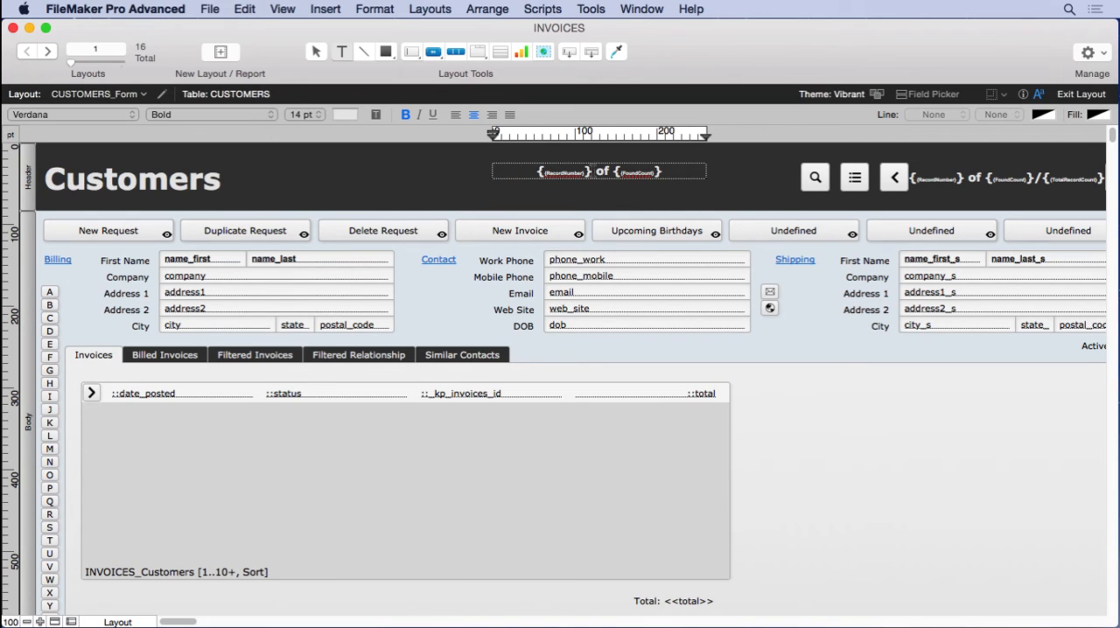
left_click(661, 171)
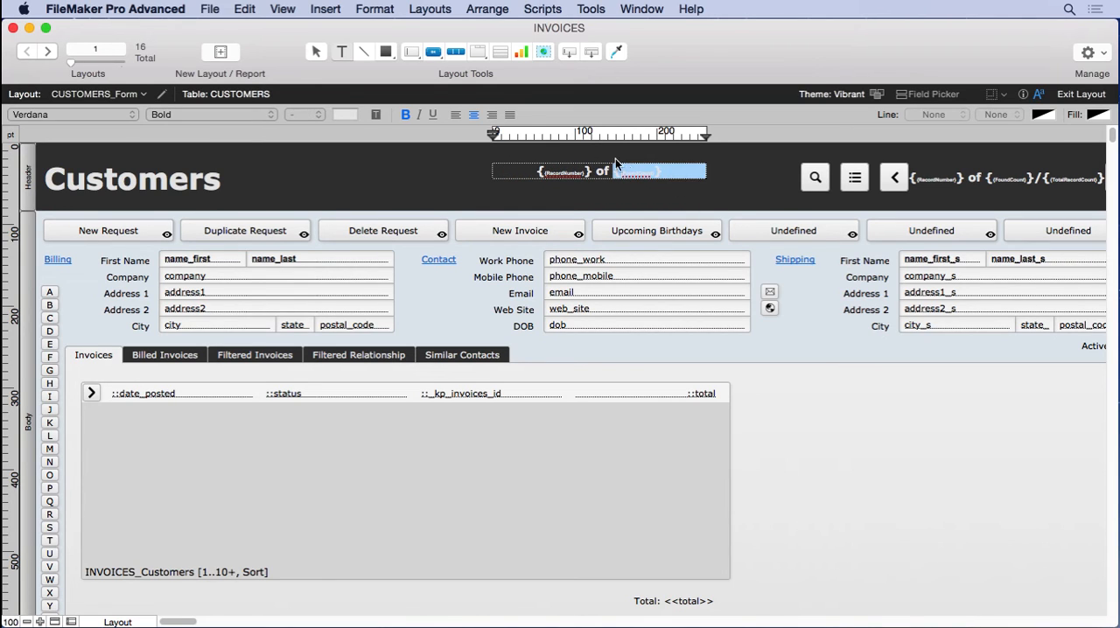
left_click(324, 9)
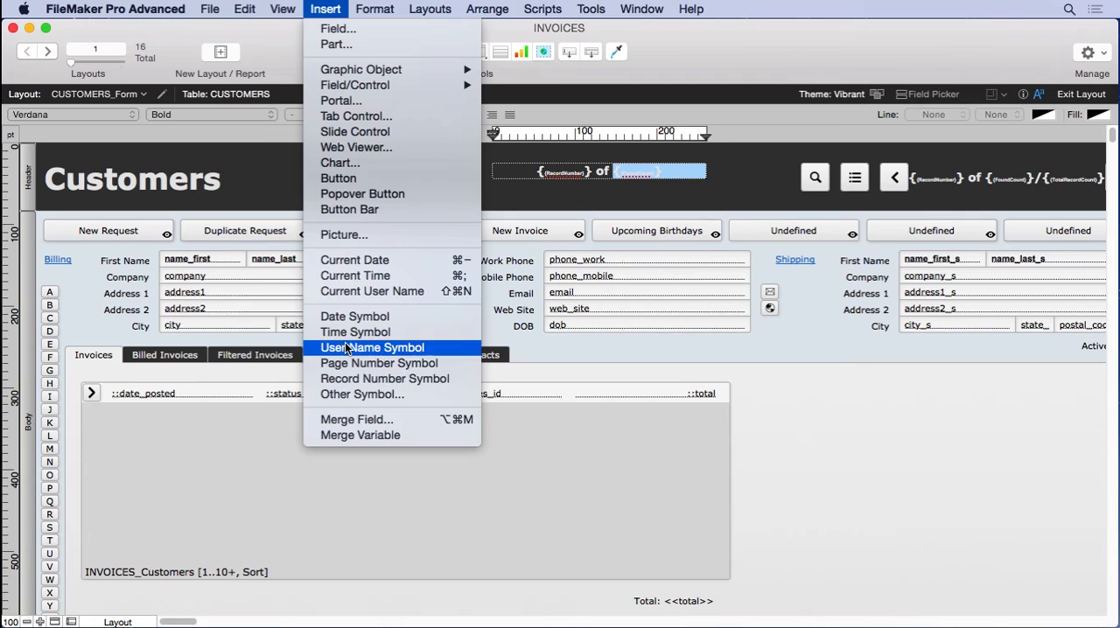
left_click(371, 347)
type("RequestCount}}")
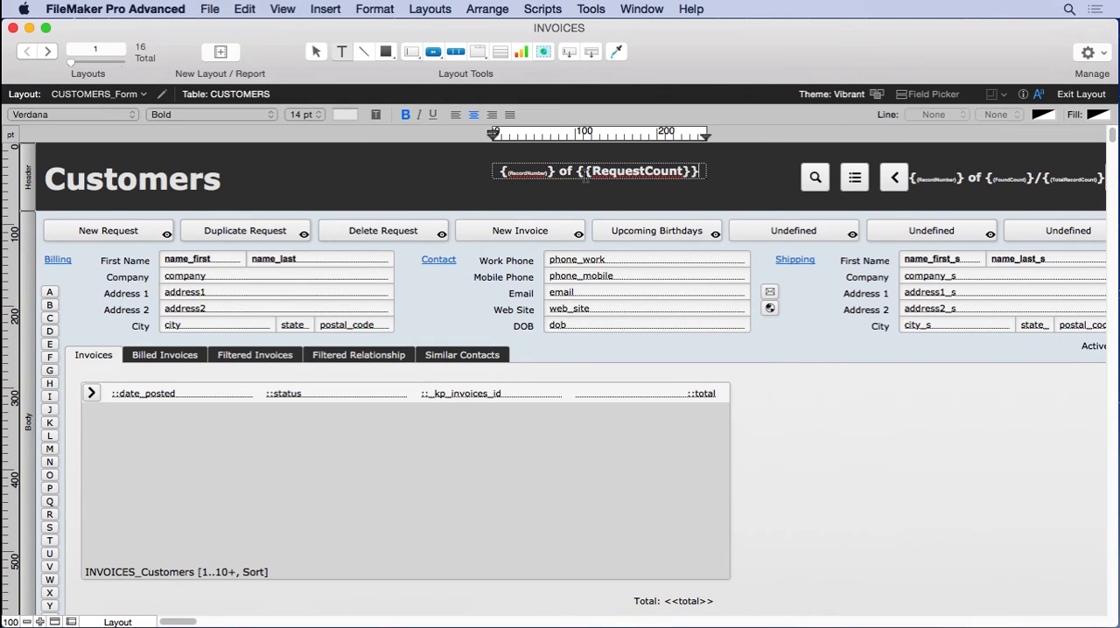
Reduce the font size of the {{RecordNumber}} of {{RequestCount}} text.
double_click(636, 170)
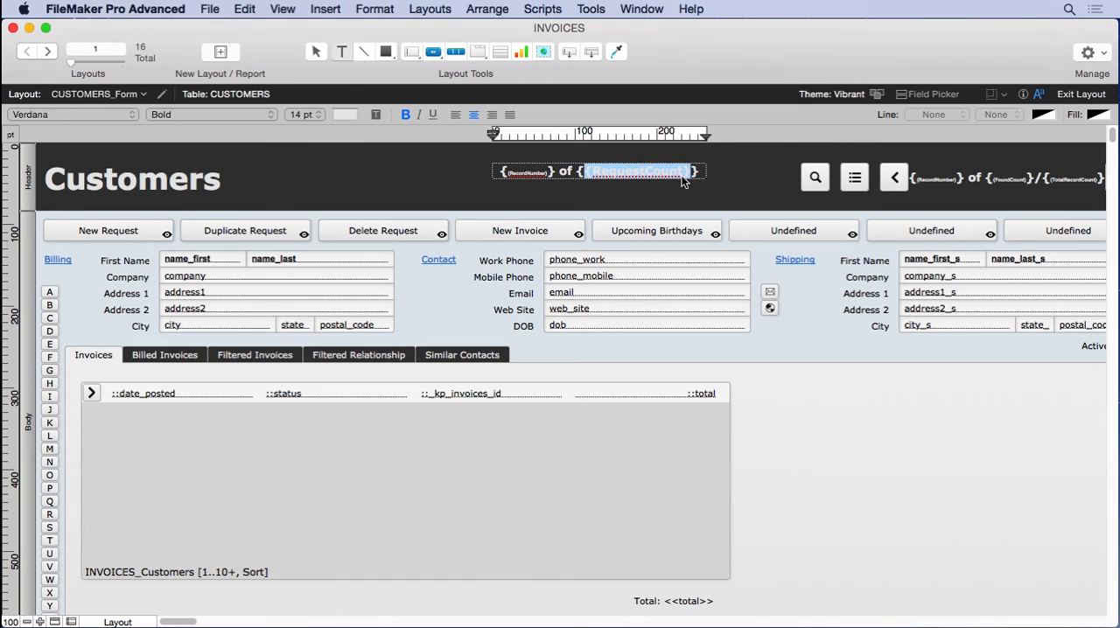
left_click(300, 115)
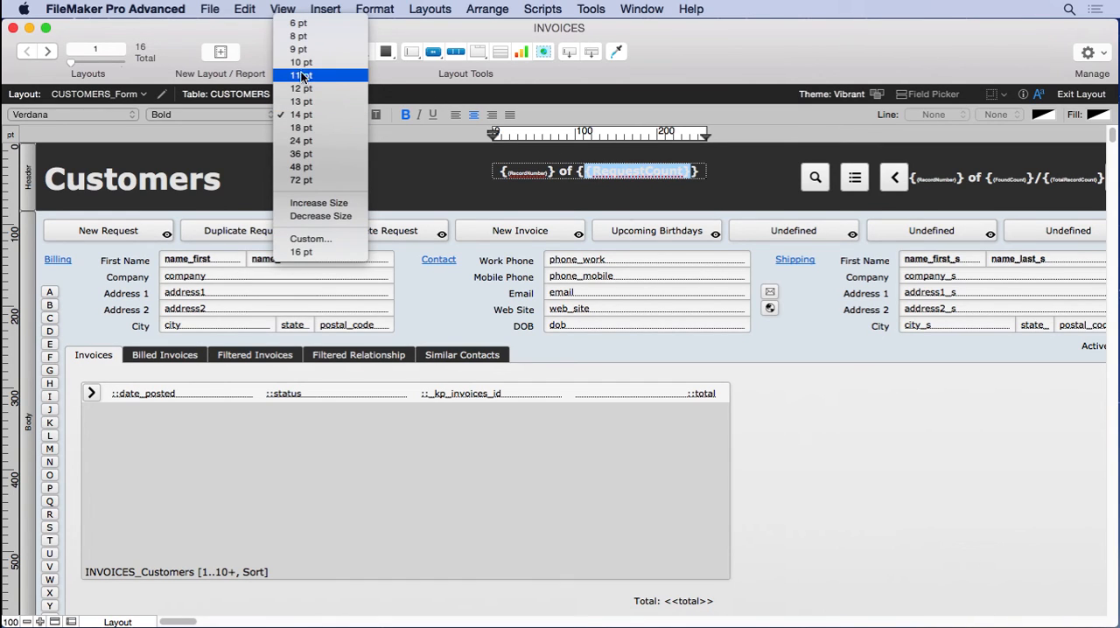
left_click(299, 22)
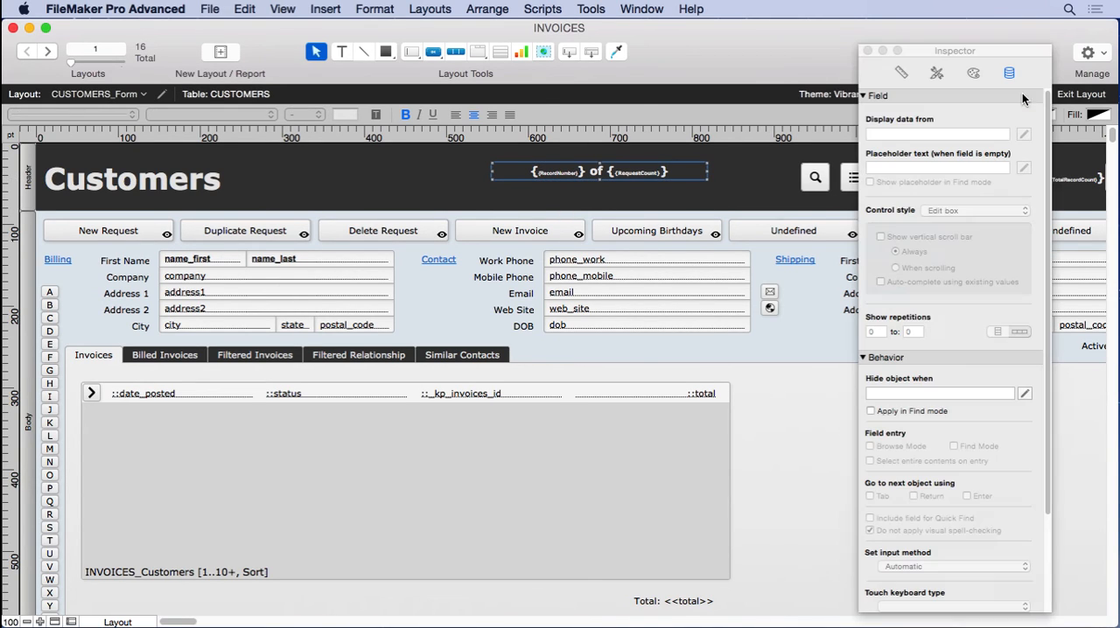
Drag the request count indicator over the record count indicator at the header's top right.
left_click(900, 73)
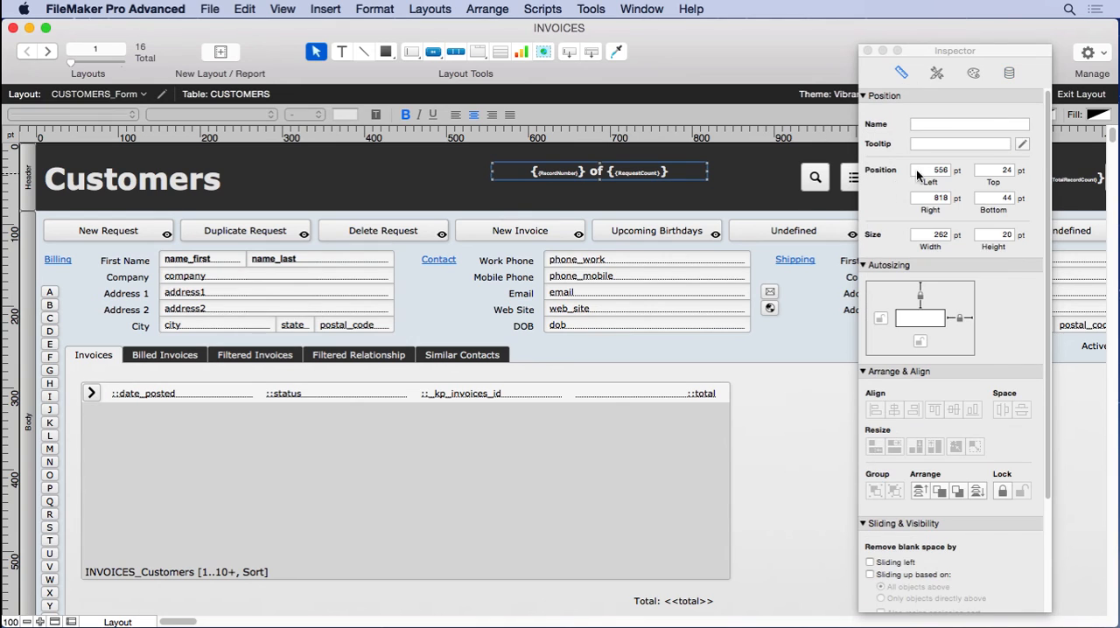
left_click_drag(954, 50, 615, 66)
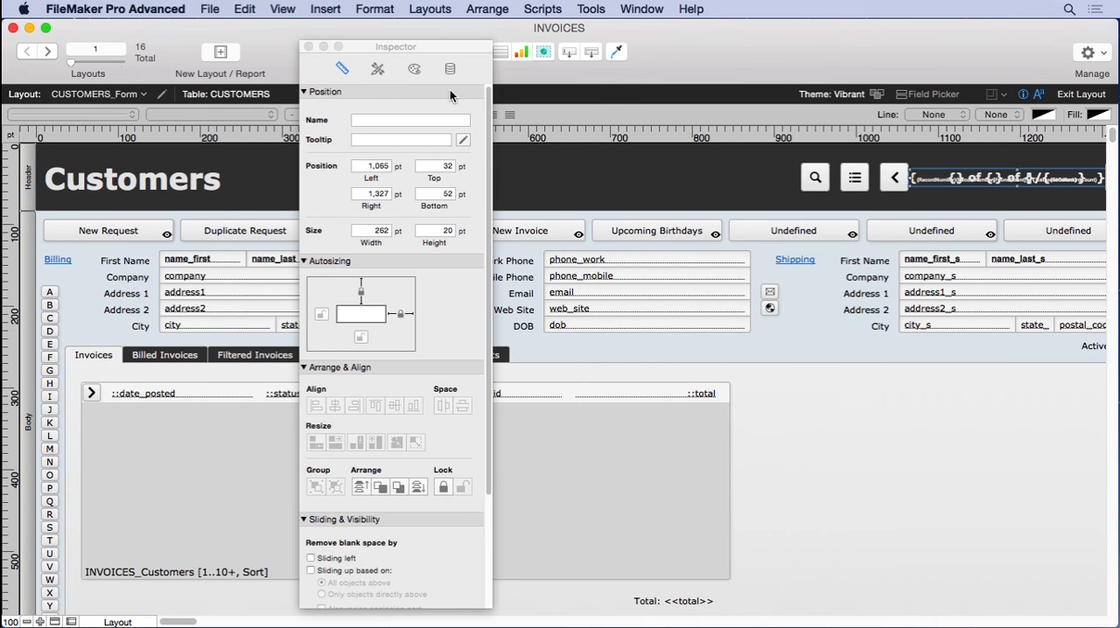
Hide the request count indicator when get(windowmode) = 0, applying in Find mode.
left_click(448, 69)
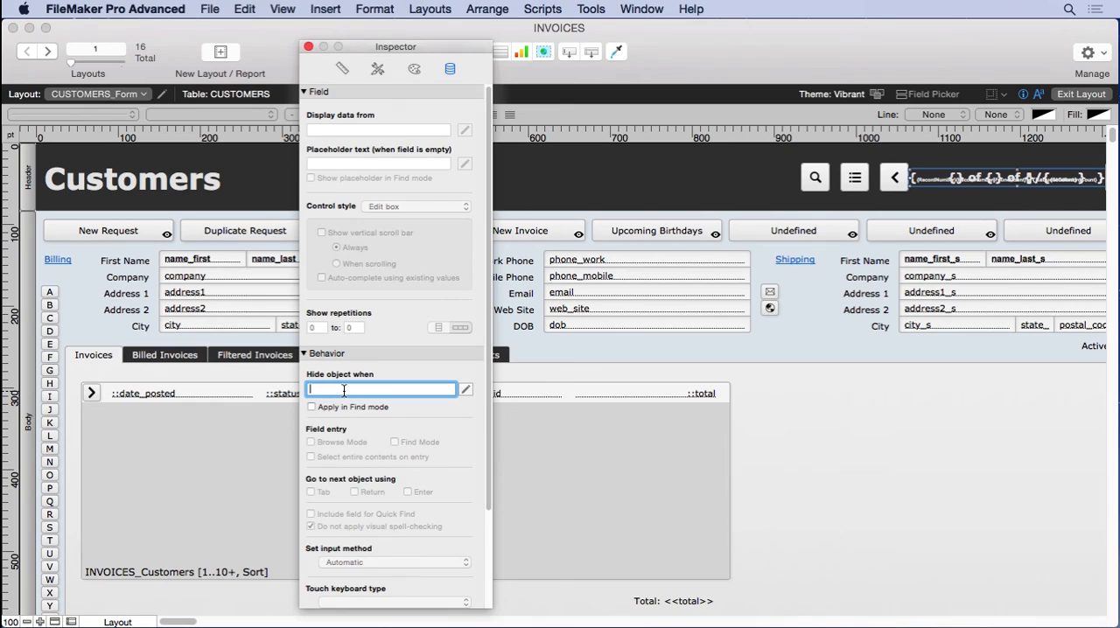
type("get(windowmode) = 0")
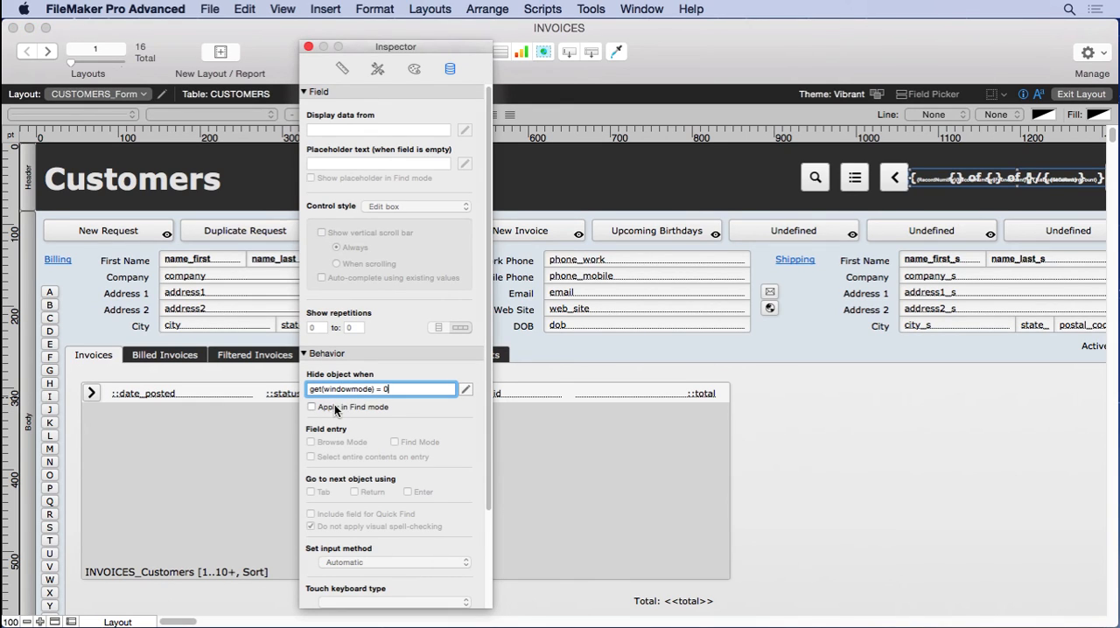
left_click(310, 406)
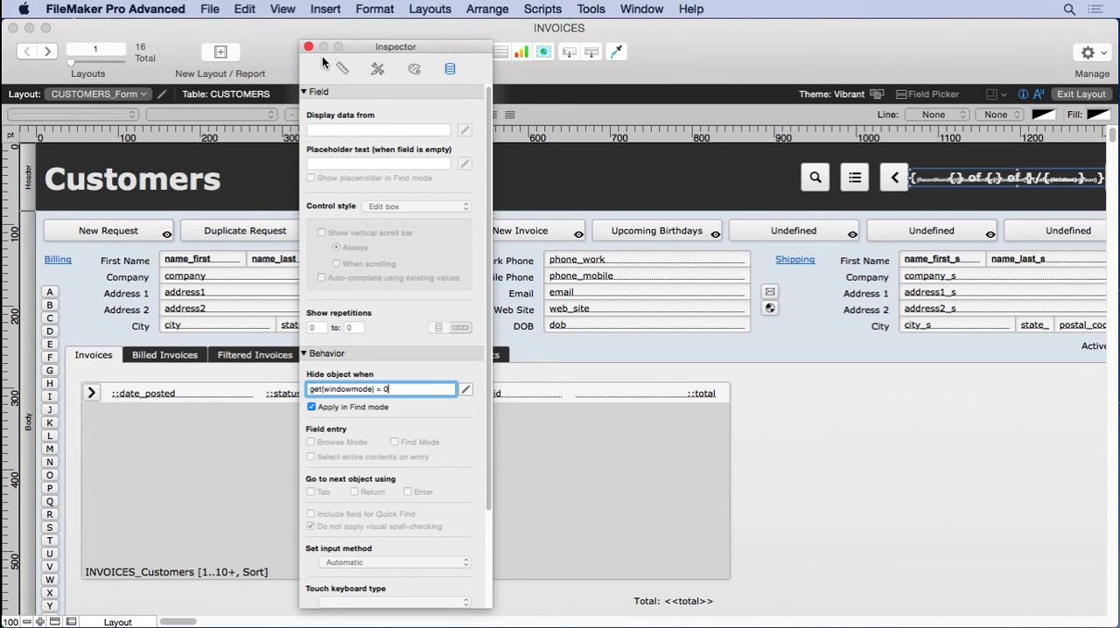
mouse_move(349, 187)
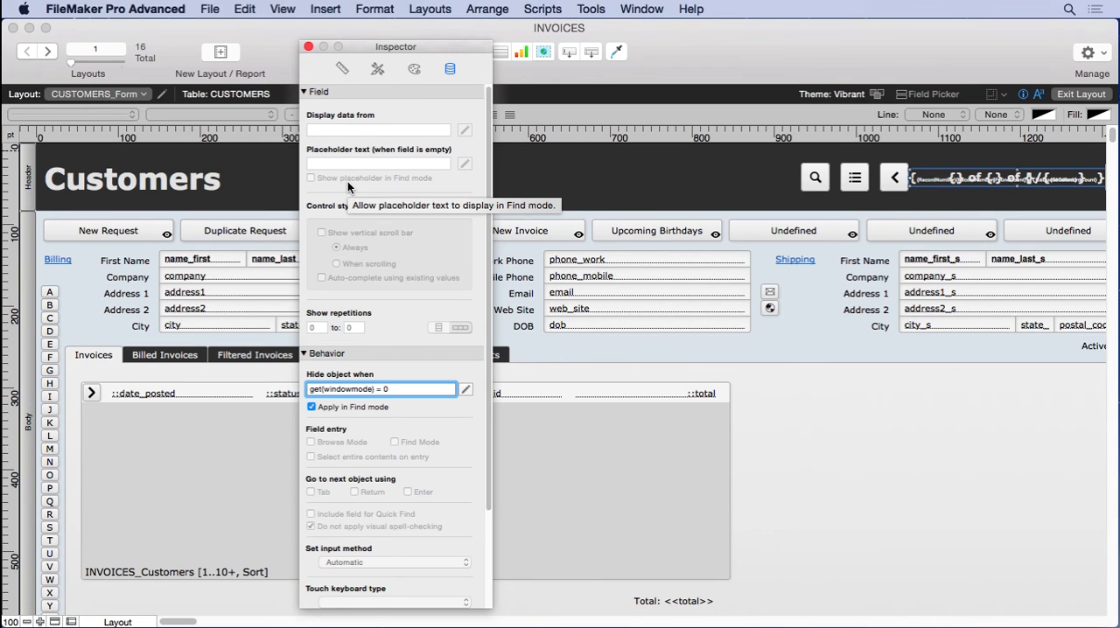
left_click(307, 46)
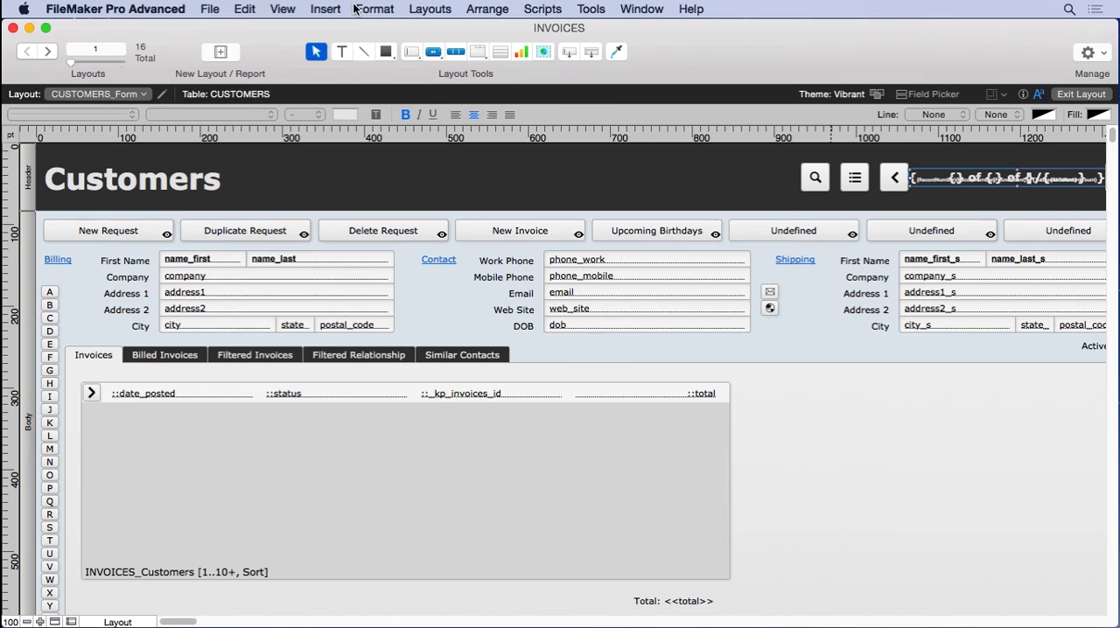
Hide the record count indicator when get(windowmode) = 1, applying in Find mode.
left_click(488, 9)
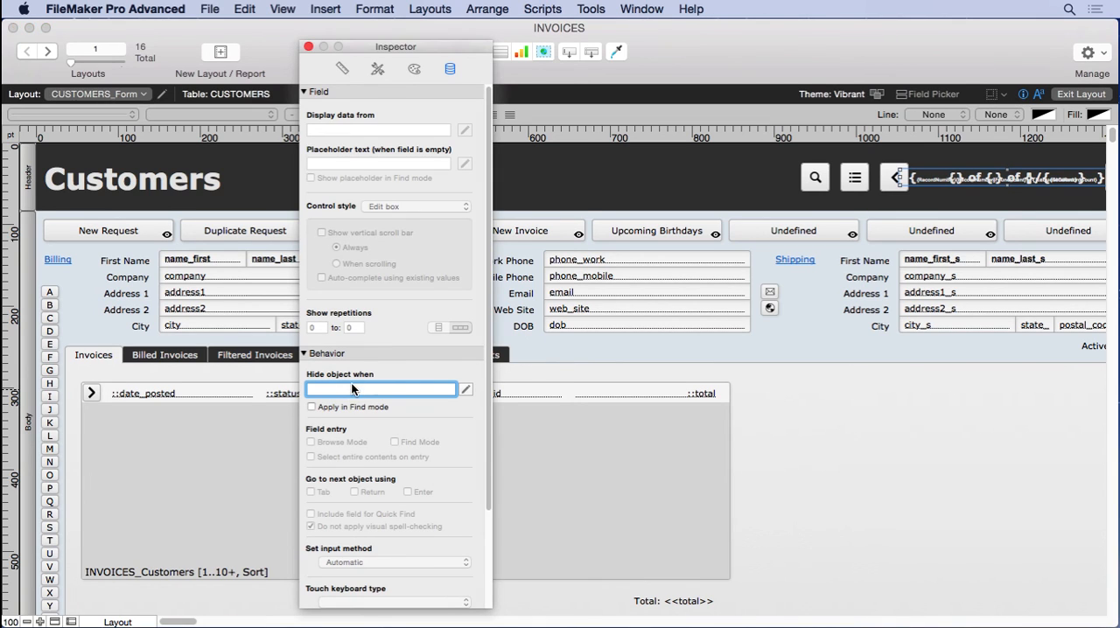
type("get(windowmode) = 1")
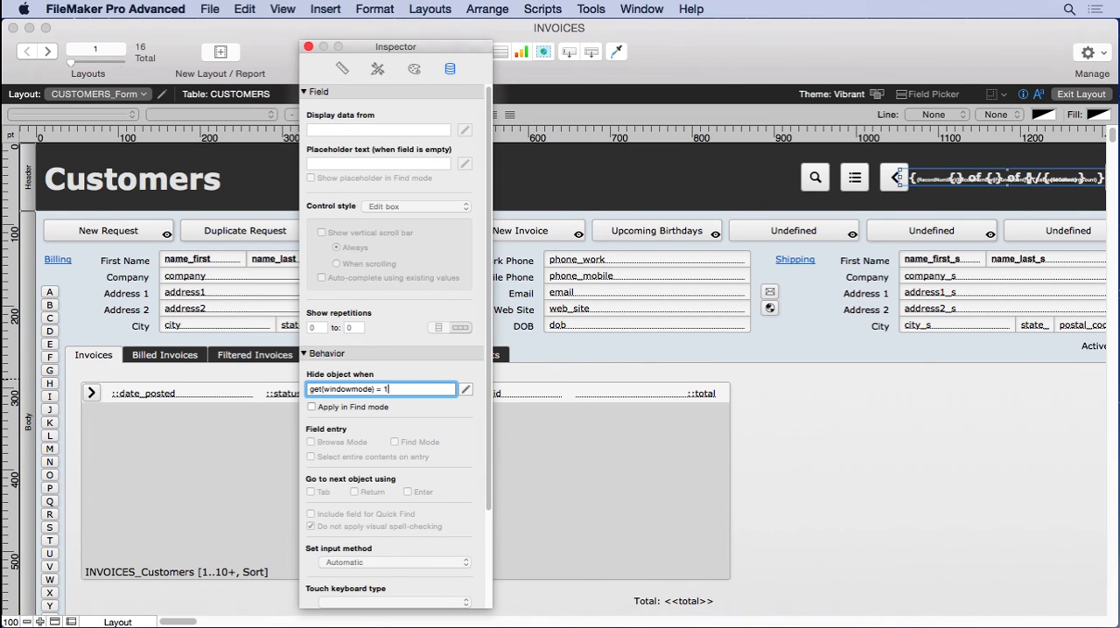
left_click(310, 407)
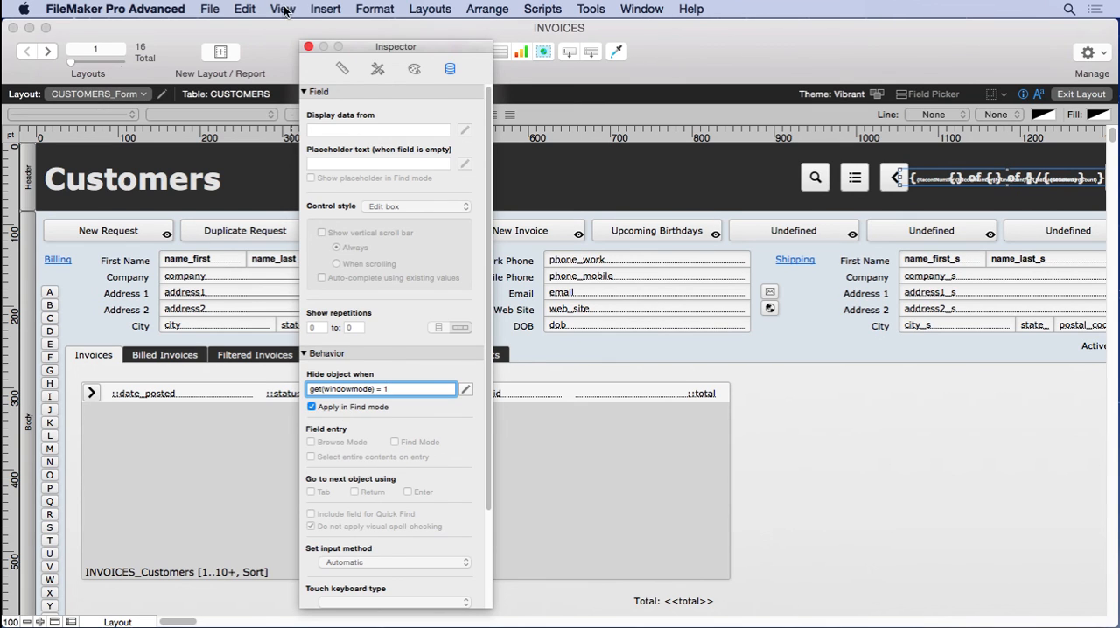
left_click(307, 46)
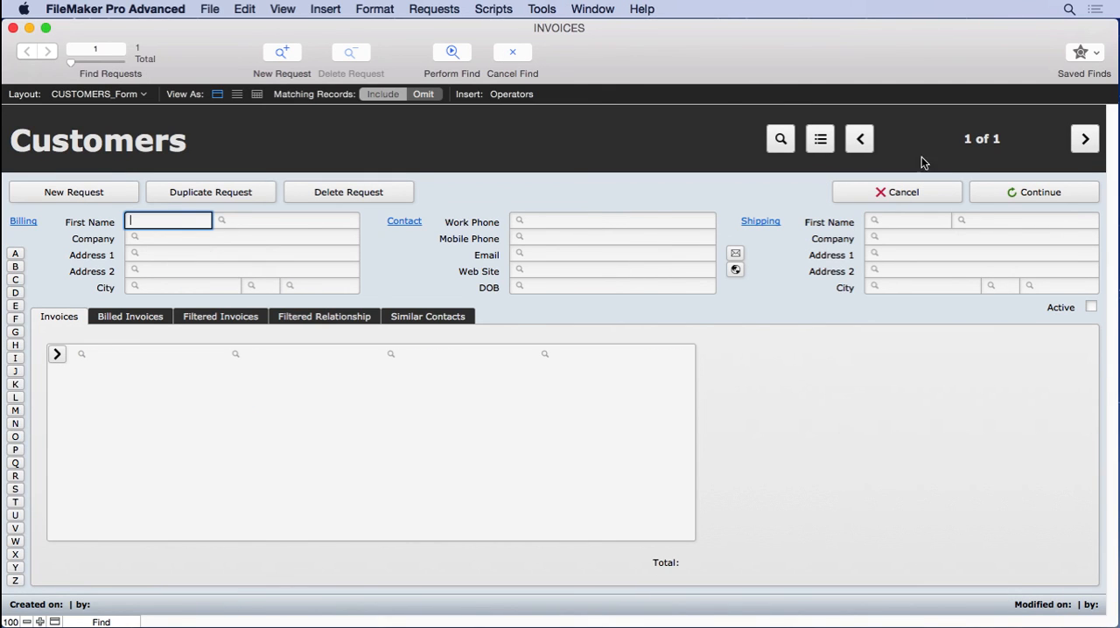
mouse_move(978, 152)
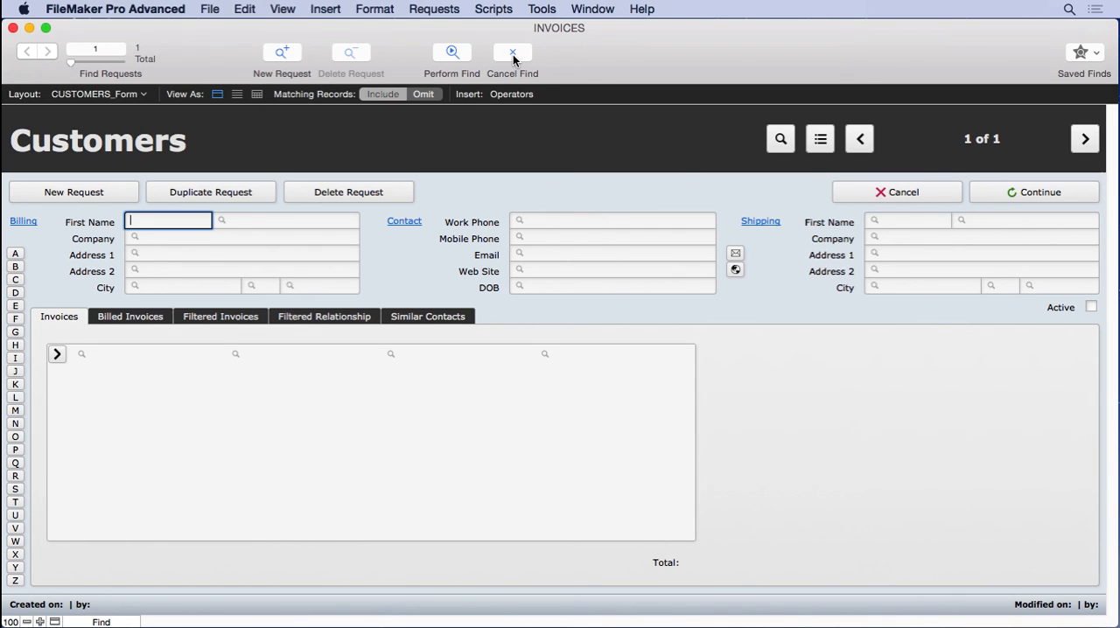
Cancel the find after checking the request buttons and 1 of 1 count.
left_click(451, 52)
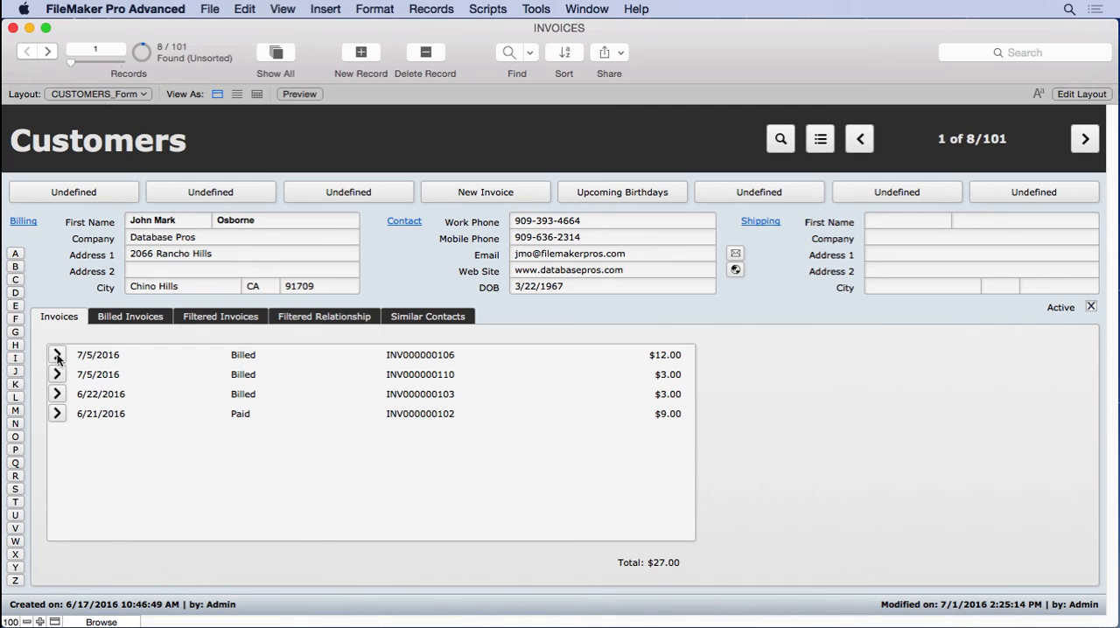
mouse_move(247, 586)
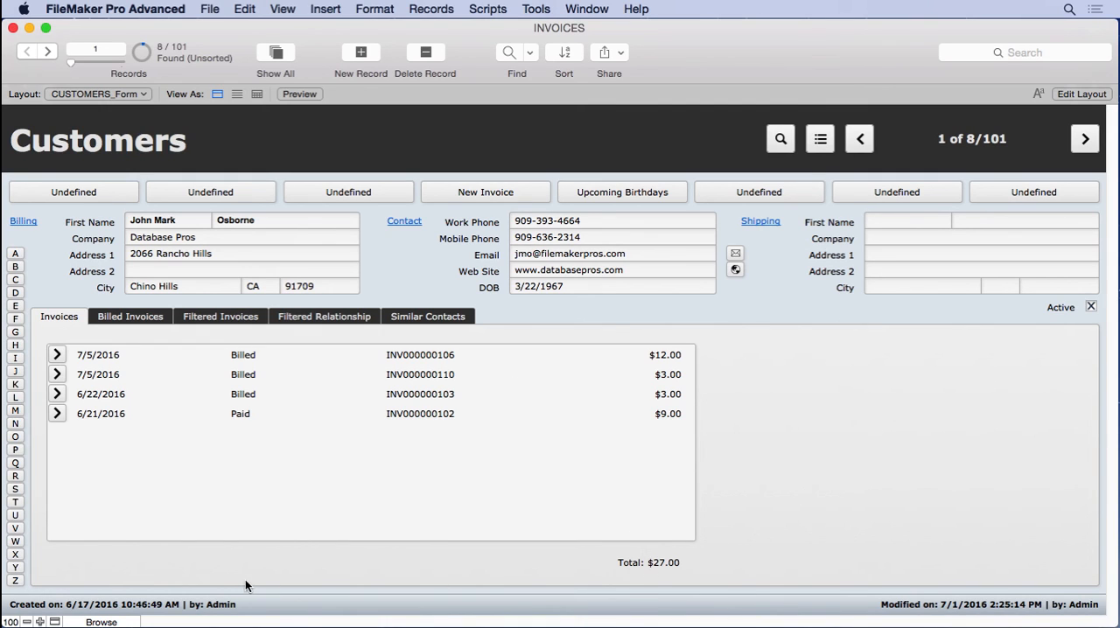
mouse_move(779, 139)
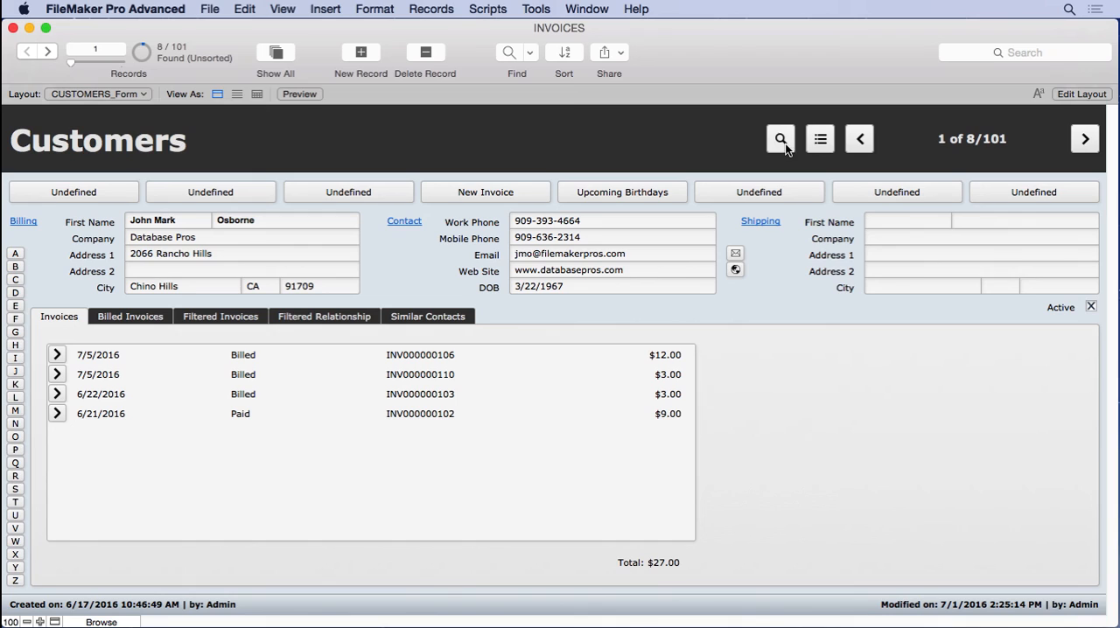
mouse_move(803, 149)
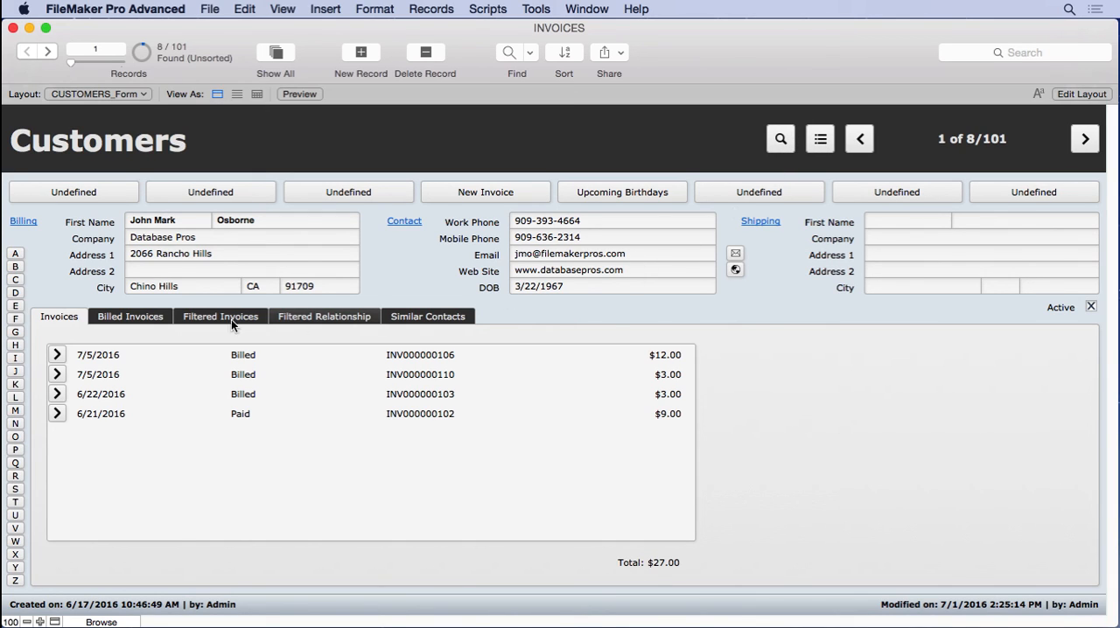
Show the customer's Filtered Invoices tab listing four invoices.
left_click(220, 316)
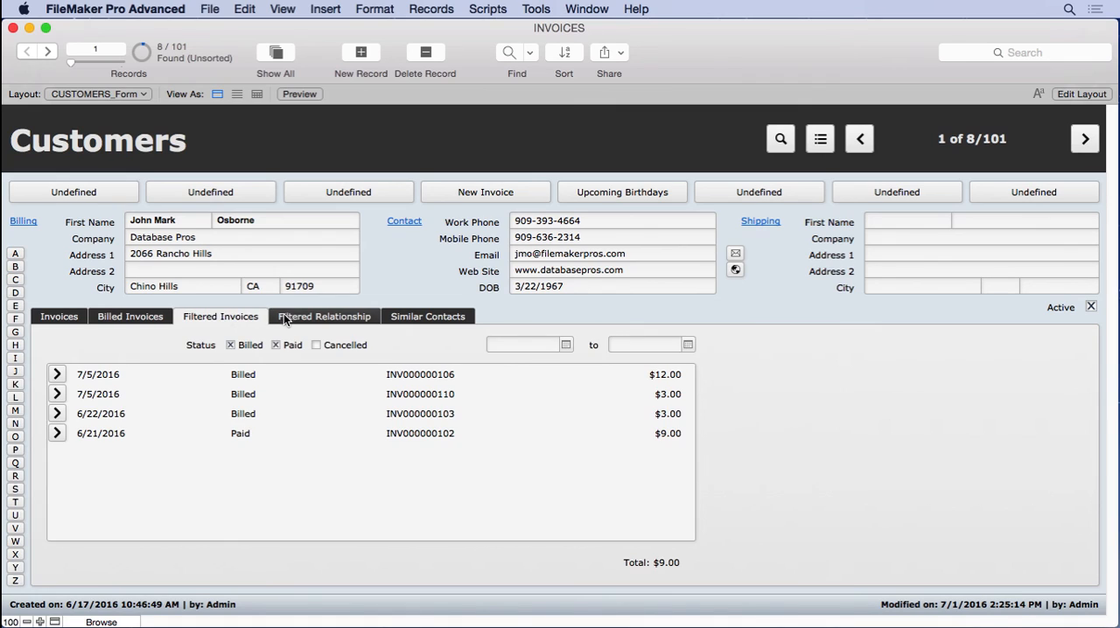
mouse_move(300, 305)
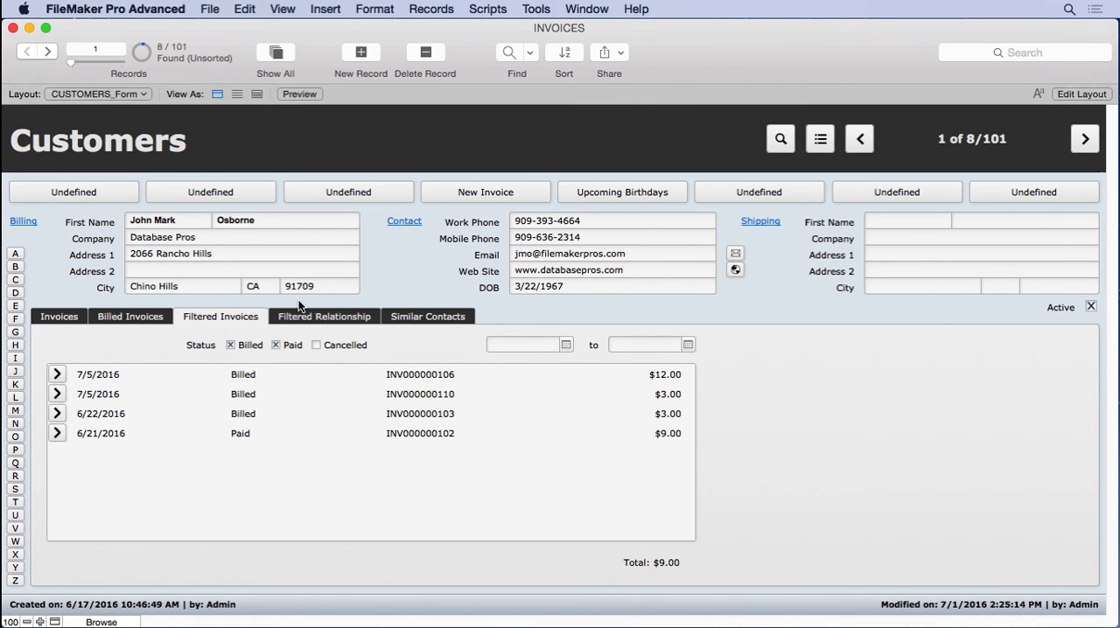